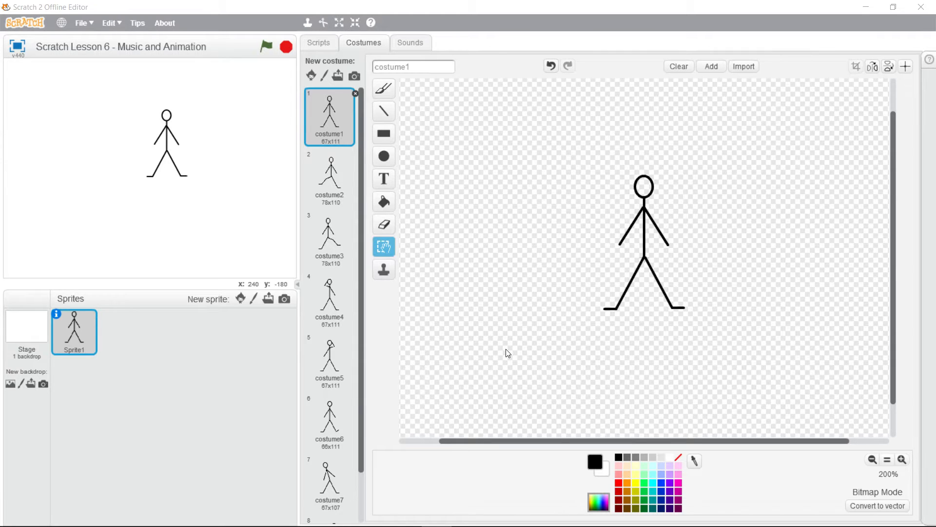
{"action": "mouse_move", "coordinate": [502, 372]}
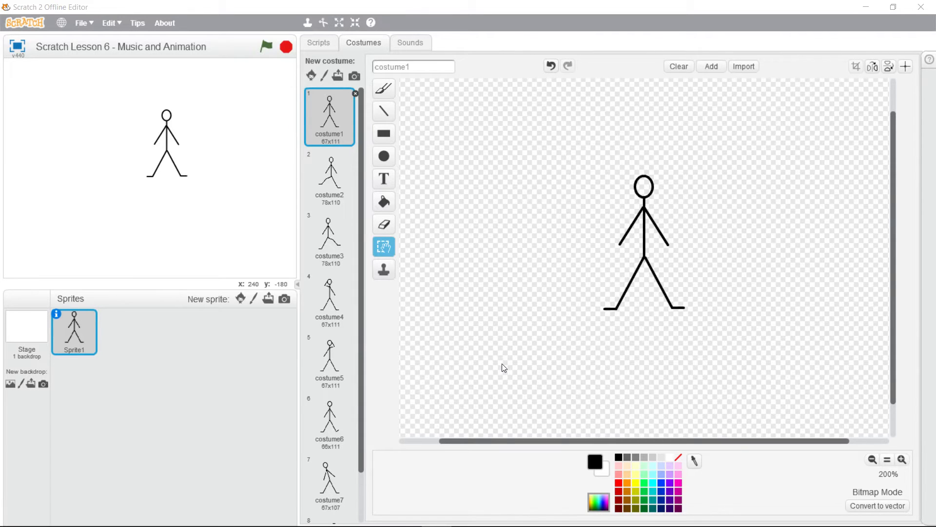
{"action": "mouse_move", "coordinate": [503, 345]}
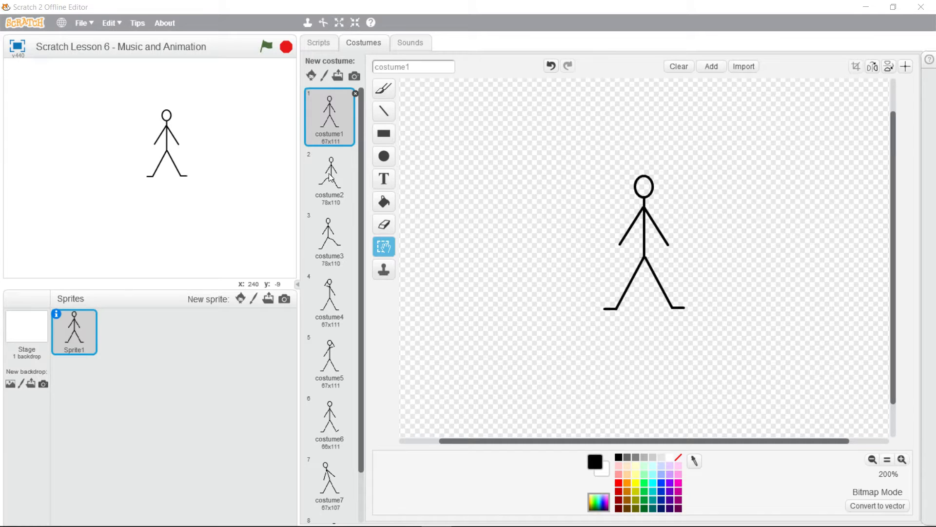
- Preview costumes 2 through 8 on the canvas, then return to costume1
{"action": "left_click", "coordinate": [329, 239]}
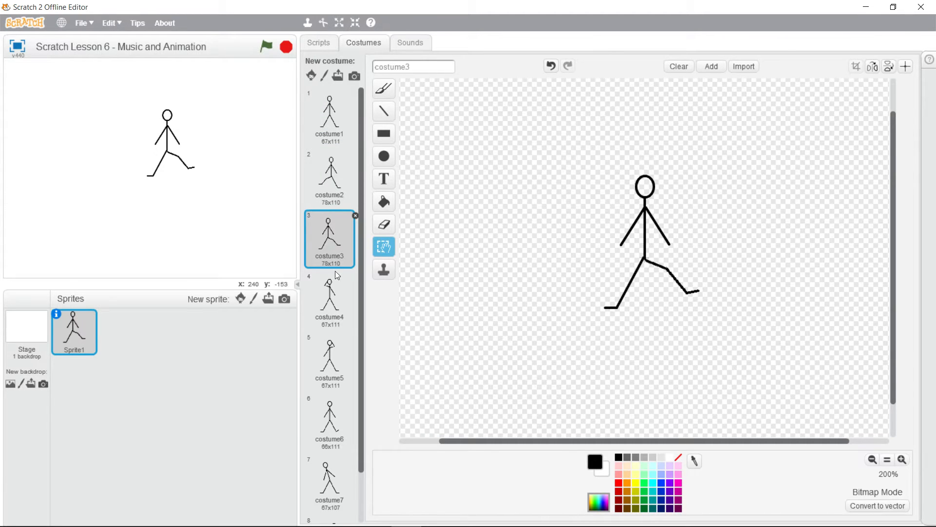
{"action": "left_click", "coordinate": [329, 359]}
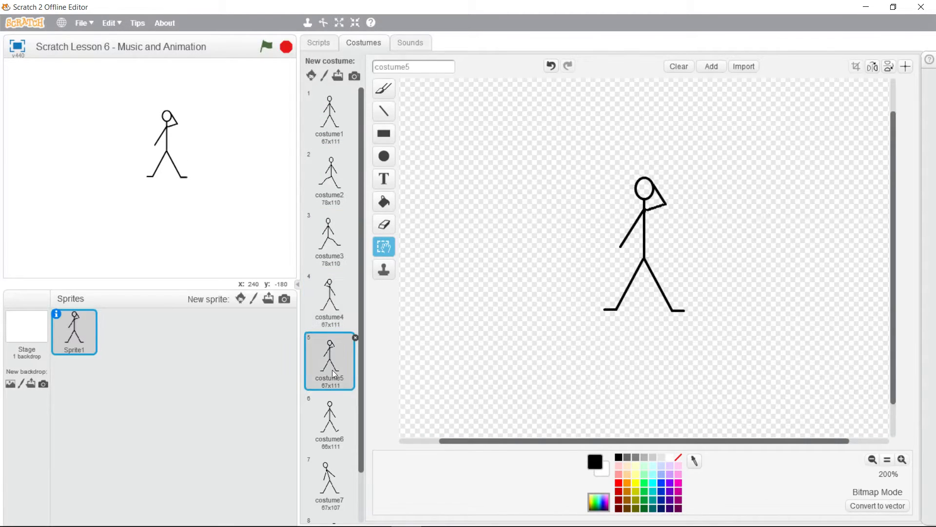
{"action": "left_click", "coordinate": [330, 420]}
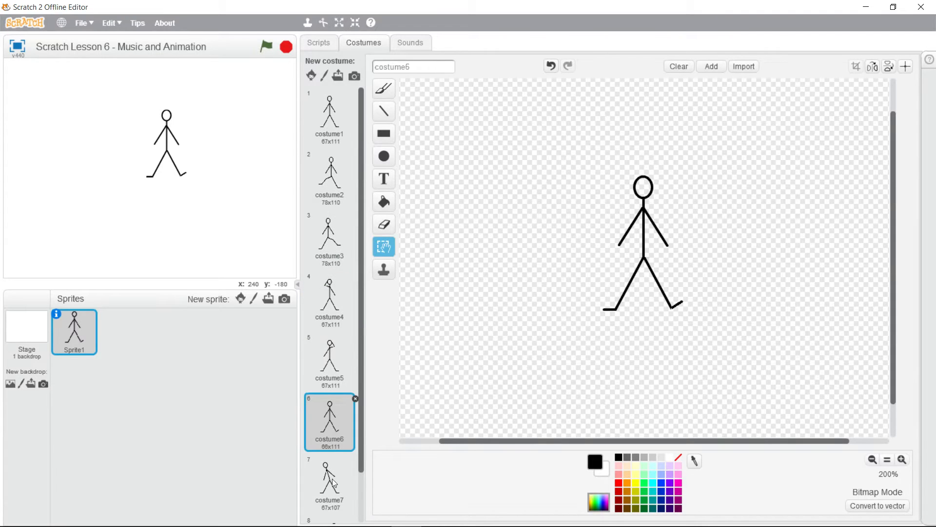
{"action": "left_click", "coordinate": [329, 424]}
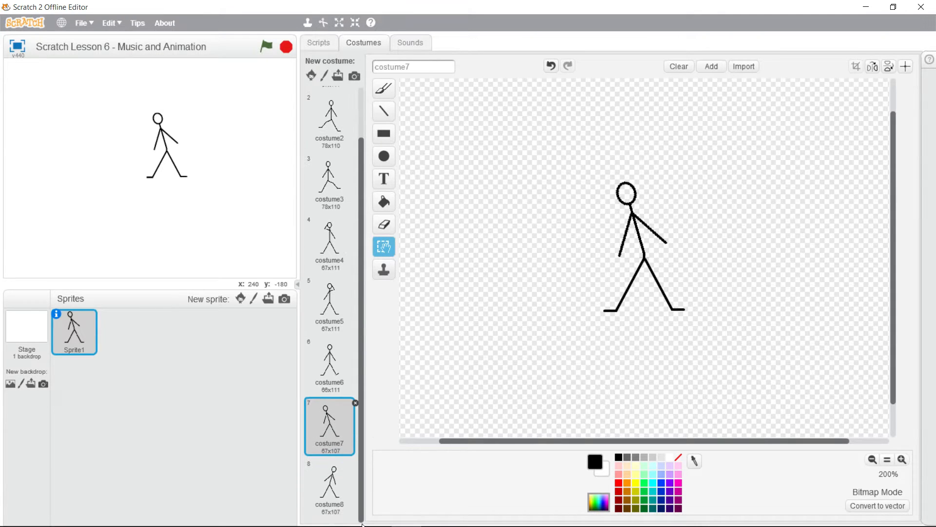
{"action": "left_click", "coordinate": [329, 490]}
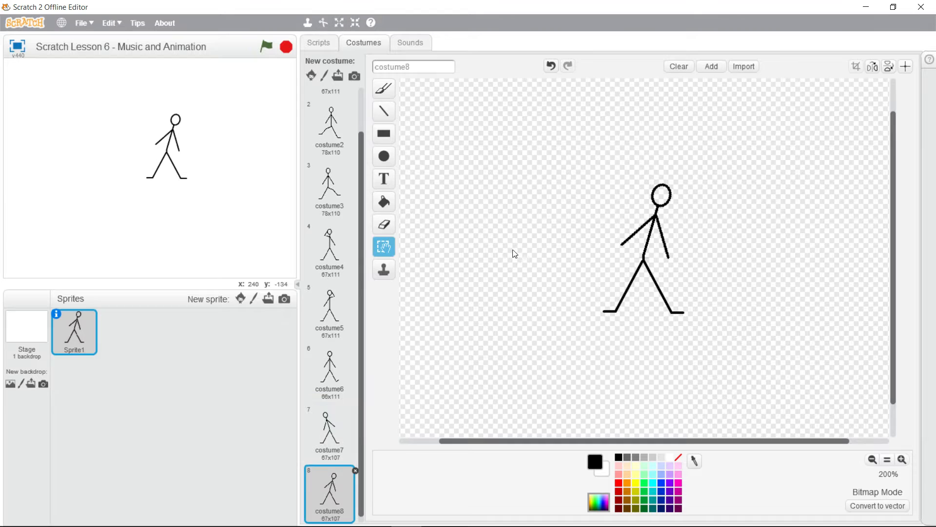
{"action": "mouse_move", "coordinate": [455, 417]}
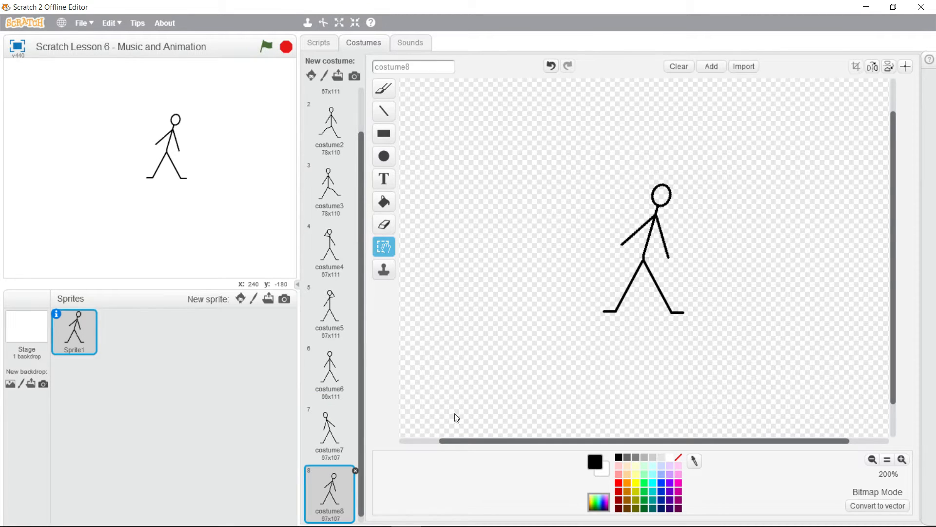
{"action": "left_click", "coordinate": [329, 176]}
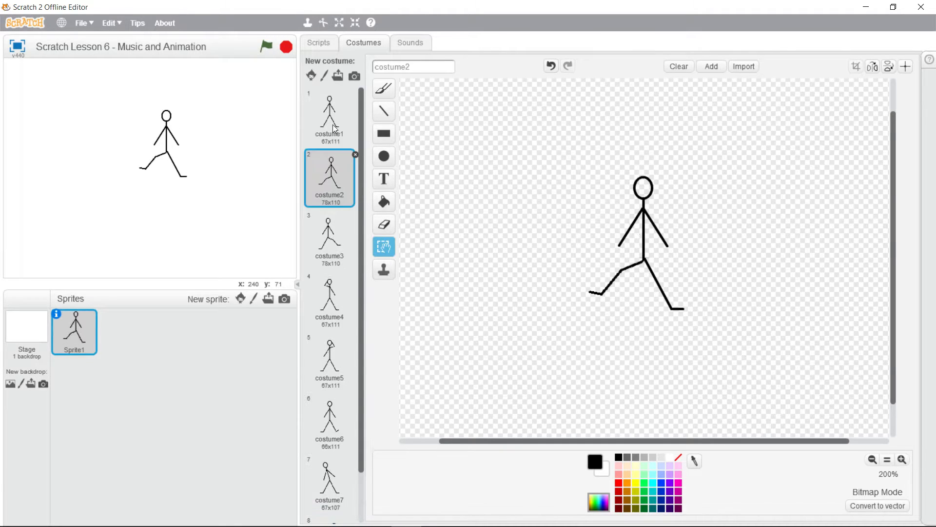
{"action": "left_click", "coordinate": [329, 239]}
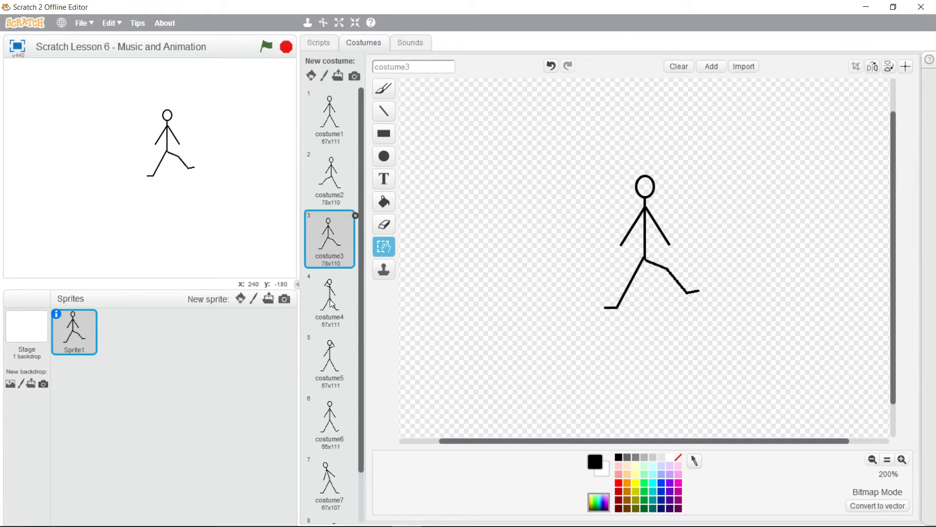
{"action": "left_click", "coordinate": [329, 358]}
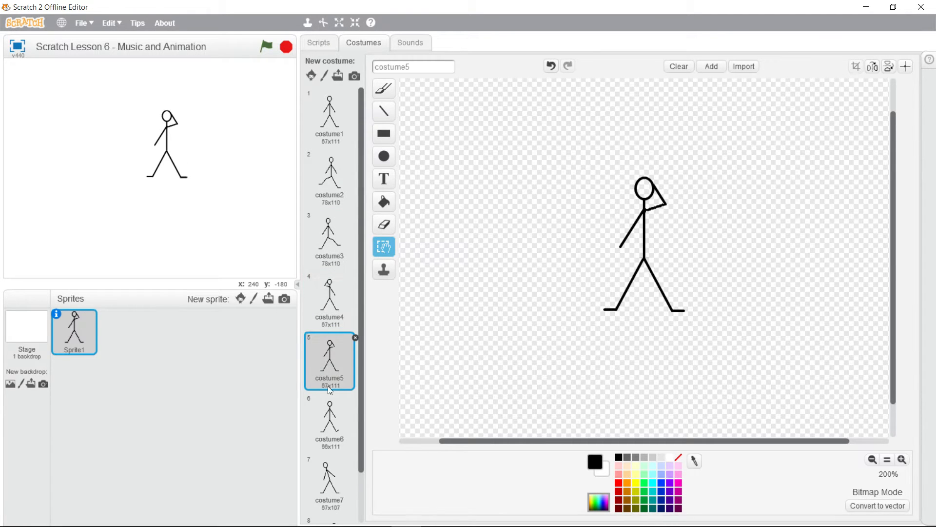
{"action": "left_click", "coordinate": [330, 419]}
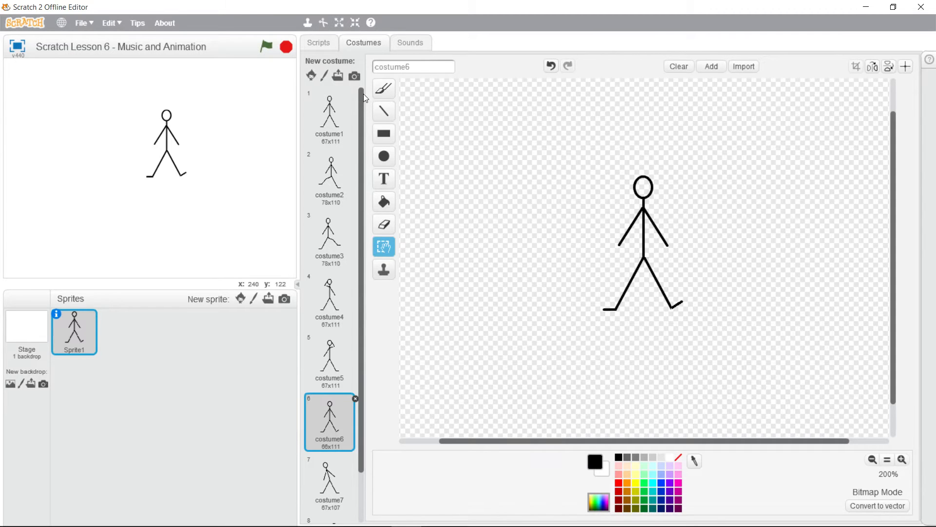
{"action": "left_click", "coordinate": [329, 116]}
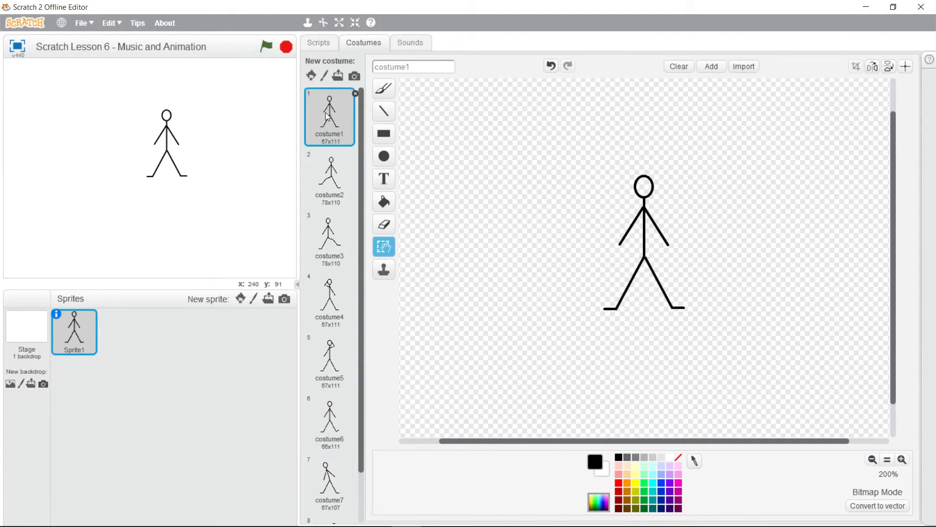
- Duplicate costume1 to create costume9 at the end of the costume list
{"action": "right_click", "coordinate": [329, 113]}
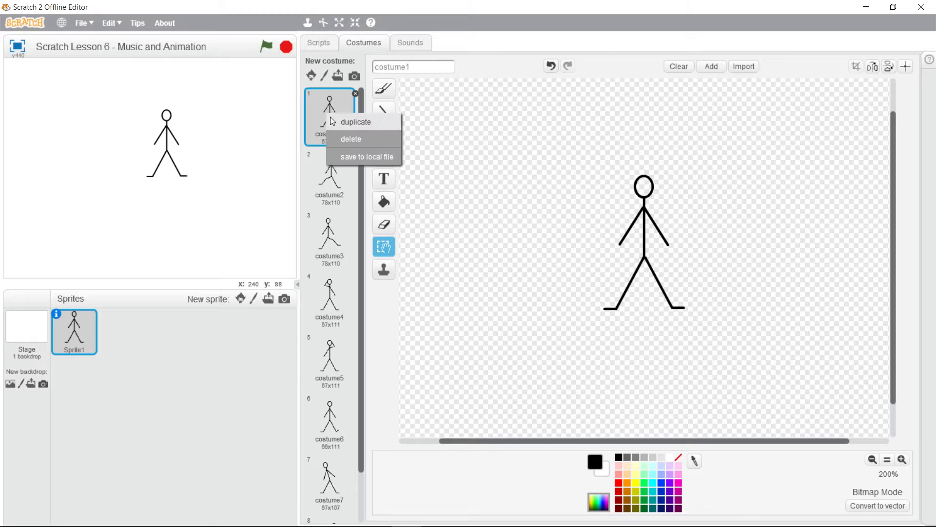
{"action": "left_click", "coordinate": [355, 122]}
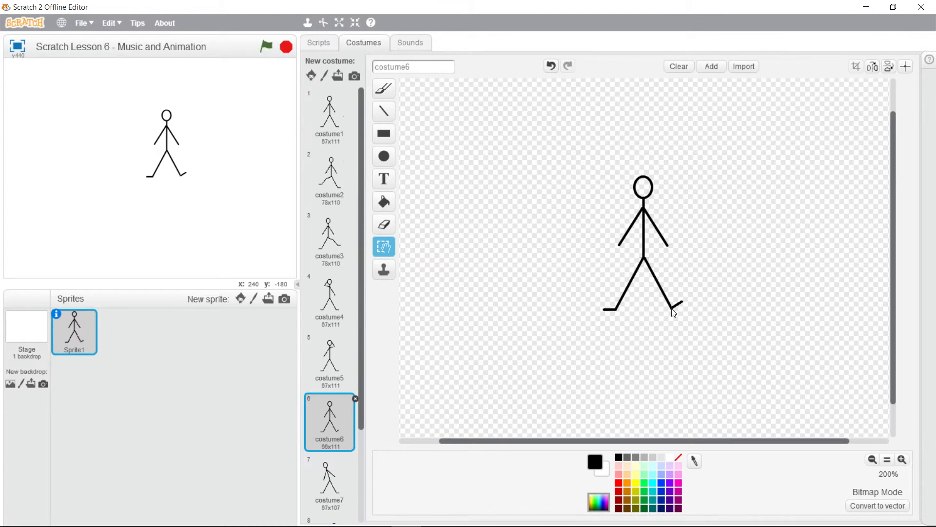
{"action": "mouse_move", "coordinate": [360, 243]}
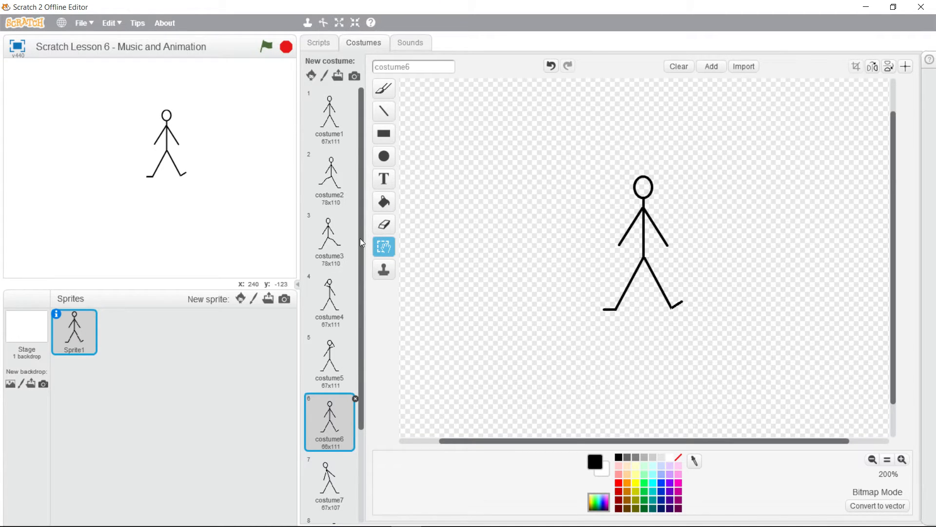
{"action": "mouse_move", "coordinate": [348, 466]}
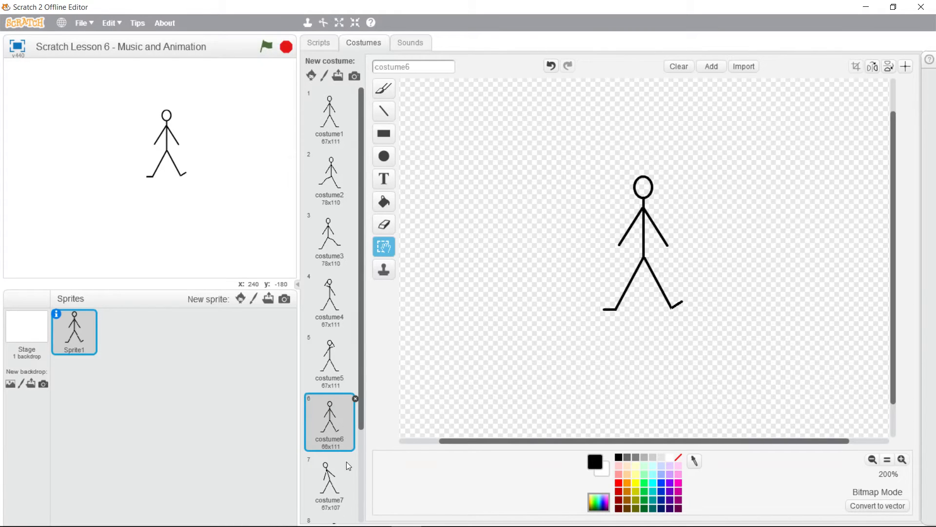
{"action": "scroll", "scroll_direction": "down", "scroll_amount": 3}
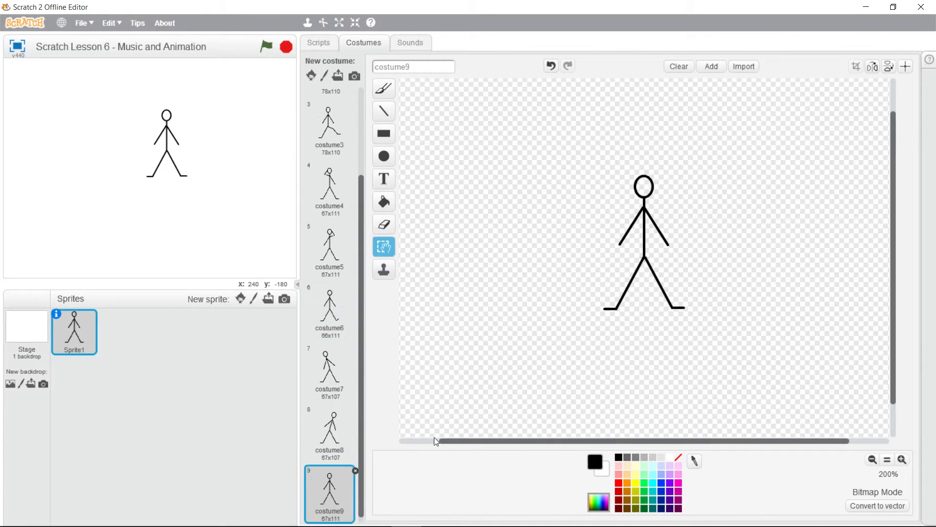
{"action": "mouse_move", "coordinate": [383, 246]}
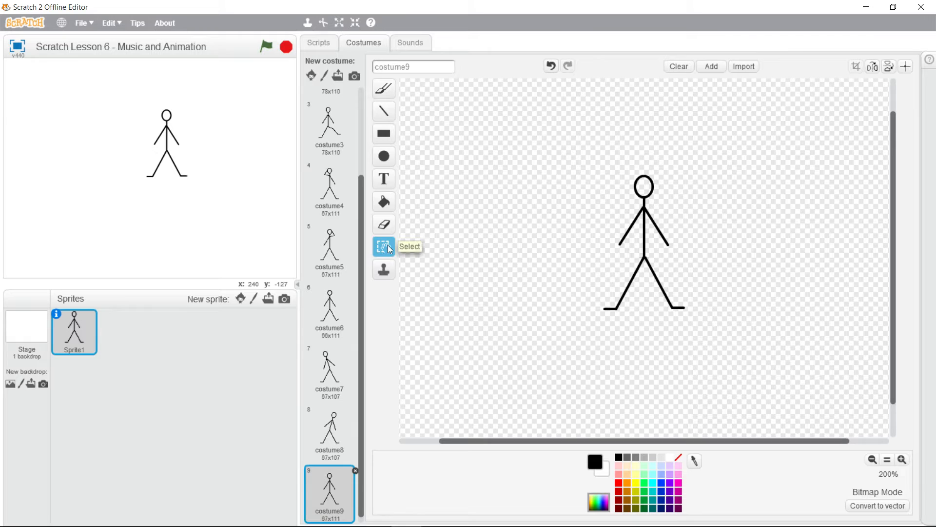
{"action": "mouse_move", "coordinate": [385, 251]}
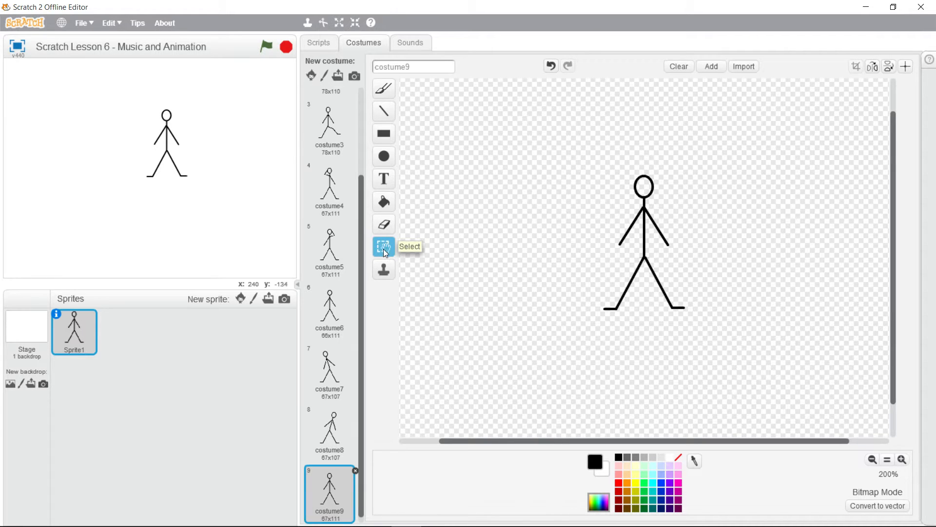
{"action": "mouse_move", "coordinate": [435, 244]}
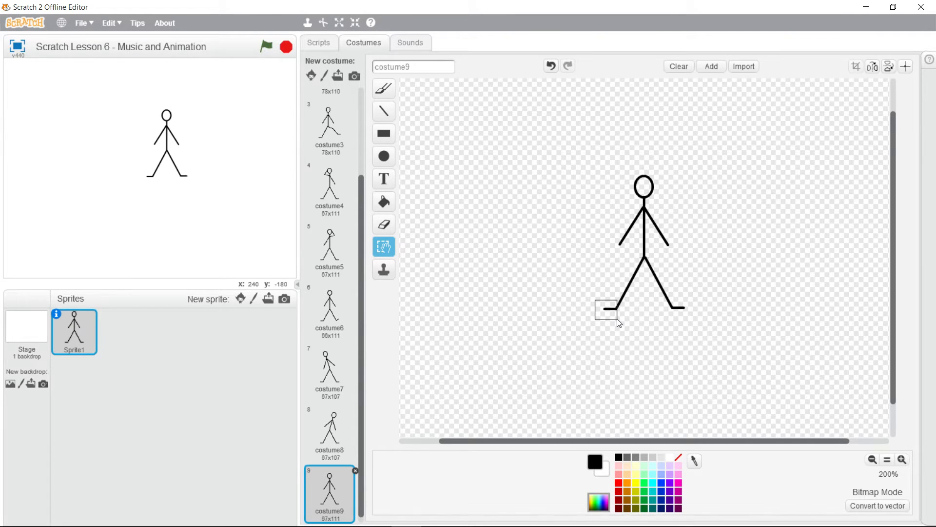
- Select costume9's left foot in the paint editor to tilt it
{"action": "left_click", "coordinate": [604, 310]}
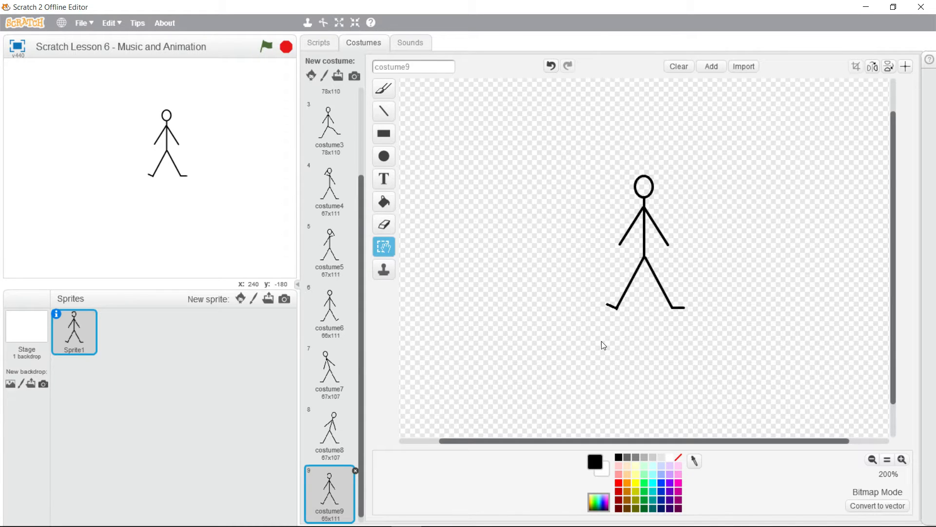
{"action": "mouse_move", "coordinate": [340, 431]}
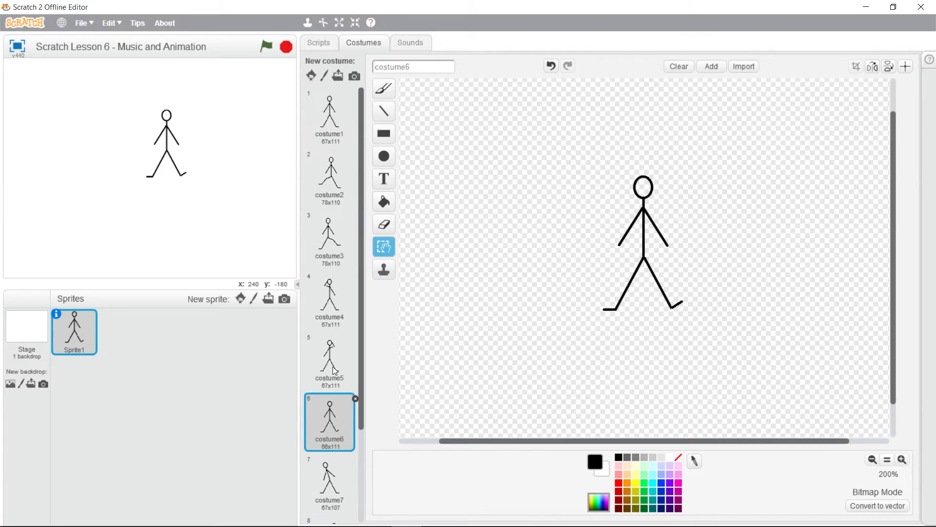
- Preview costumes 4, 3 and 2 on the canvas
{"action": "left_click", "coordinate": [329, 298]}
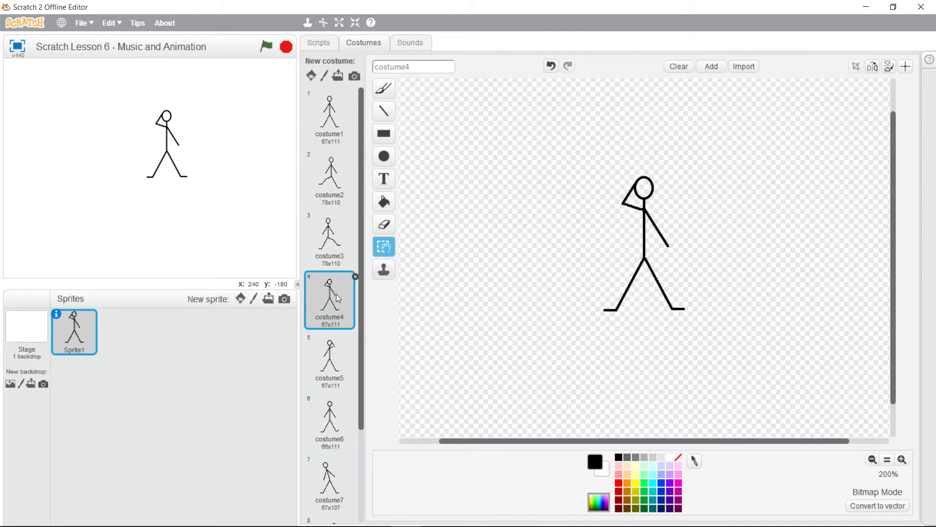
{"action": "left_click", "coordinate": [329, 236]}
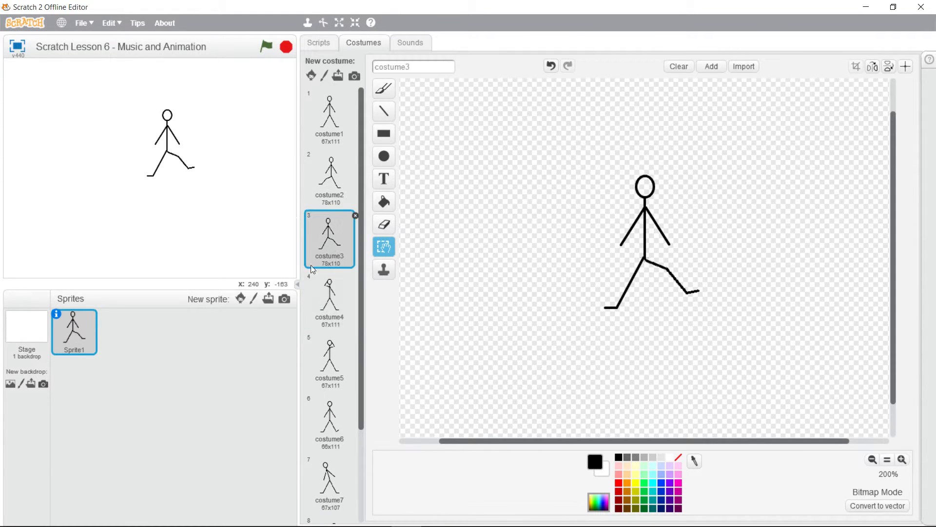
{"action": "left_click", "coordinate": [329, 173]}
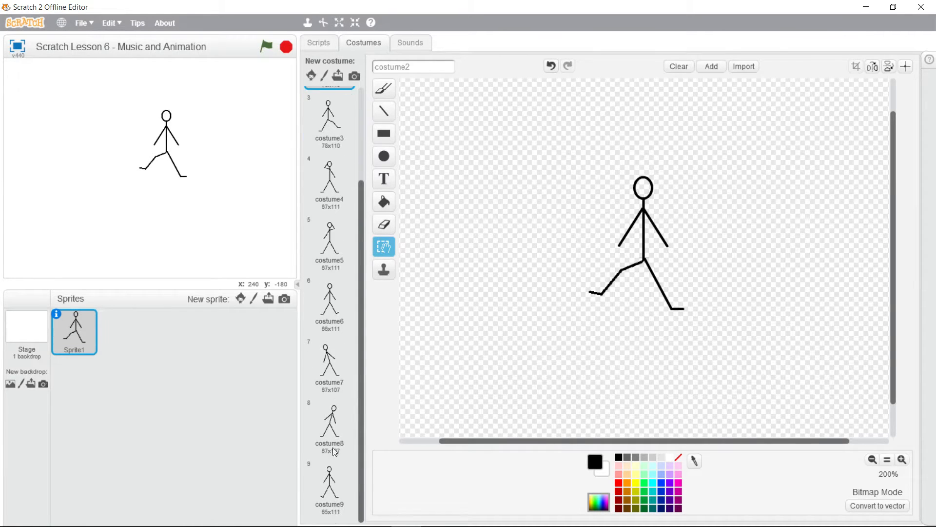
- Open costume9 and mirror it left-to-right, then back to its original facing
{"action": "left_click", "coordinate": [329, 490]}
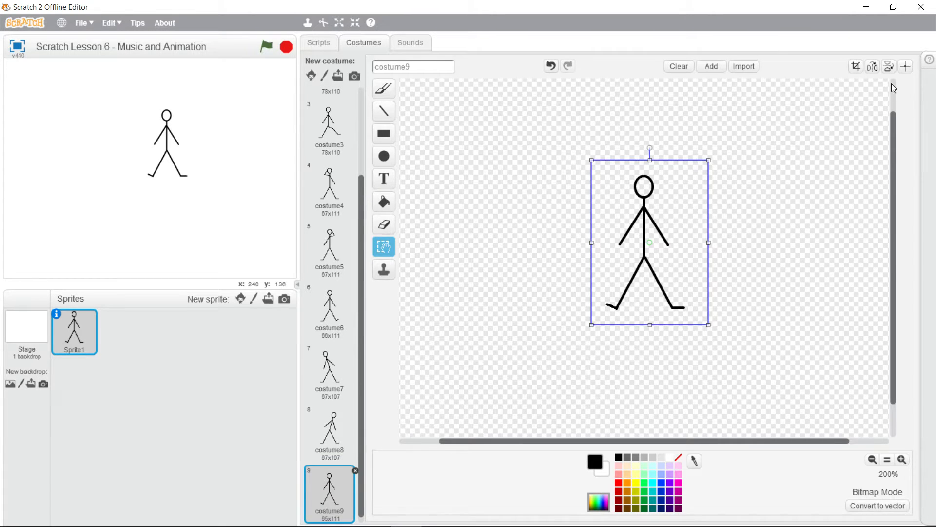
{"action": "mouse_move", "coordinate": [873, 66]}
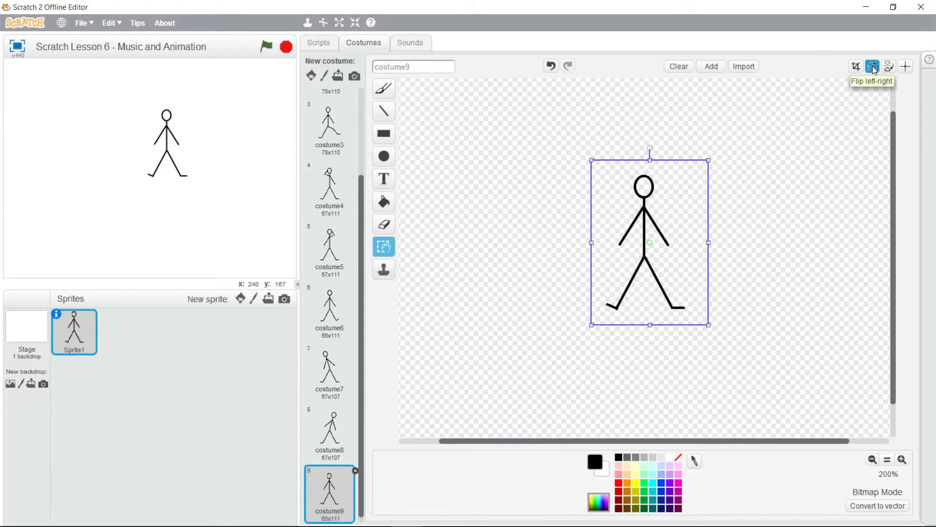
{"action": "left_click", "coordinate": [872, 67]}
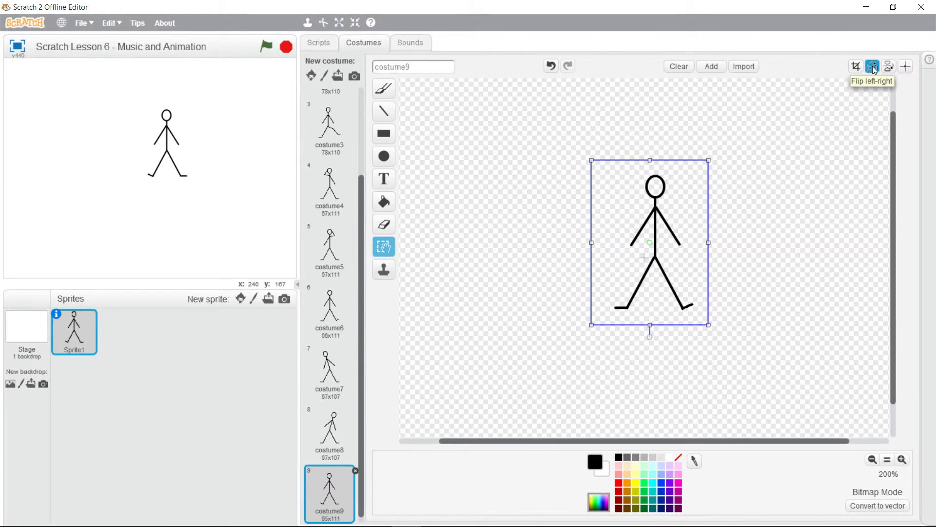
{"action": "left_click", "coordinate": [888, 66]}
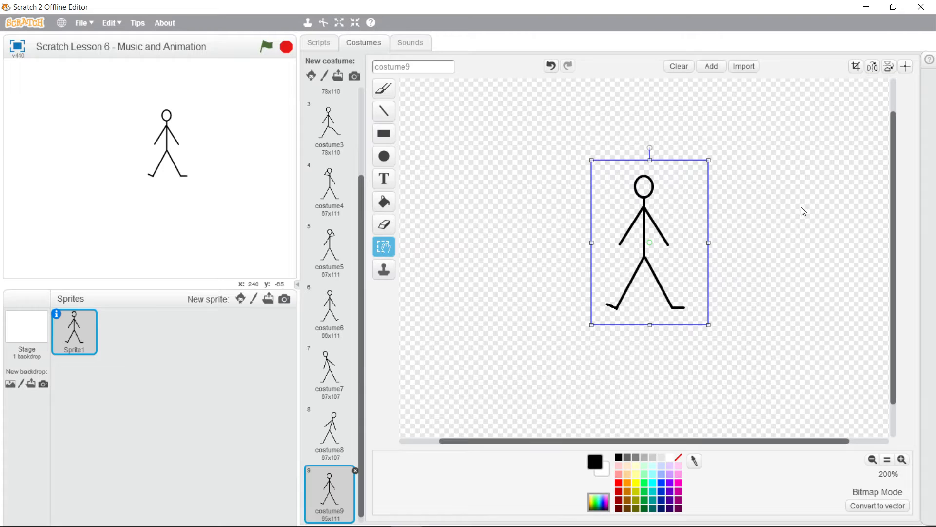
{"action": "mouse_move", "coordinate": [576, 267]}
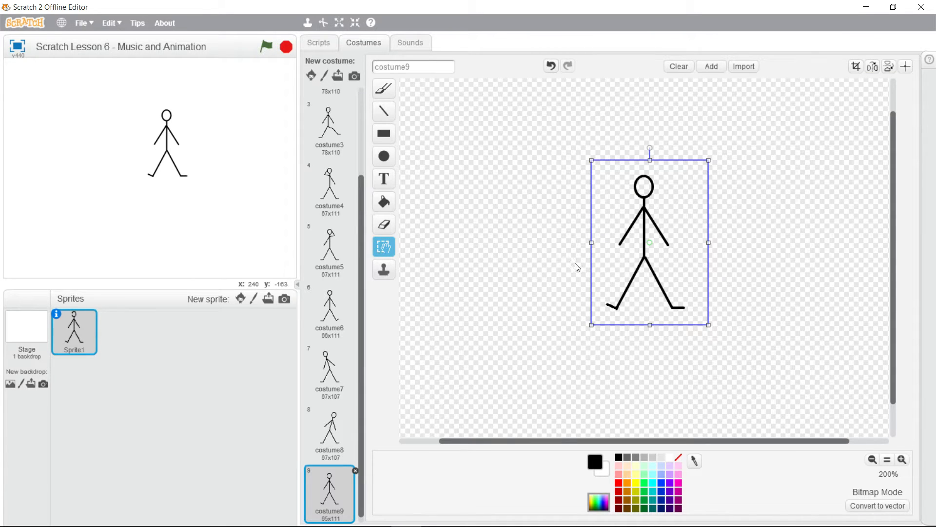
{"action": "mouse_move", "coordinate": [686, 235]}
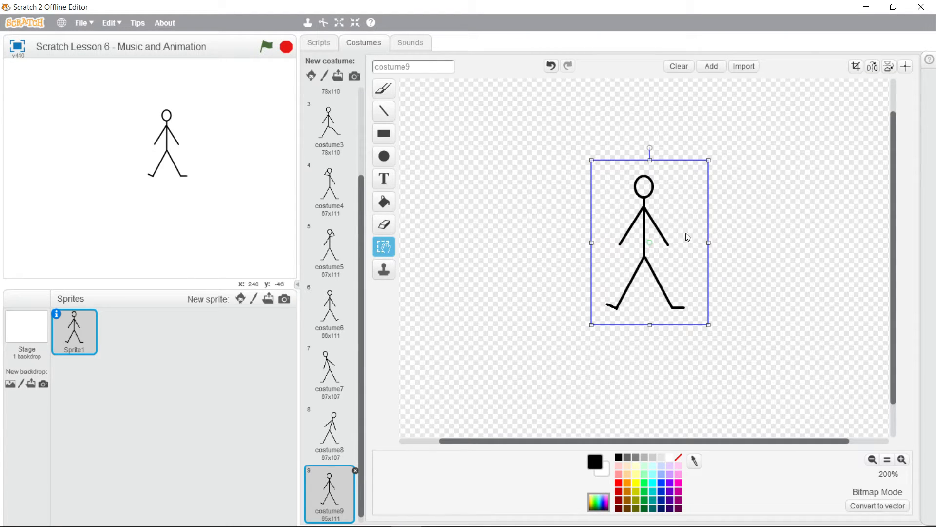
{"action": "mouse_move", "coordinate": [772, 251]}
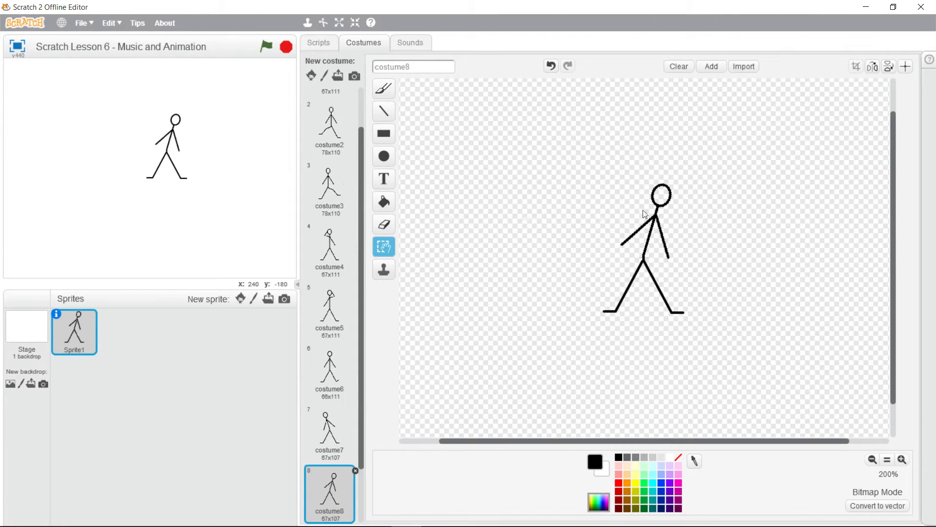
- Set costume6's centre at the hips and briefly check the Scripts tab
{"action": "left_click", "coordinate": [905, 66]}
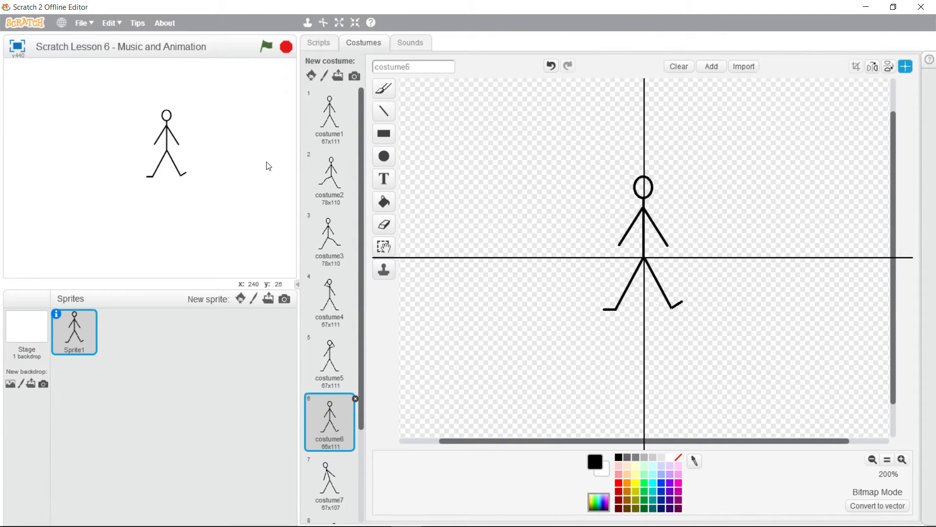
{"action": "mouse_move", "coordinate": [118, 143]}
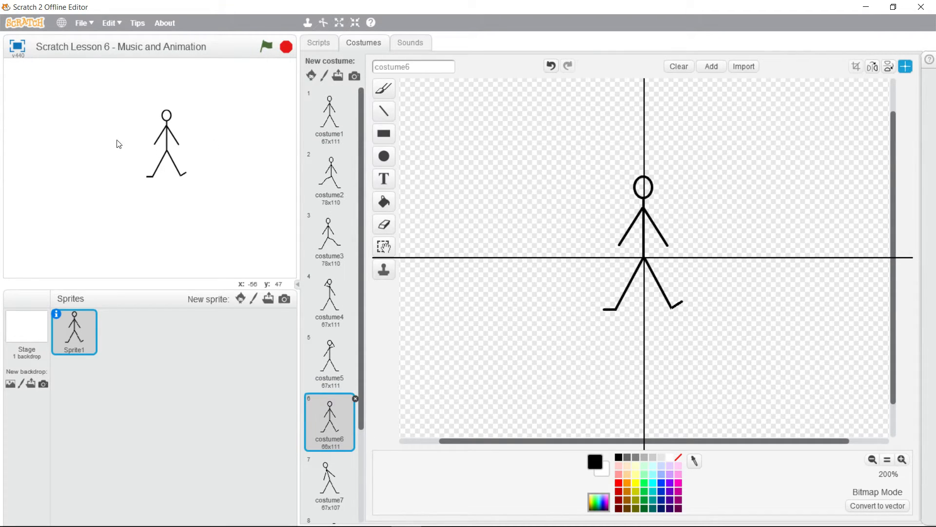
{"action": "mouse_move", "coordinate": [305, 63]}
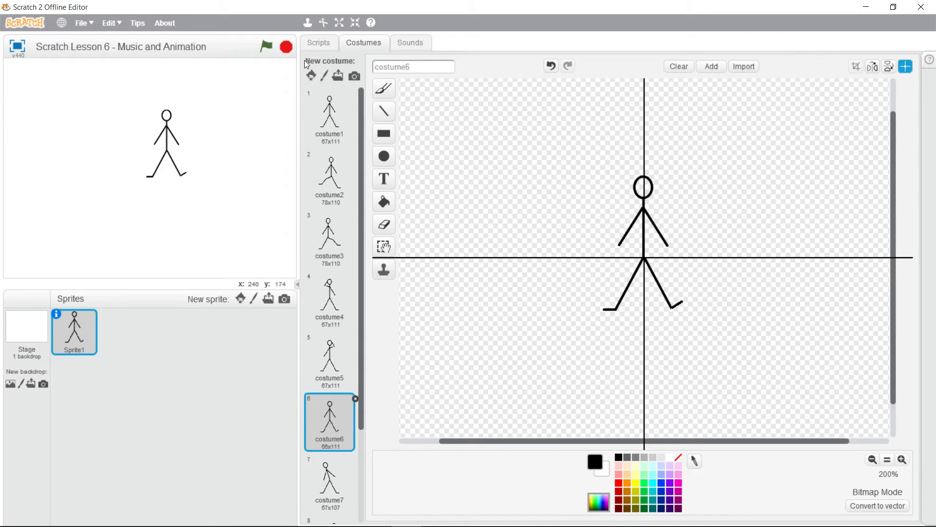
{"action": "left_click", "coordinate": [318, 42]}
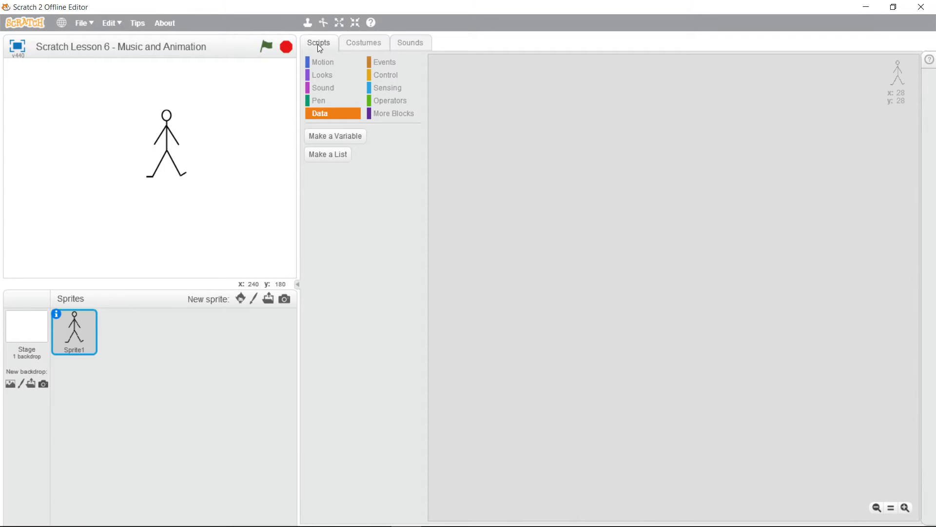
{"action": "mouse_move", "coordinate": [168, 191]}
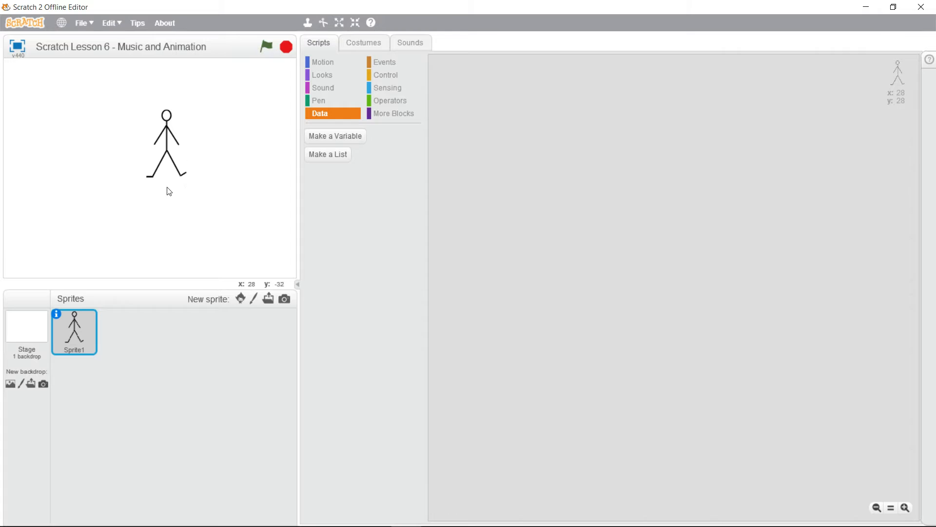
{"action": "left_click", "coordinate": [363, 42]}
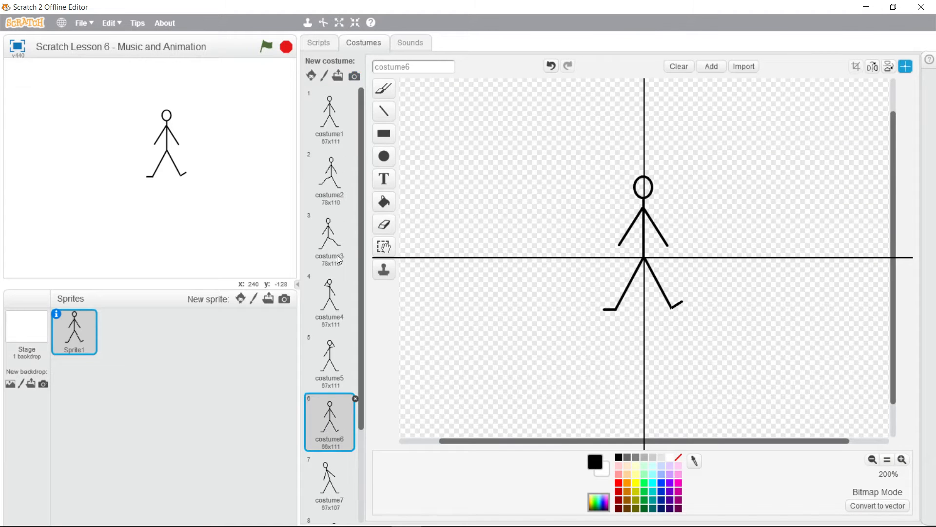
{"action": "scroll", "scroll_direction": "down", "scroll_amount": 3}
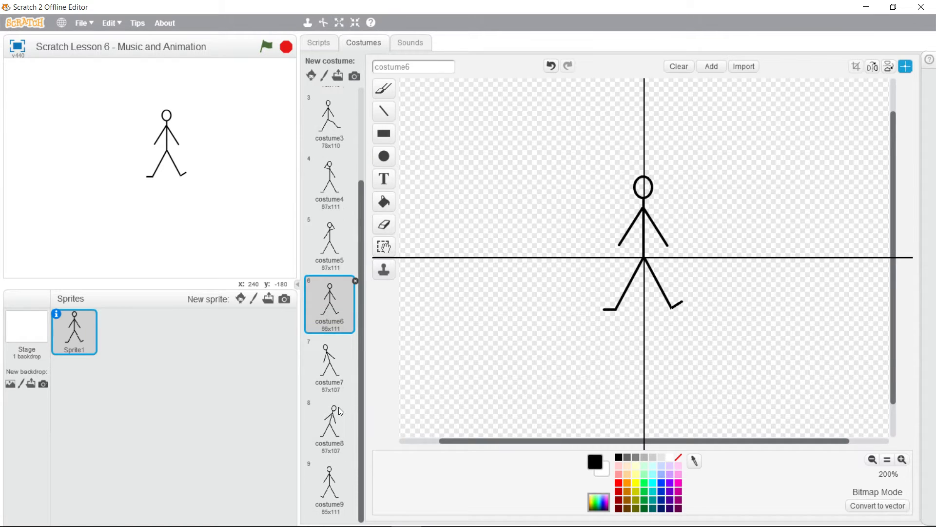
{"action": "mouse_move", "coordinate": [333, 404]}
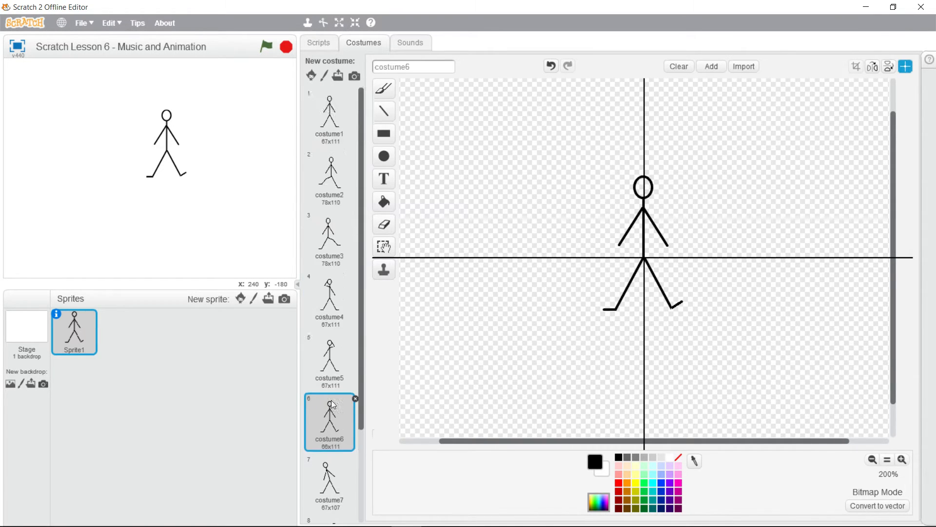
- Place a 'when green flag clicked' hat block in Sprite1's script area
{"action": "left_click", "coordinate": [318, 43]}
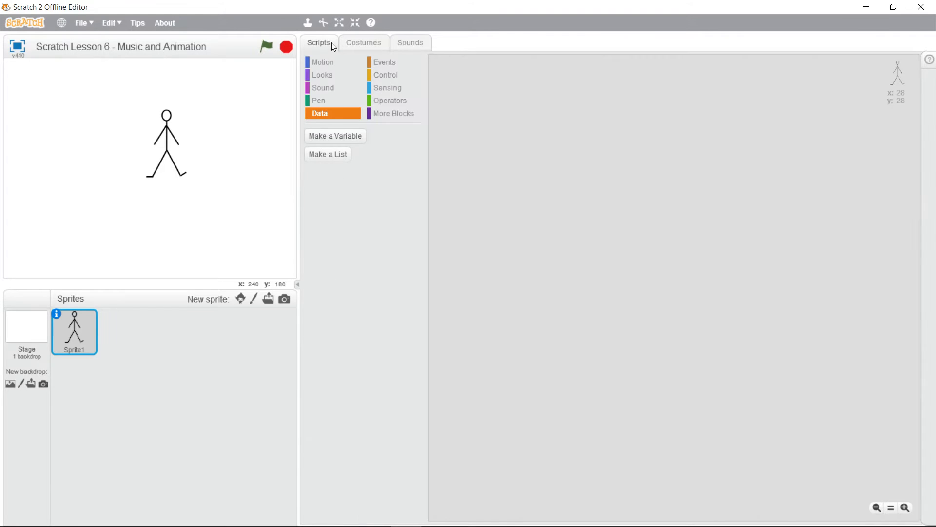
{"action": "left_click", "coordinate": [385, 62]}
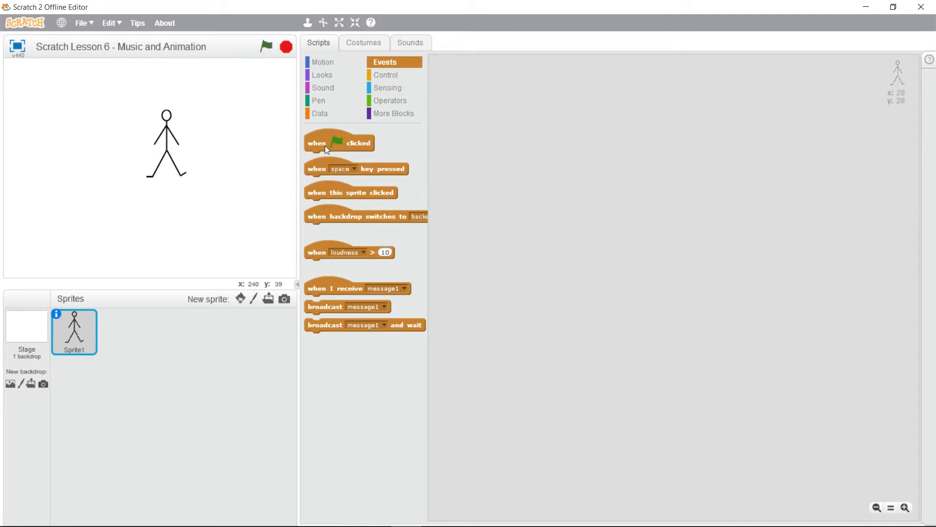
{"action": "left_click_drag", "start_coordinate": [339, 142], "coordinate": [491, 90]}
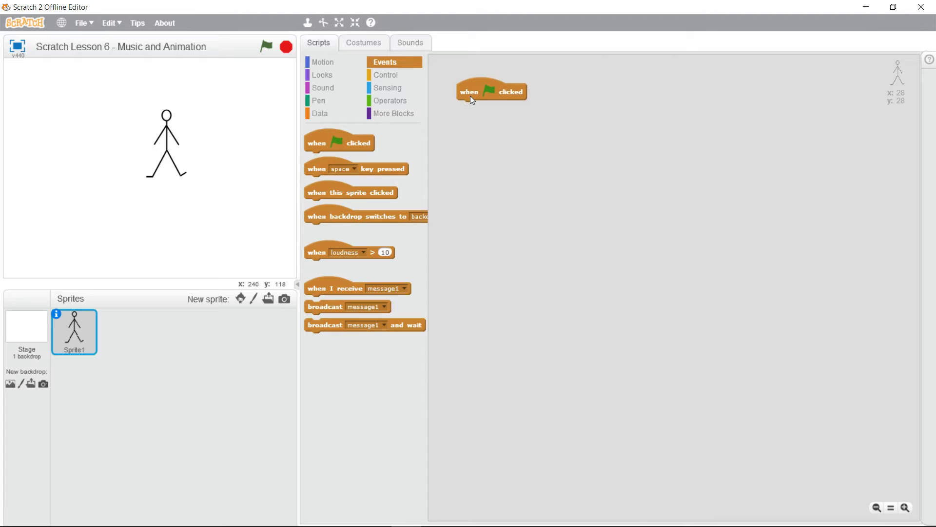
{"action": "mouse_move", "coordinate": [243, 134]}
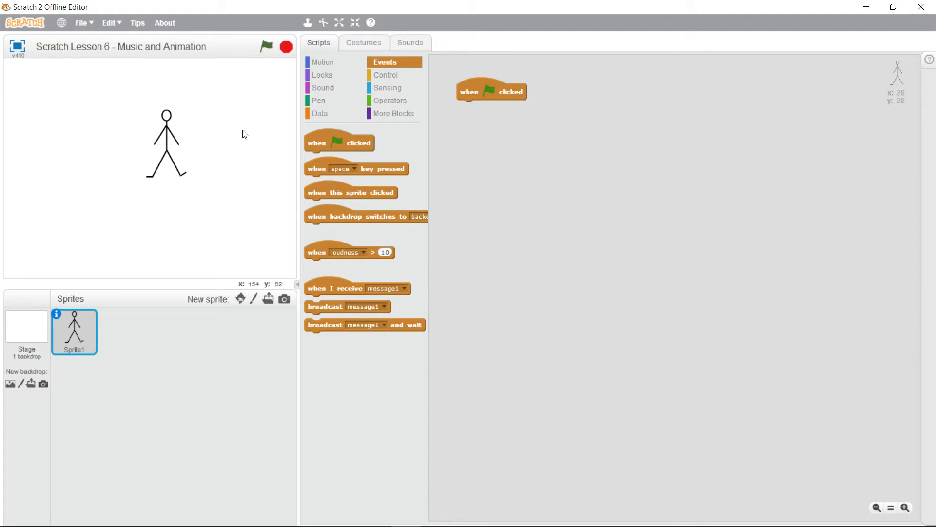
{"action": "mouse_move", "coordinate": [191, 142]}
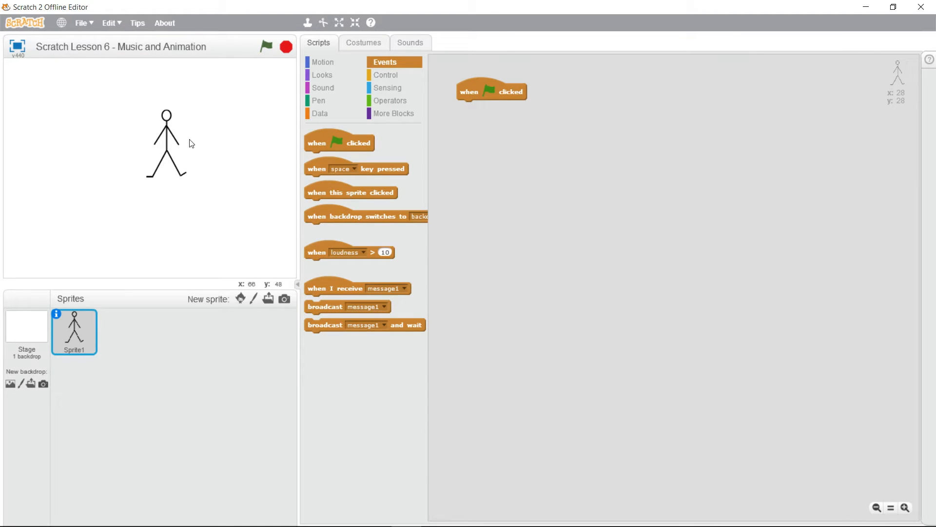
{"action": "mouse_move", "coordinate": [265, 160]}
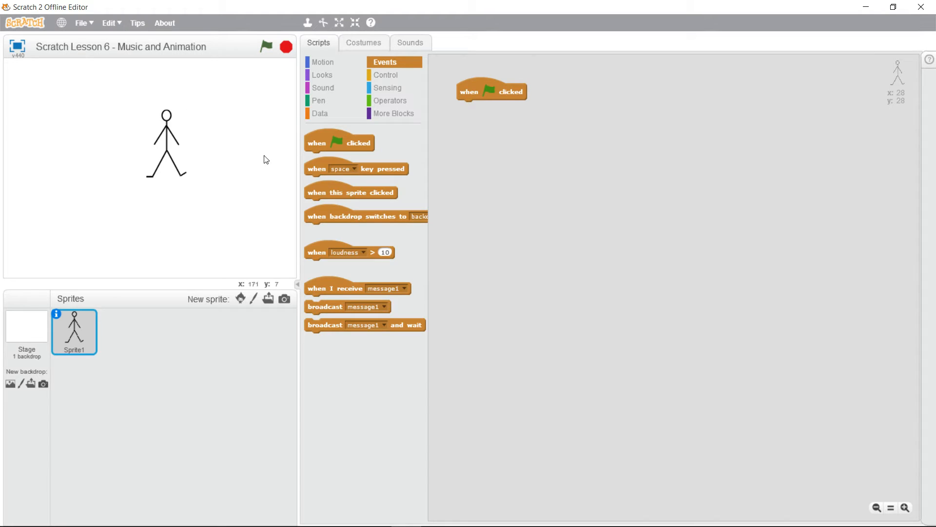
{"action": "left_click", "coordinate": [320, 113]}
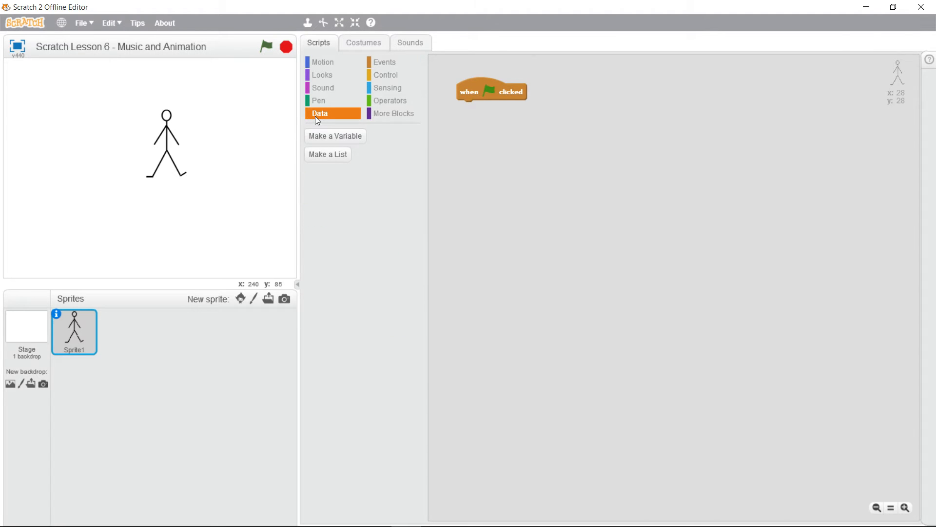
- Create sprite-only variable 'beat' and add 'set beat to 0.5' under the flag block
{"action": "left_click", "coordinate": [335, 135]}
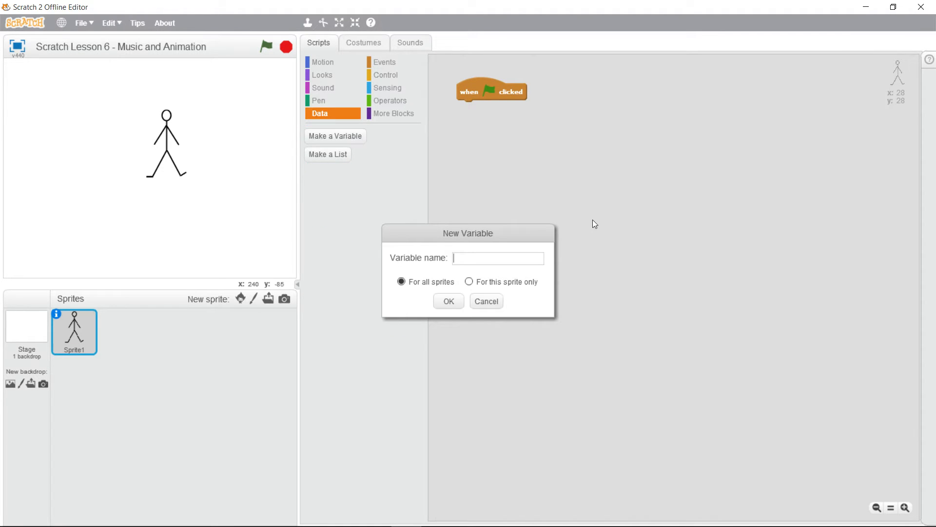
{"action": "type", "text": "b"}
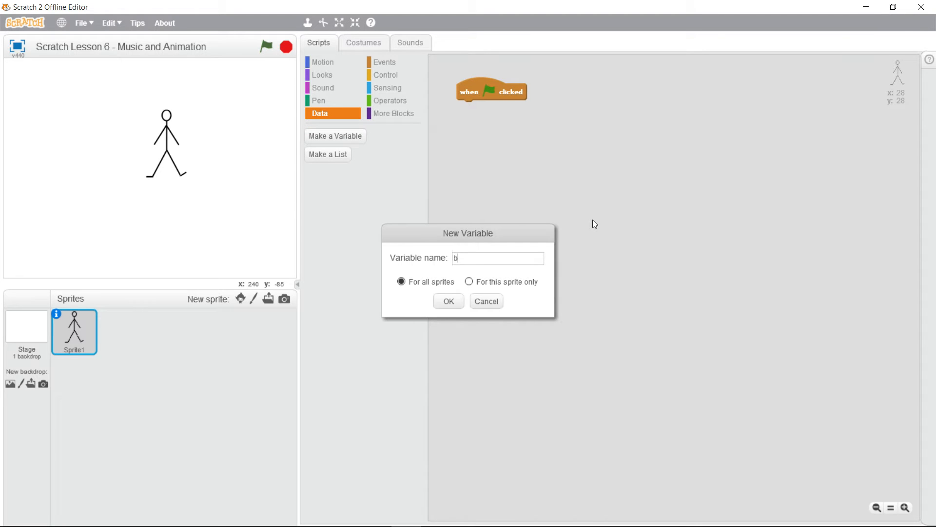
{"action": "type", "text": "eat"}
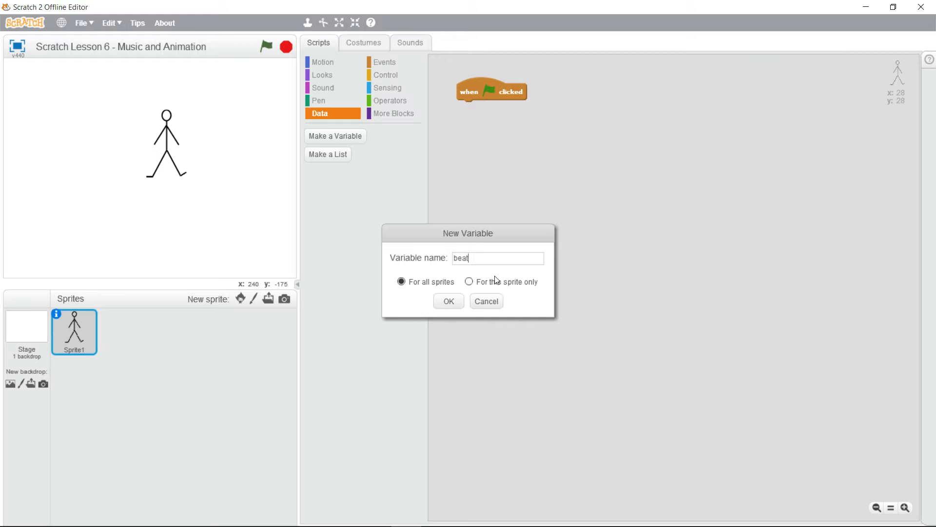
{"action": "left_click", "coordinate": [470, 281]}
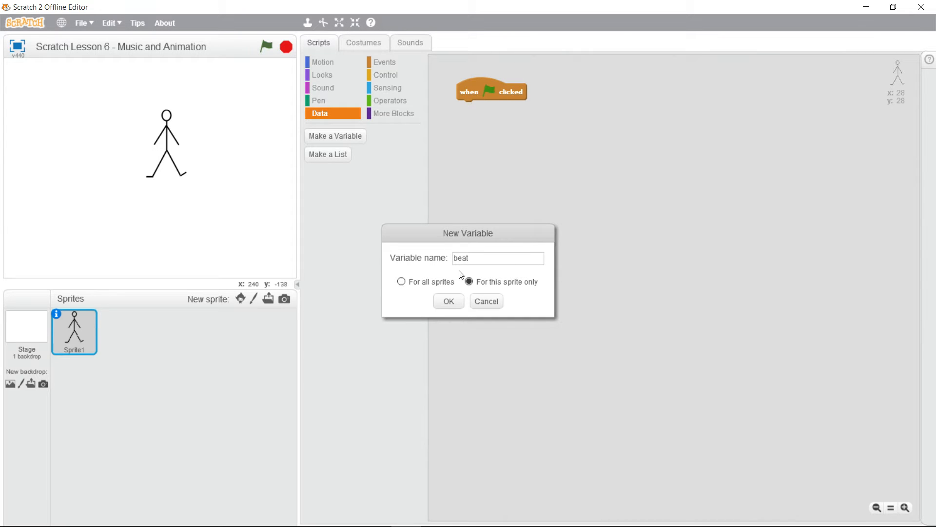
{"action": "left_click", "coordinate": [447, 301]}
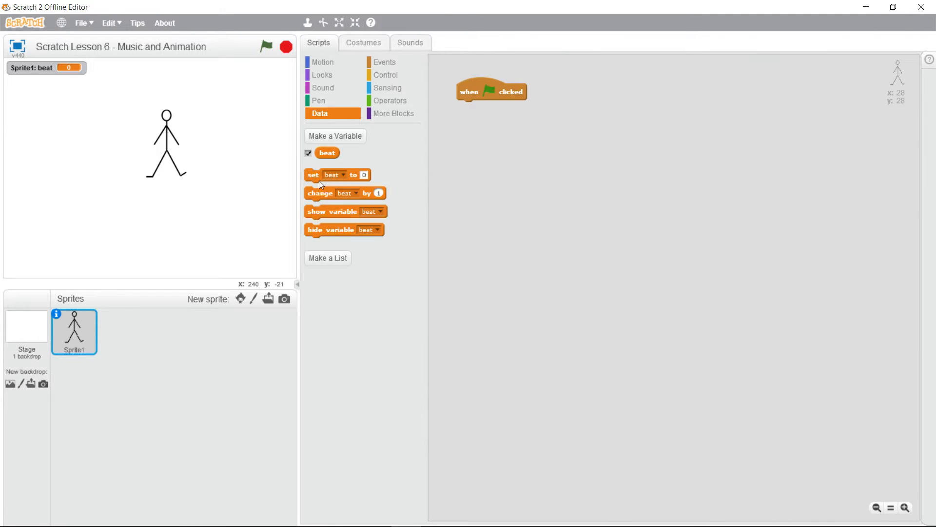
{"action": "left_click_drag", "start_coordinate": [337, 175], "coordinate": [489, 107]}
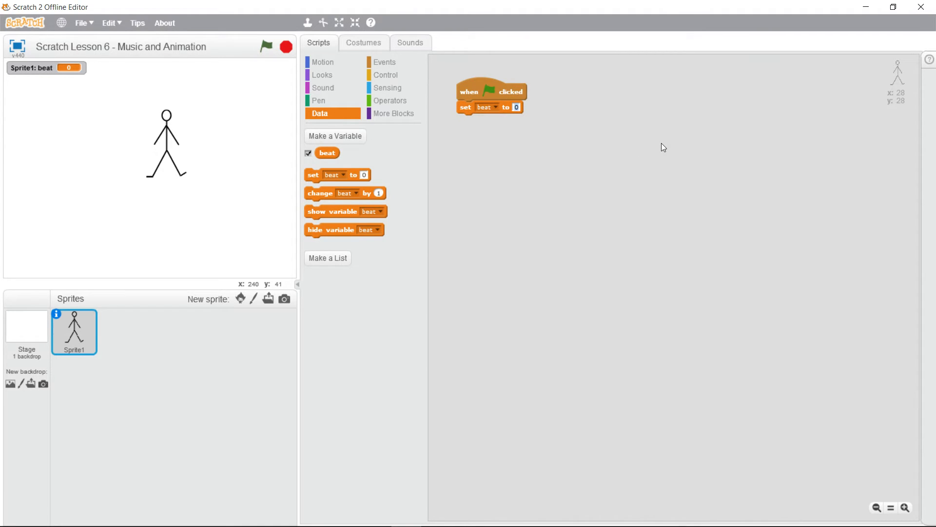
{"action": "type", "text": "0.5"}
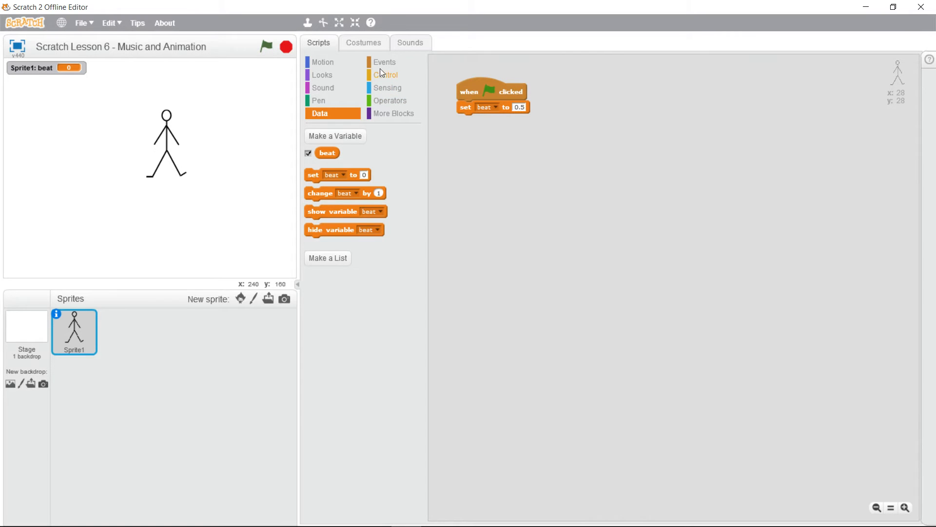
- Add a 'when d key pressed' hat with a forever loop, then view costumes
{"action": "left_click", "coordinate": [385, 61]}
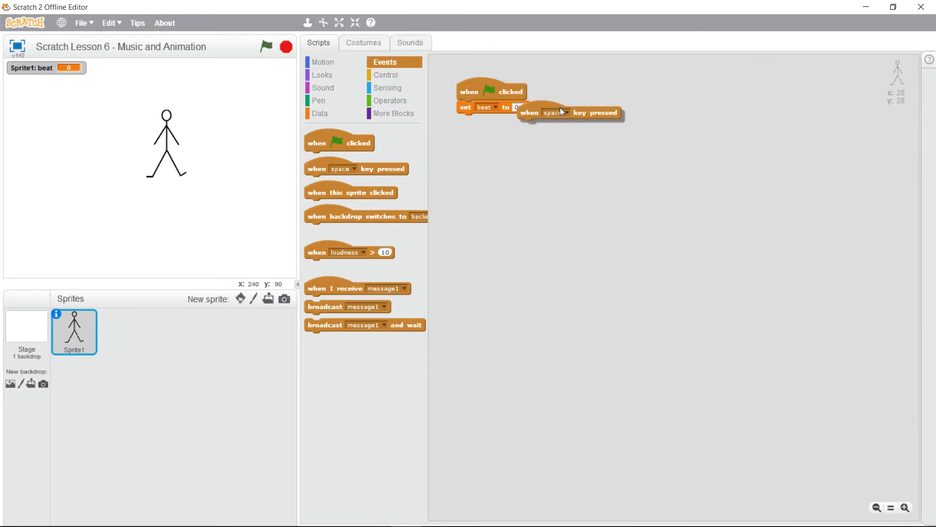
{"action": "left_click", "coordinate": [591, 91]}
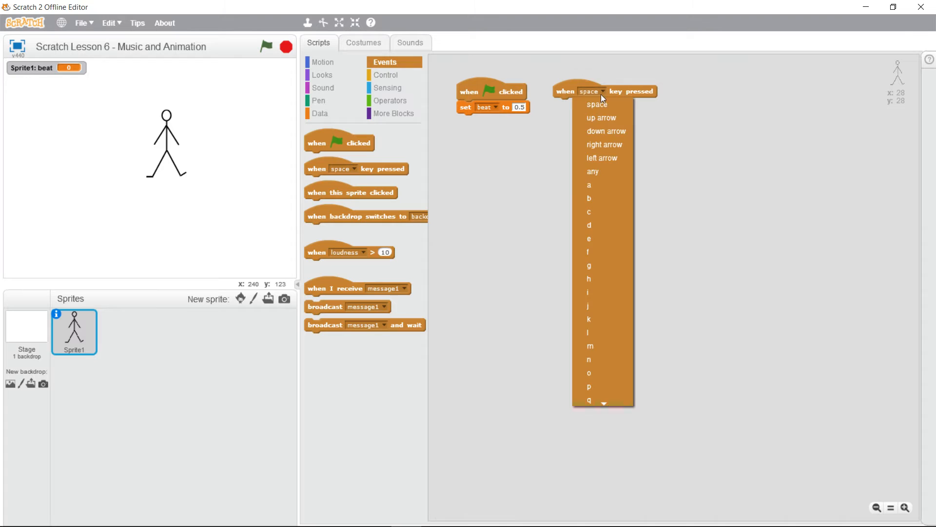
{"action": "left_click", "coordinate": [590, 225]}
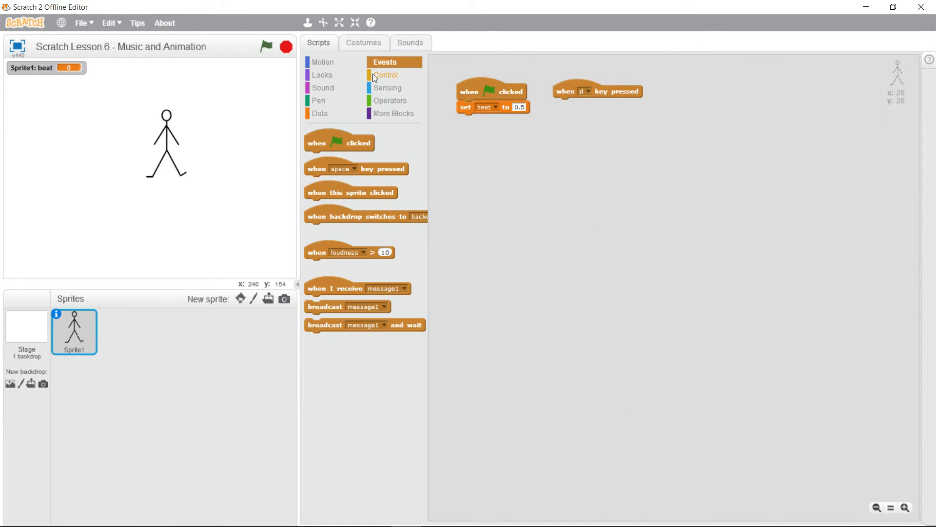
{"action": "left_click", "coordinate": [387, 74]}
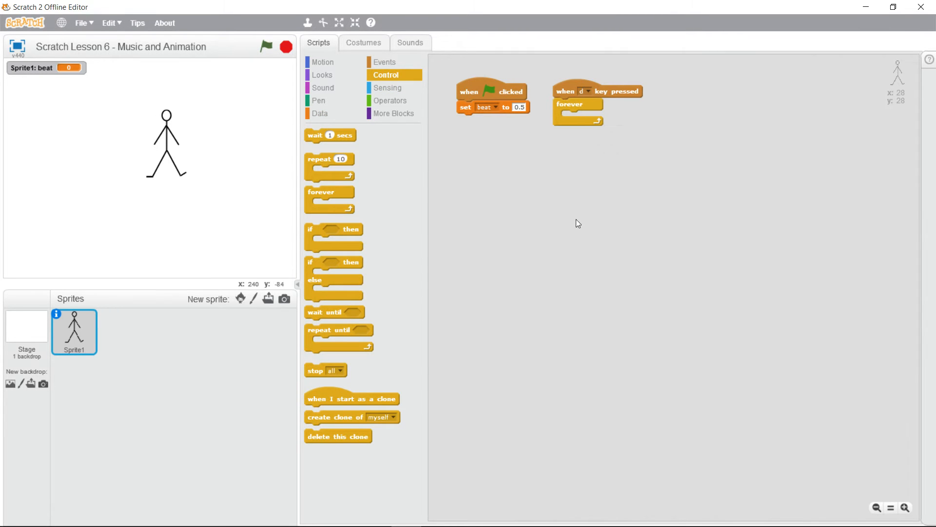
{"action": "mouse_move", "coordinate": [247, 165]}
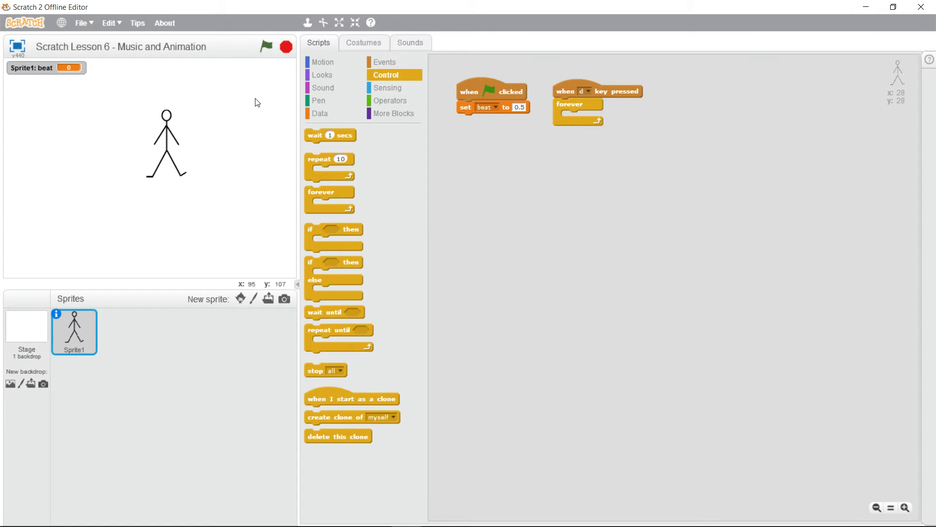
{"action": "left_click", "coordinate": [363, 43]}
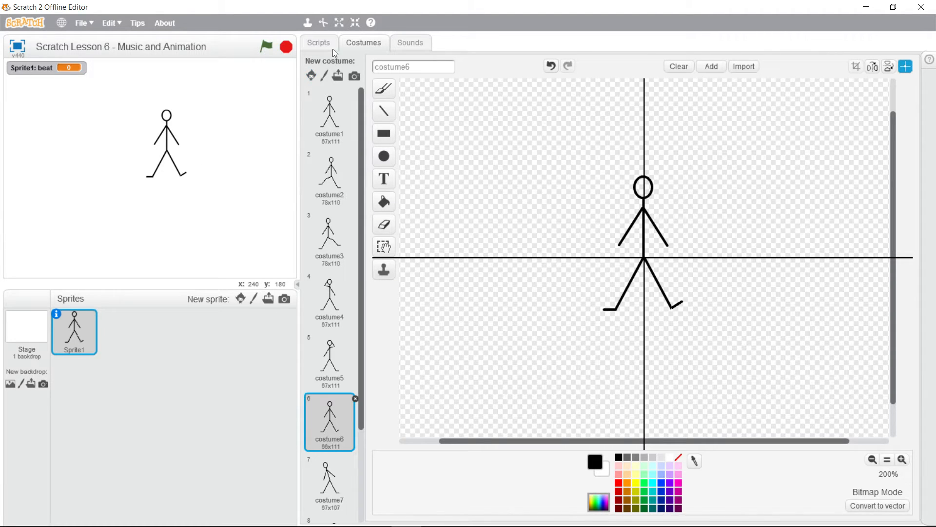
- Drop a pick random 1 to 9 block into the scripts after checking the costume count
{"action": "left_click", "coordinate": [319, 43]}
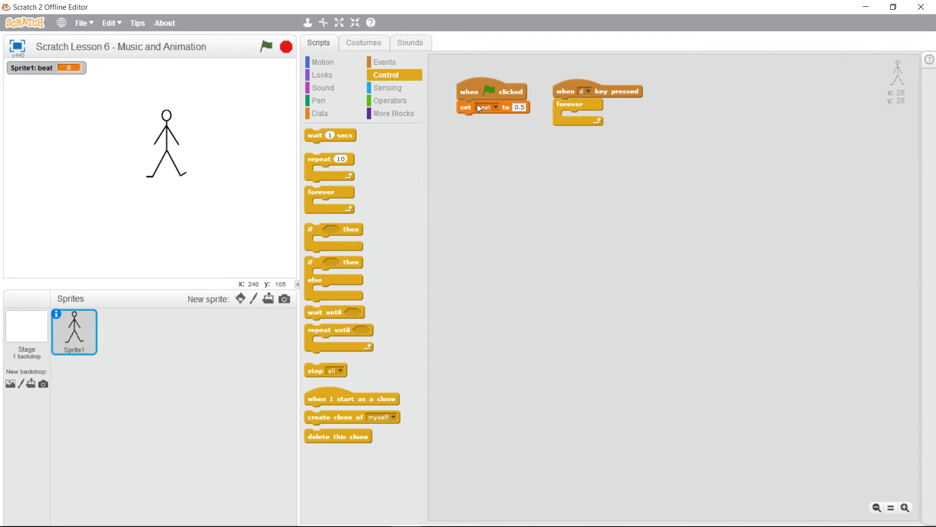
{"action": "left_click", "coordinate": [389, 100]}
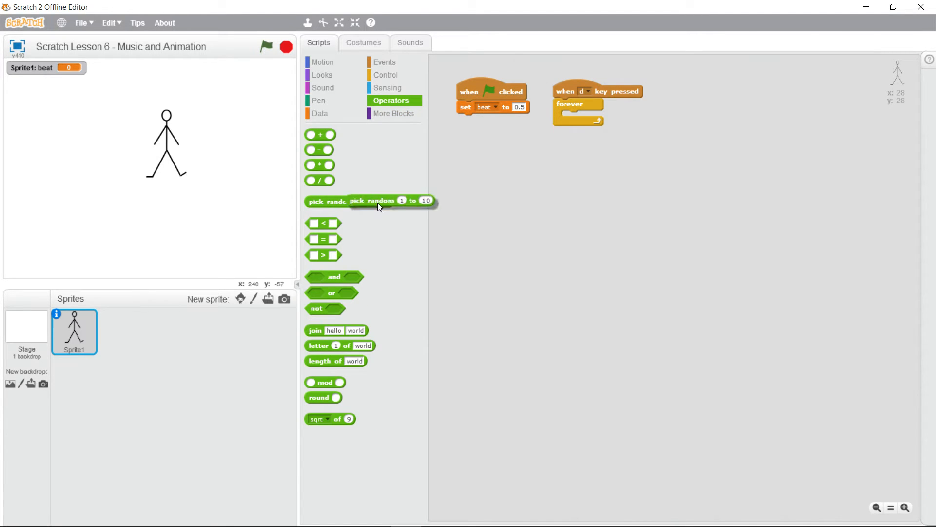
{"action": "left_click_drag", "start_coordinate": [370, 200], "coordinate": [750, 114]}
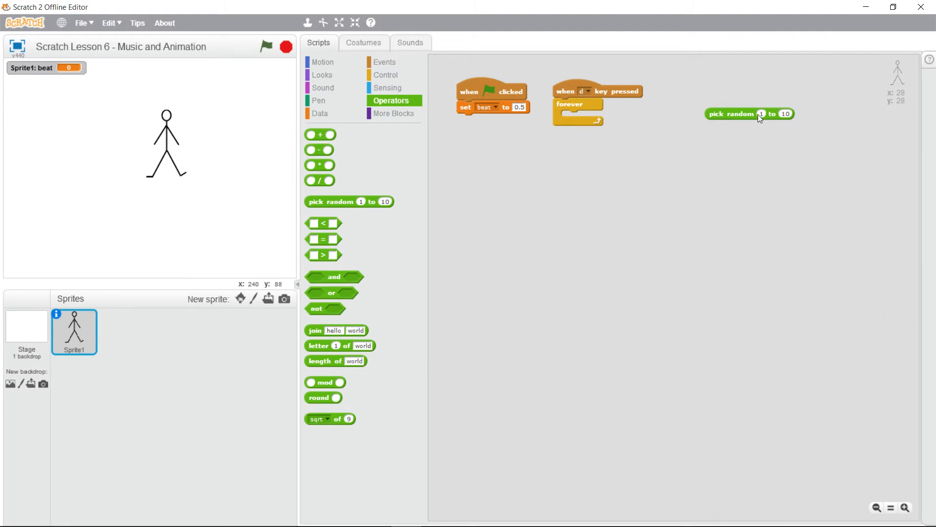
{"action": "mouse_move", "coordinate": [777, 120]}
{"action": "type", "text": "9"}
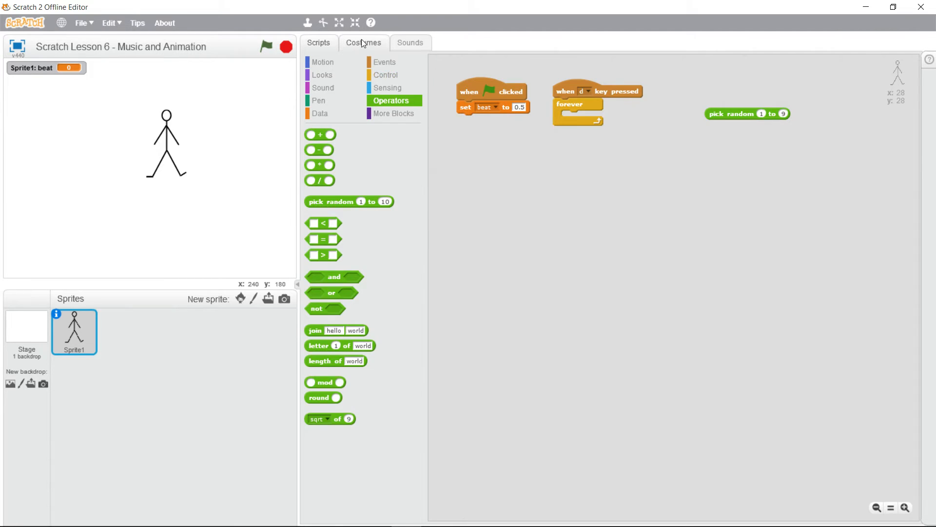
{"action": "left_click", "coordinate": [363, 43]}
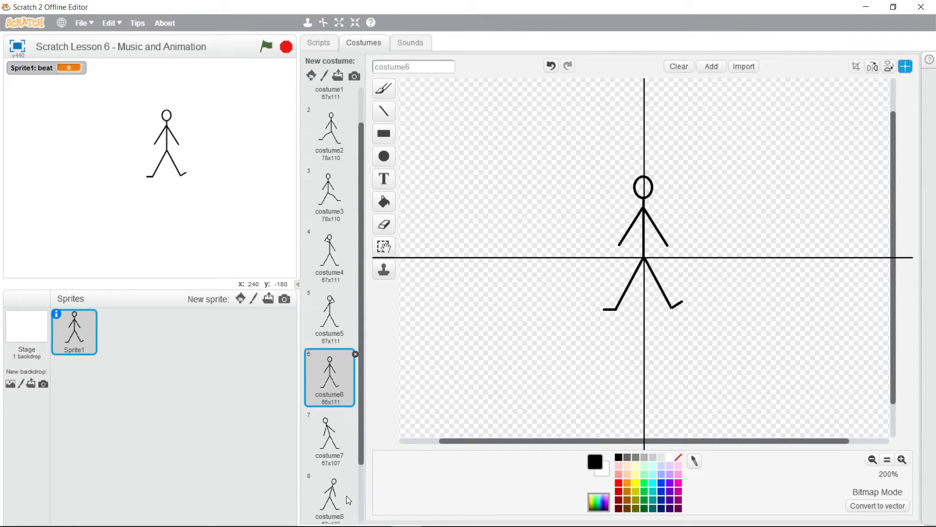
{"action": "left_click", "coordinate": [319, 42]}
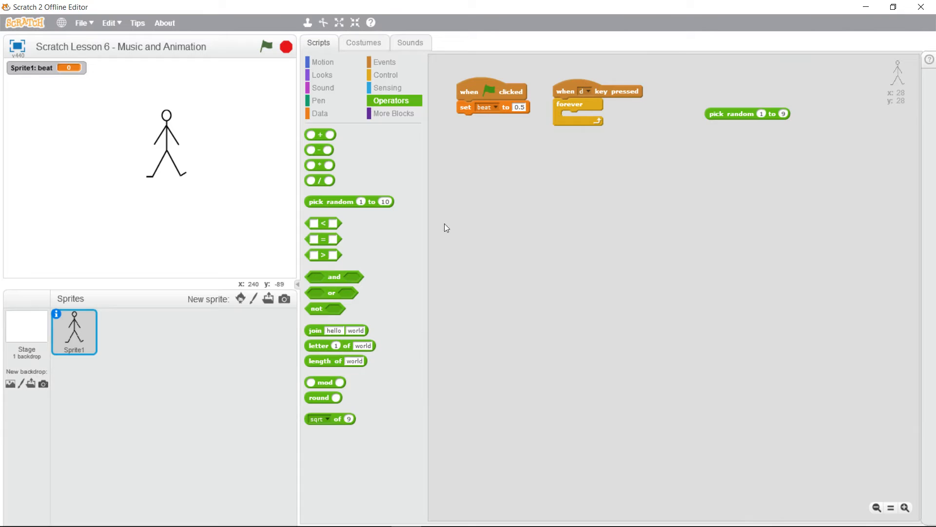
{"action": "mouse_move", "coordinate": [468, 223]}
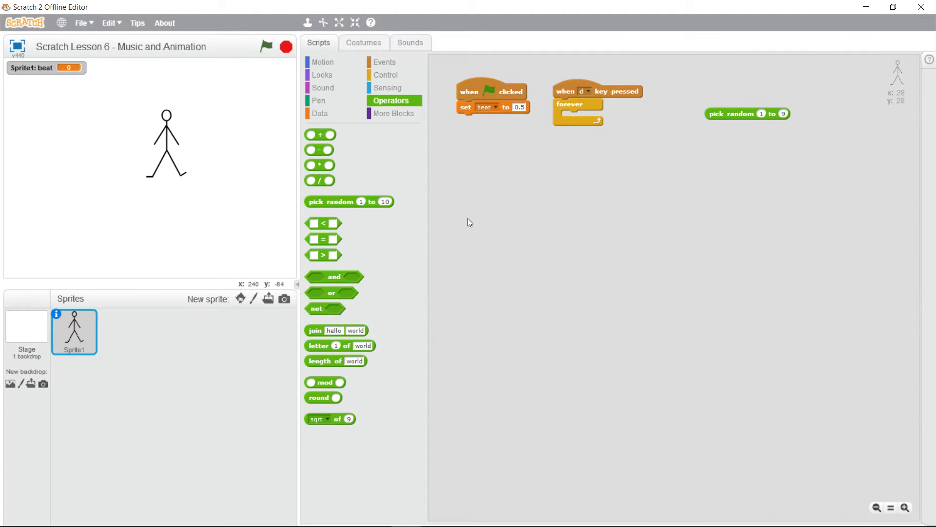
- Make sprite-only variable 'number' and place 'set number to' inside the forever loop
{"action": "left_click", "coordinate": [320, 114]}
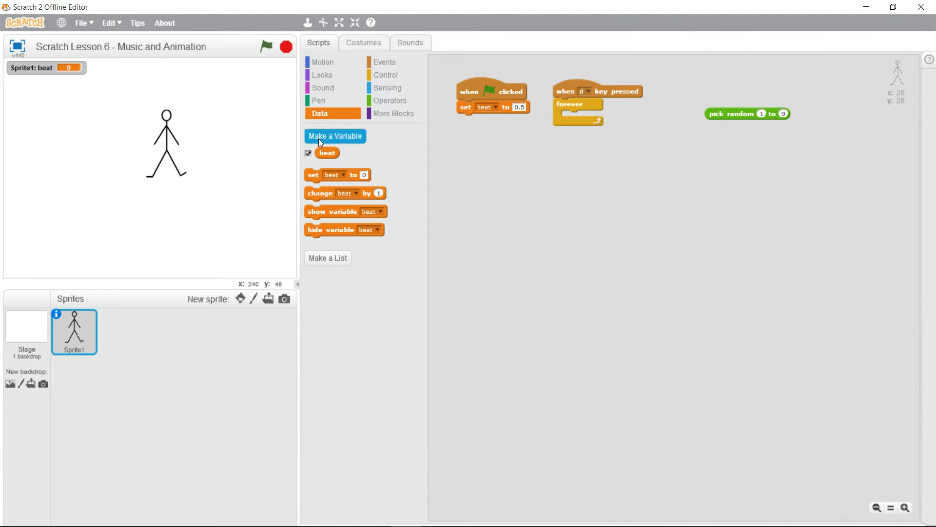
{"action": "left_click", "coordinate": [335, 135]}
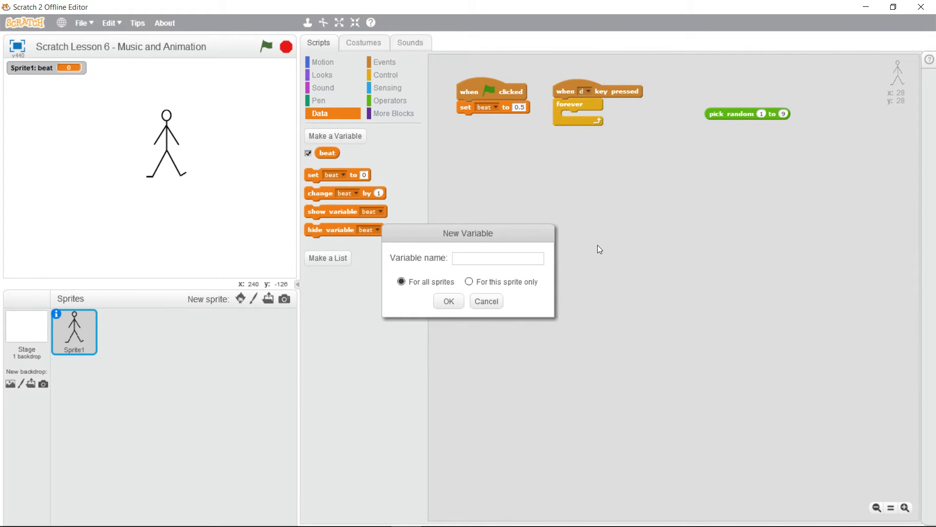
{"action": "type", "text": "number"}
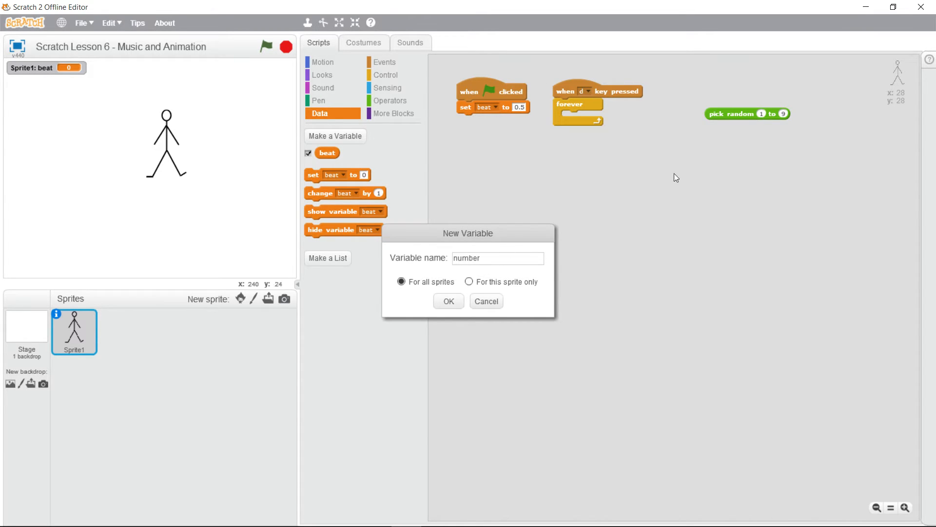
{"action": "left_click", "coordinate": [469, 281]}
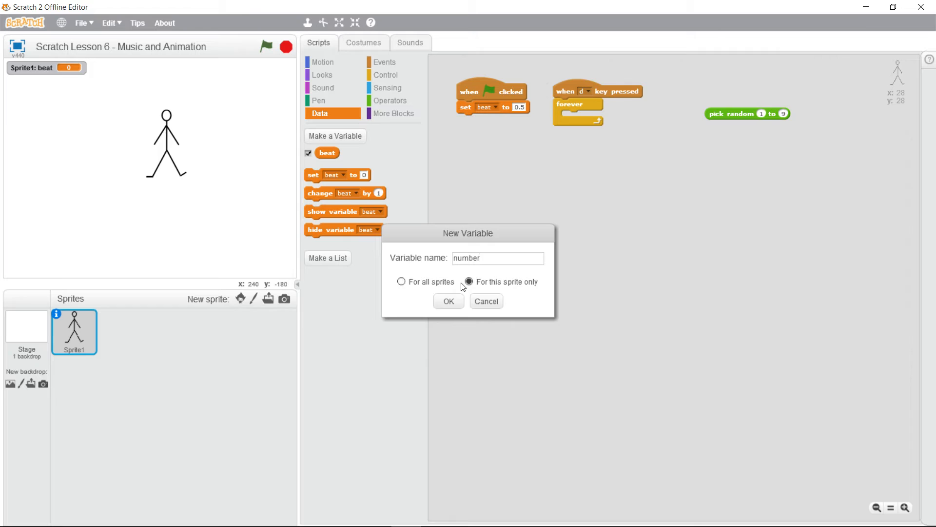
{"action": "left_click", "coordinate": [447, 300]}
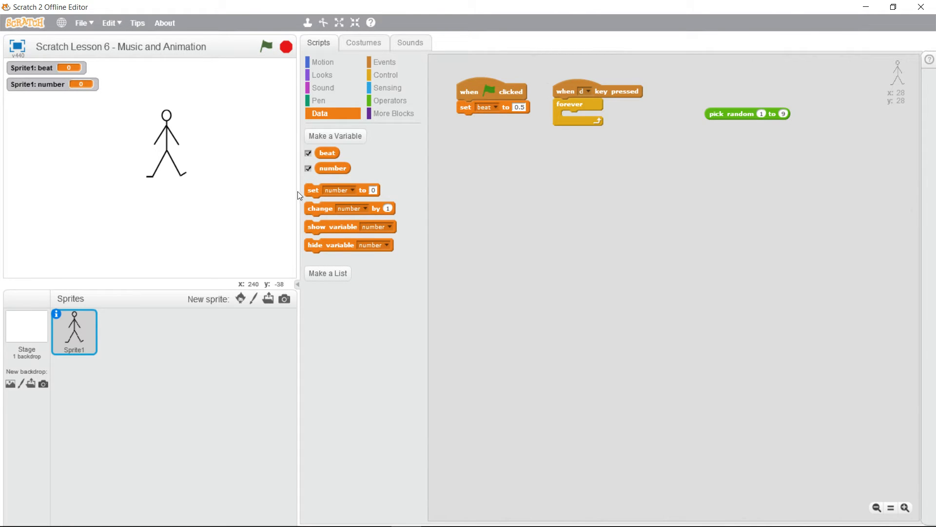
{"action": "left_click_drag", "start_coordinate": [342, 190], "coordinate": [591, 117]}
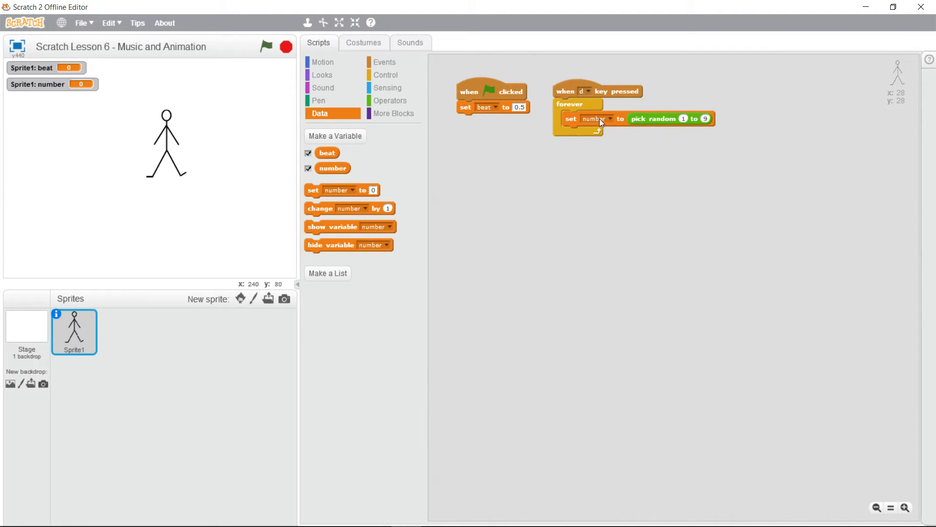
{"action": "mouse_move", "coordinate": [389, 100]}
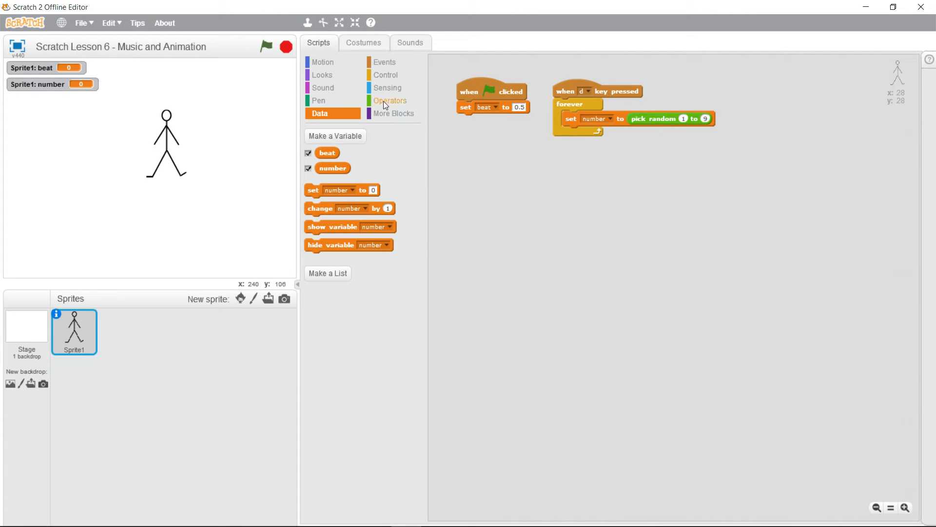
- Add an 'if number = 1' block beneath the random assignment in the loop
{"action": "left_click", "coordinate": [385, 74]}
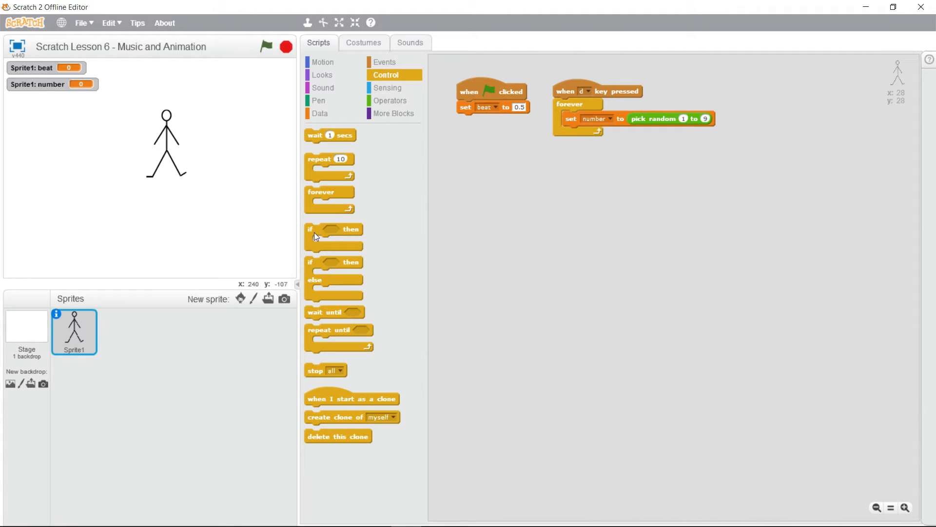
{"action": "left_click_drag", "start_coordinate": [333, 234], "coordinate": [588, 134]}
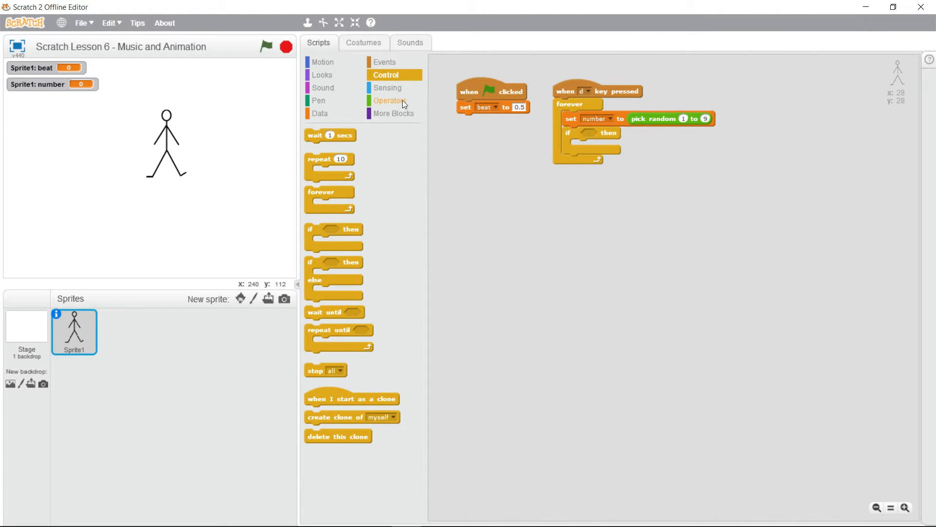
{"action": "left_click", "coordinate": [388, 101]}
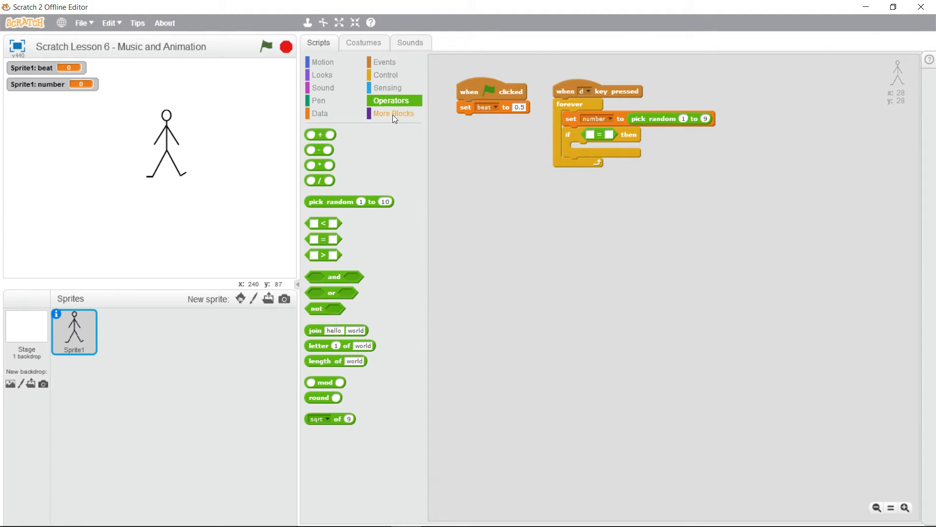
{"action": "left_click", "coordinate": [319, 114]}
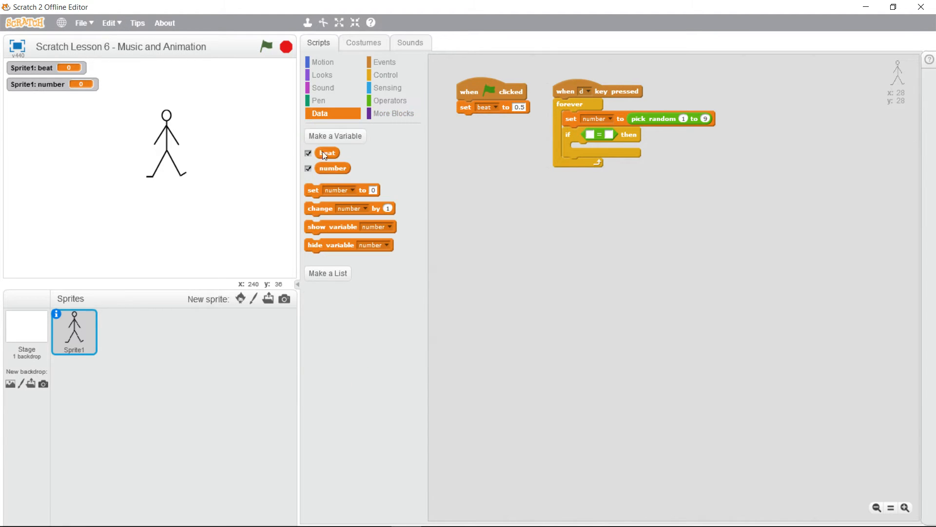
{"action": "left_click_drag", "start_coordinate": [327, 152], "coordinate": [591, 135]}
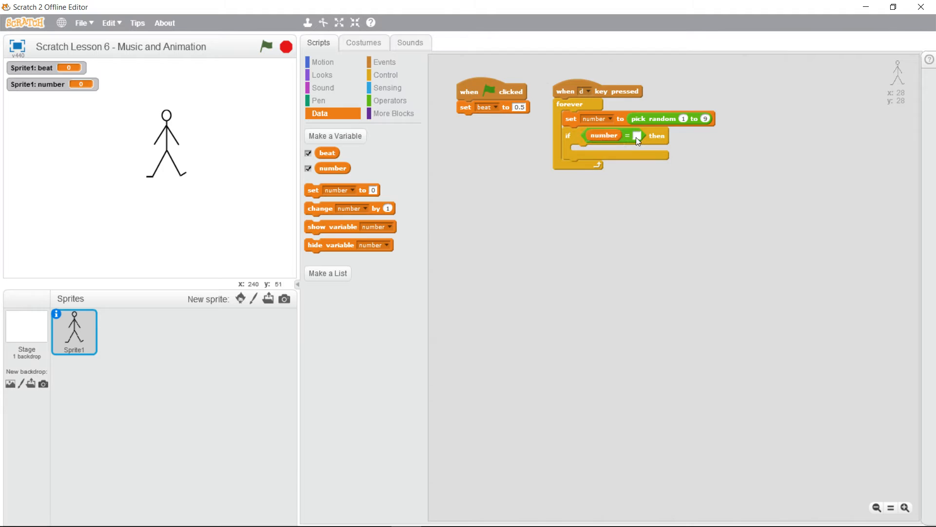
{"action": "type", "text": "1"}
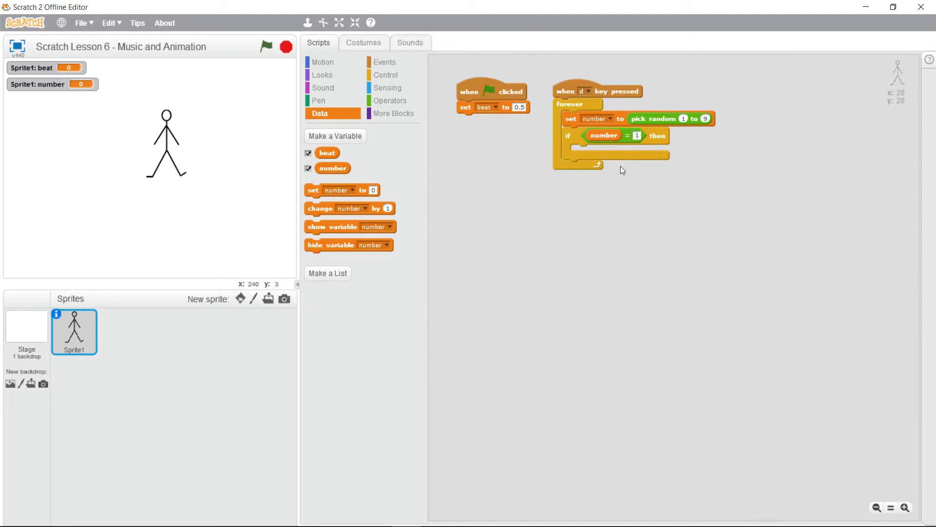
- Put a switch costume block inside the if, then duplicate the if block
{"action": "left_click", "coordinate": [323, 74]}
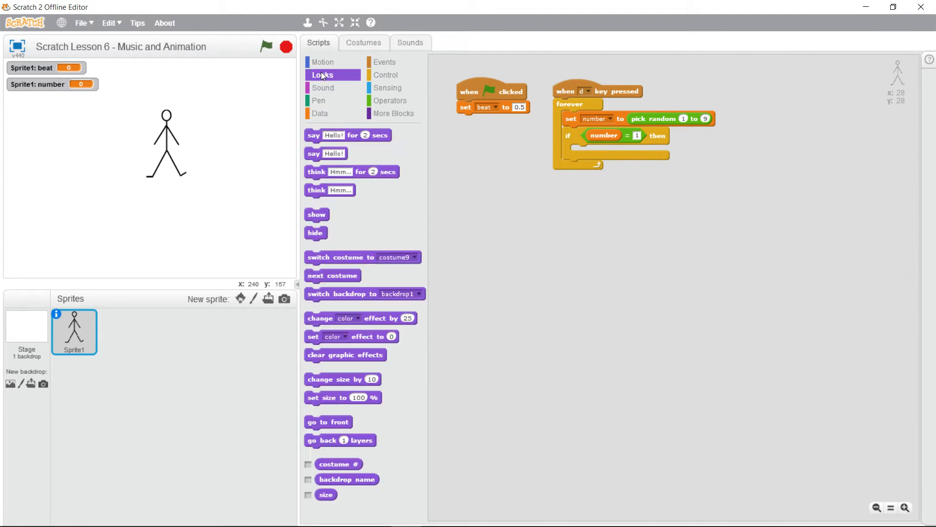
{"action": "left_click_drag", "start_coordinate": [362, 257], "coordinate": [651, 168]}
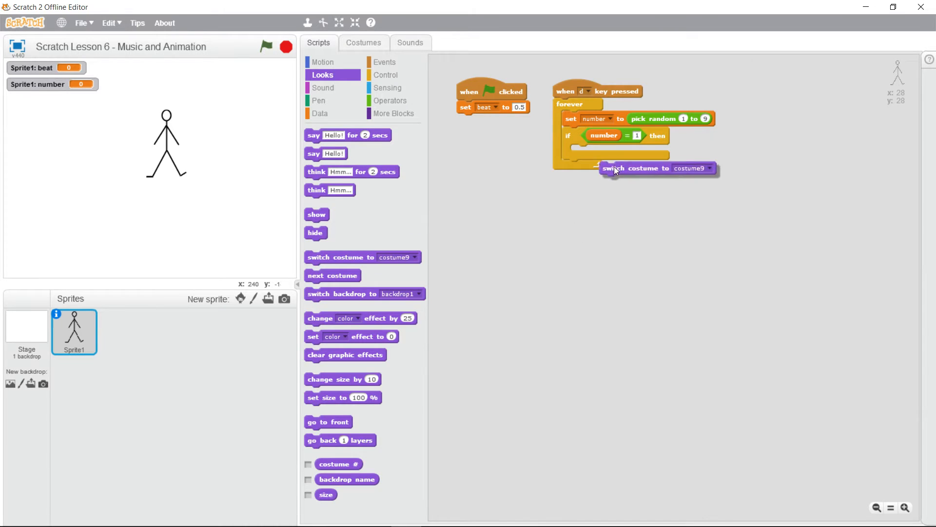
{"action": "left_click", "coordinate": [679, 151]}
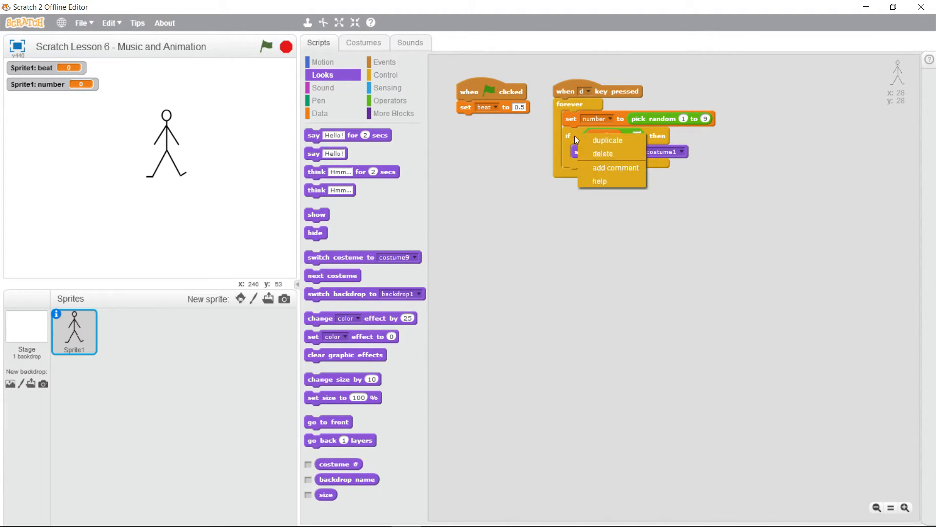
{"action": "left_click", "coordinate": [607, 140]}
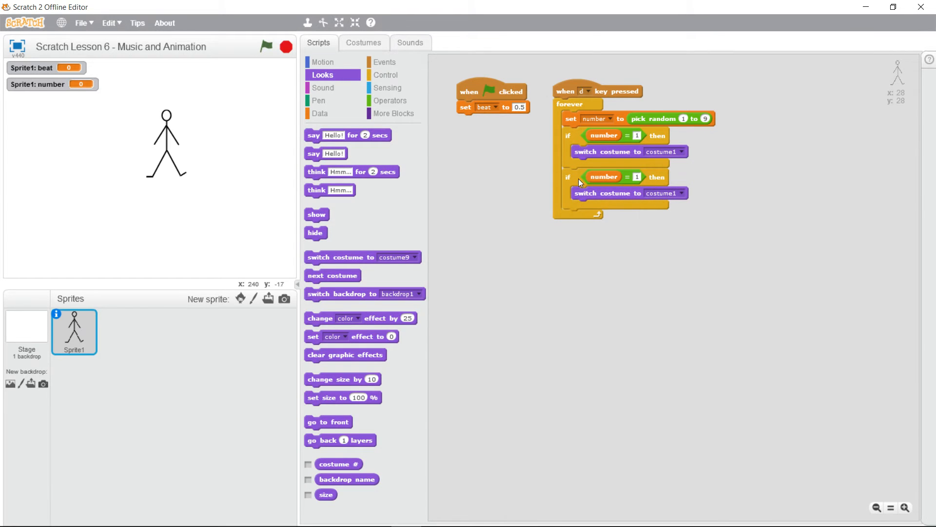
{"action": "mouse_move", "coordinate": [699, 183]}
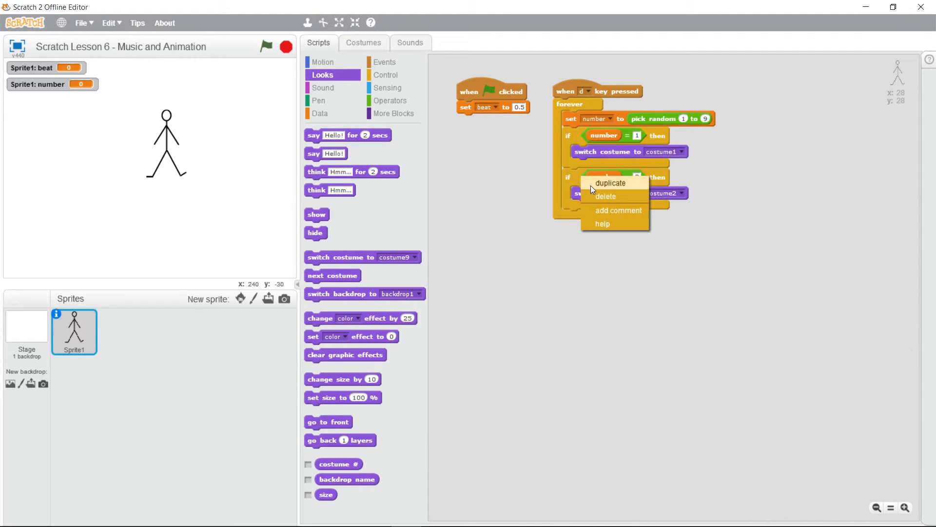
- Duplicate the if blocks for numbers 4, 5 and 6, switching to costume4, costume5 and costume6
{"action": "left_click", "coordinate": [610, 182]}
{"action": "type", "text": "3"}
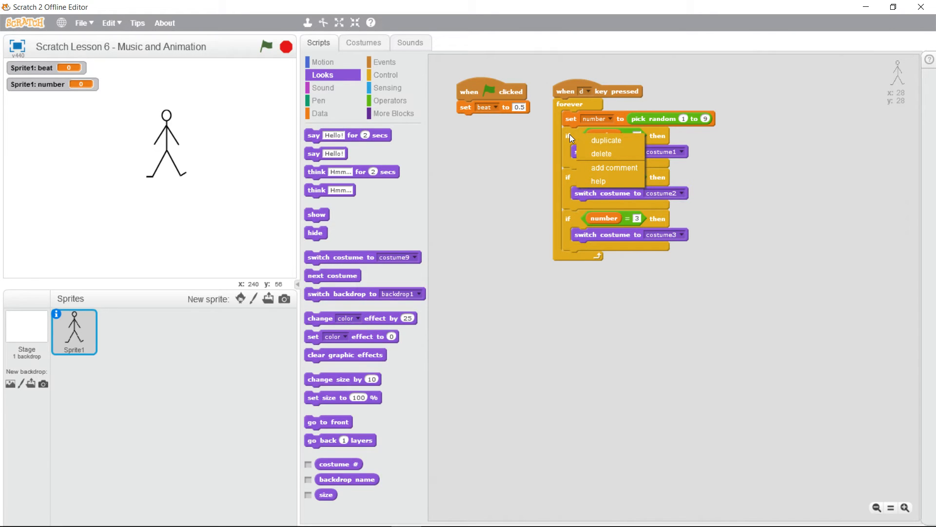
{"action": "left_click", "coordinate": [605, 140]}
{"action": "type", "text": "5"}
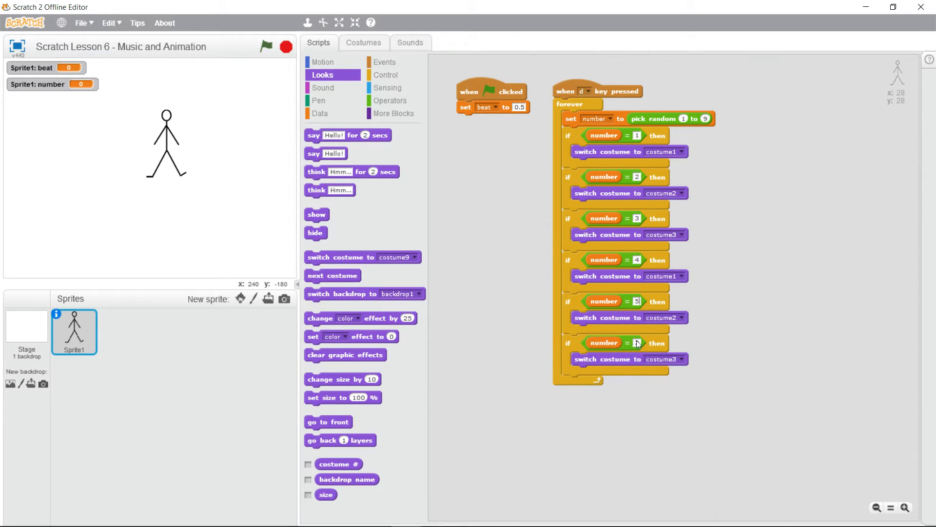
{"action": "type", "text": "6"}
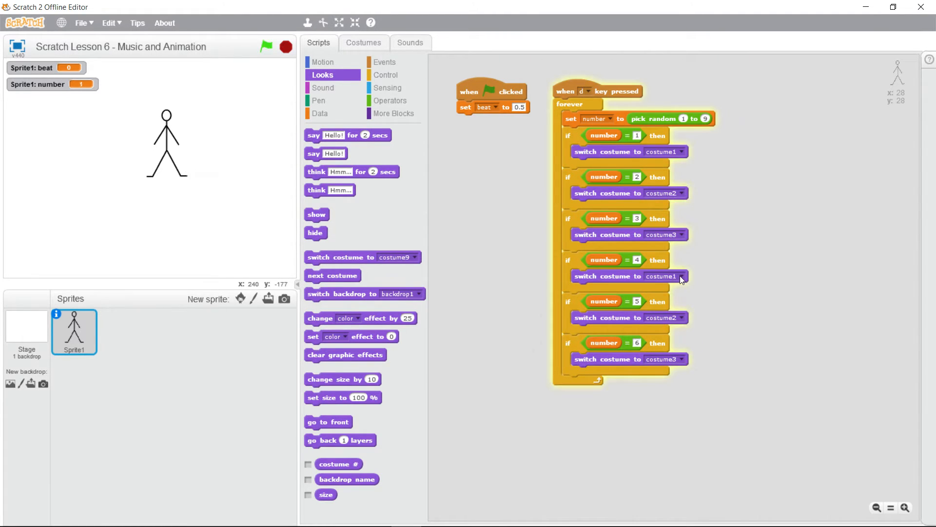
{"action": "left_click", "coordinate": [680, 276]}
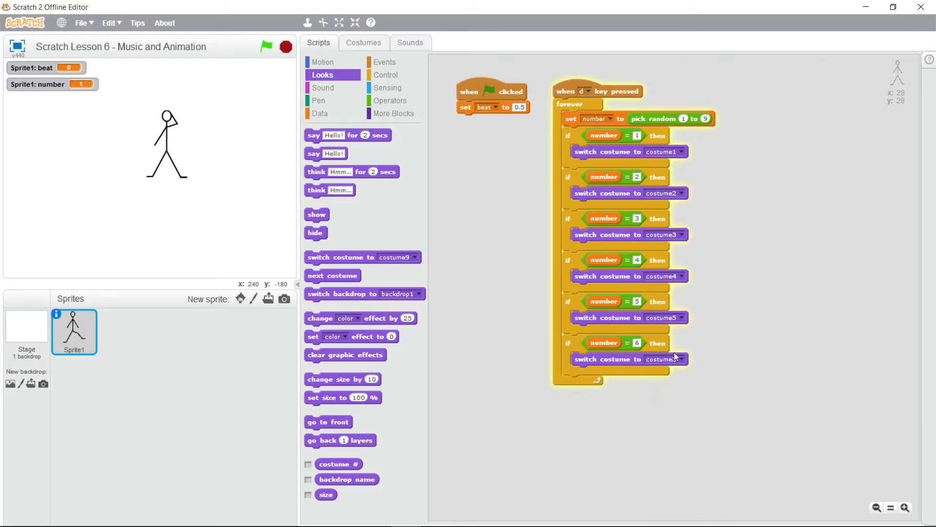
{"action": "left_click", "coordinate": [664, 358]}
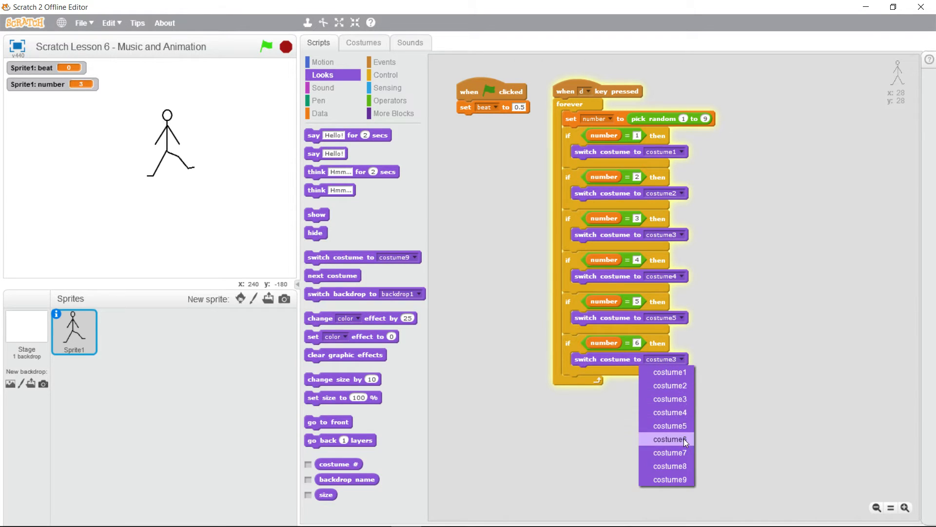
{"action": "left_click", "coordinate": [669, 438]}
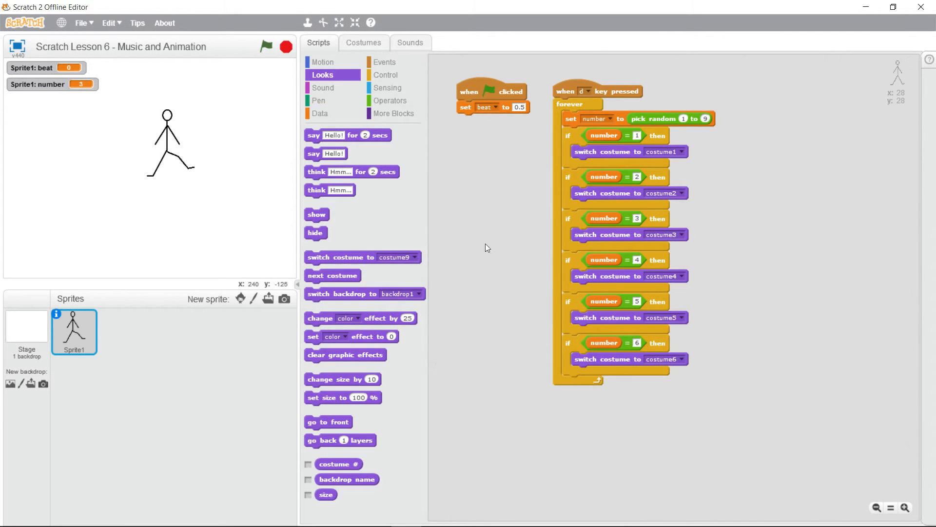
- Add if checks for numbers 7, 8 and 9, with 7 and 8 switching to costume7 and costume8
{"action": "right_click", "coordinate": [597, 301]}
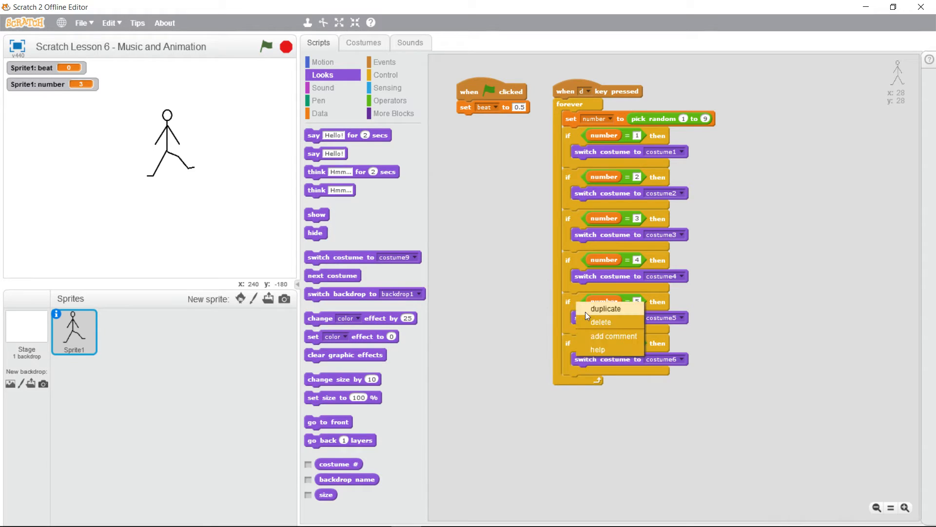
{"action": "left_click", "coordinate": [604, 308]}
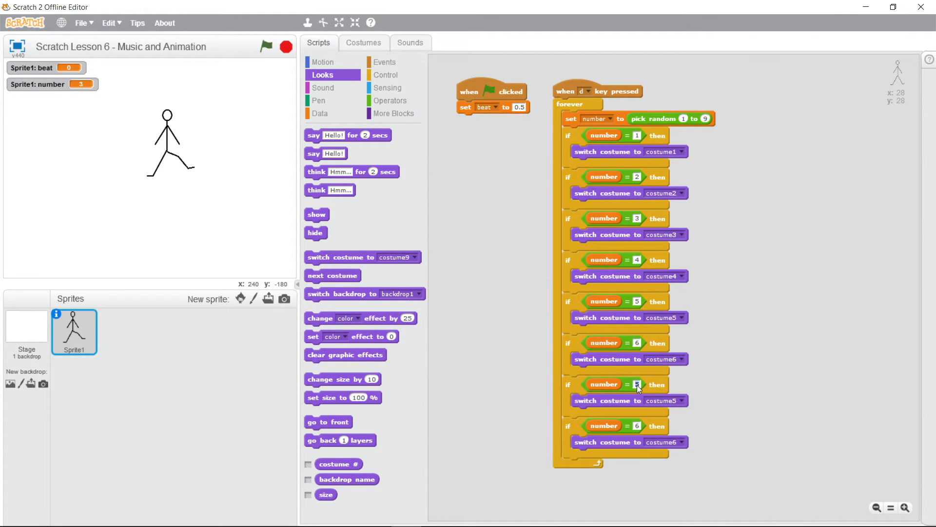
{"action": "type", "text": "7"}
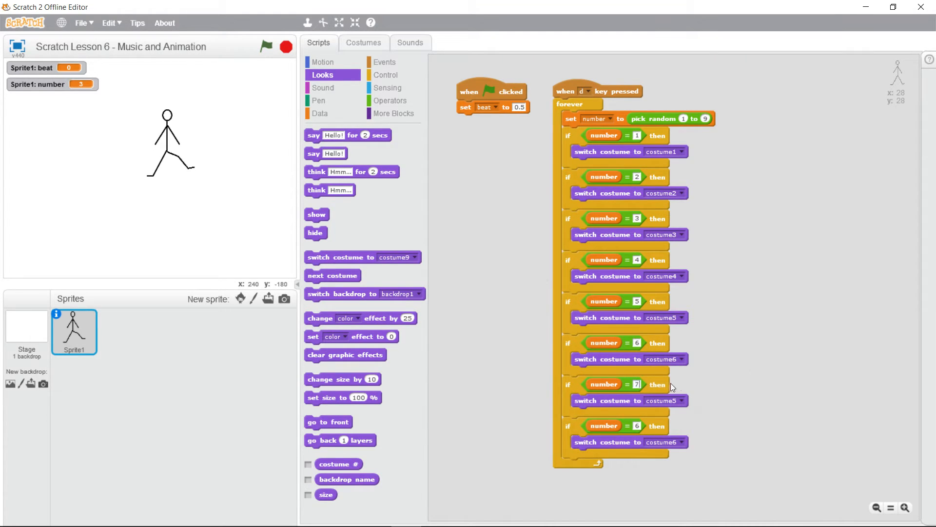
{"action": "left_click", "coordinate": [679, 400]}
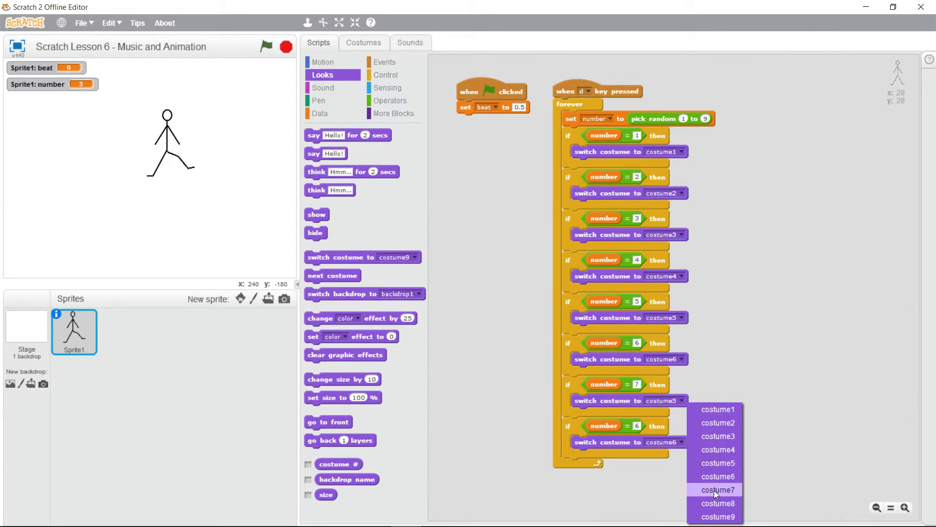
{"action": "left_click", "coordinate": [718, 489]}
{"action": "type", "text": "7"}
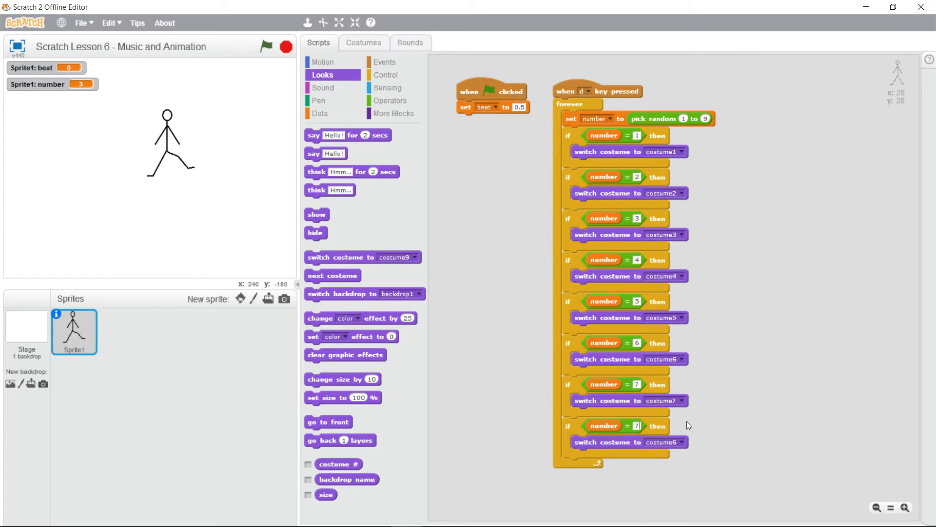
{"action": "mouse_move", "coordinate": [668, 414]}
{"action": "type", "text": "8"}
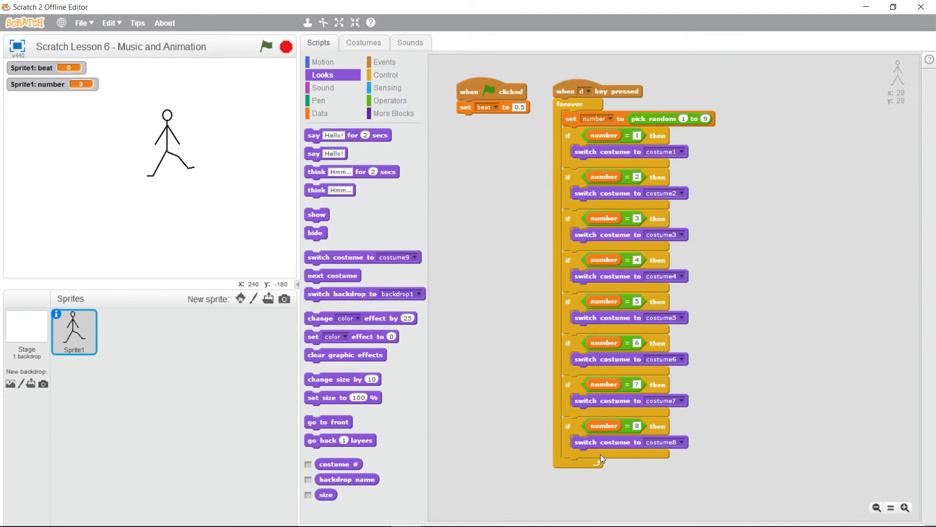
{"action": "left_click_drag", "start_coordinate": [625, 442], "coordinate": [628, 460]}
{"action": "type", "text": "9"}
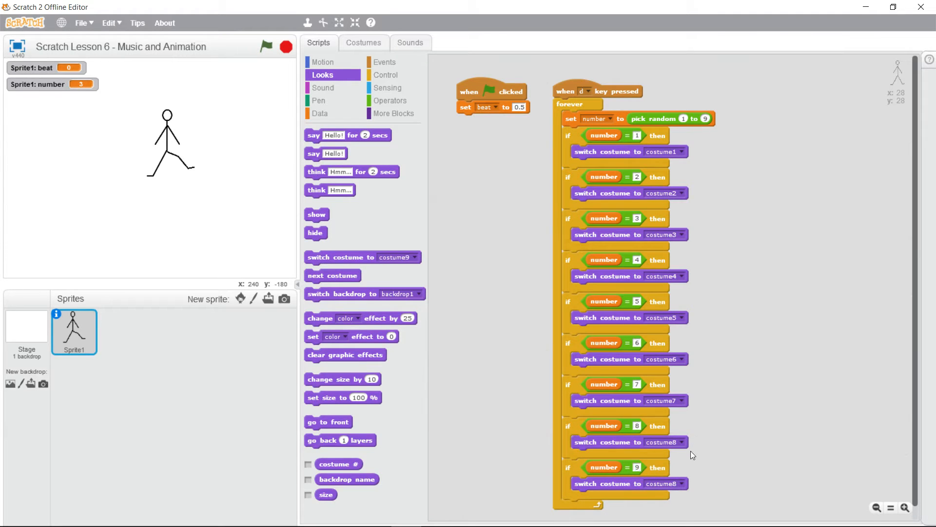
{"action": "left_click", "coordinate": [664, 483]}
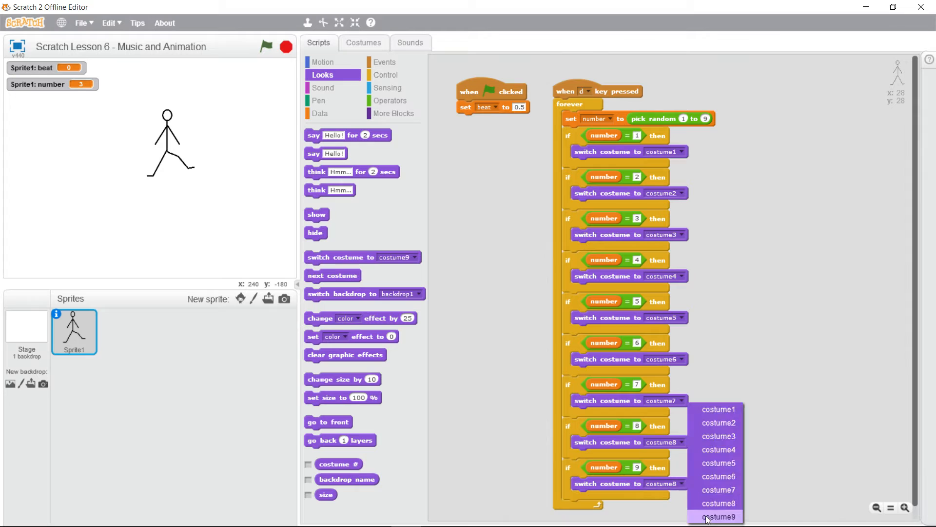
- Choose costume9 in the number 9 check's switch costume dropdown
{"action": "left_click", "coordinate": [716, 516]}
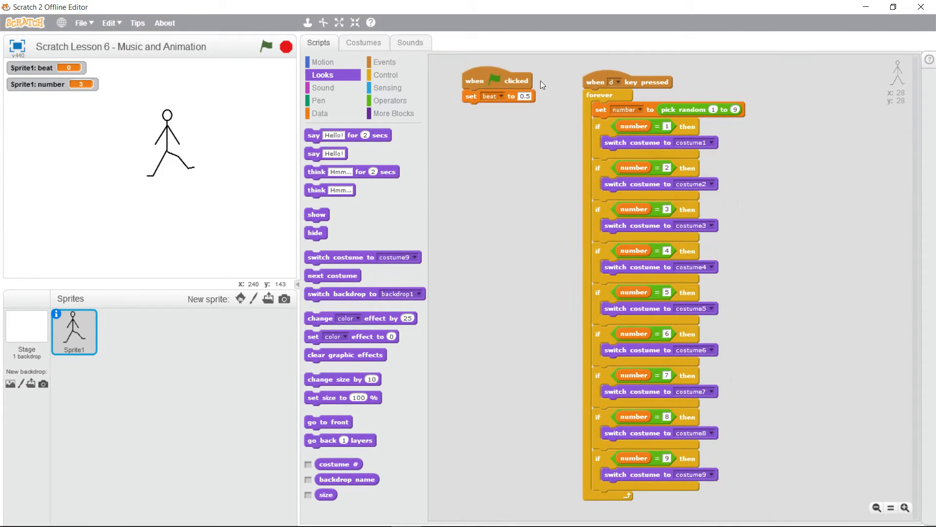
{"action": "mouse_move", "coordinate": [668, 112]}
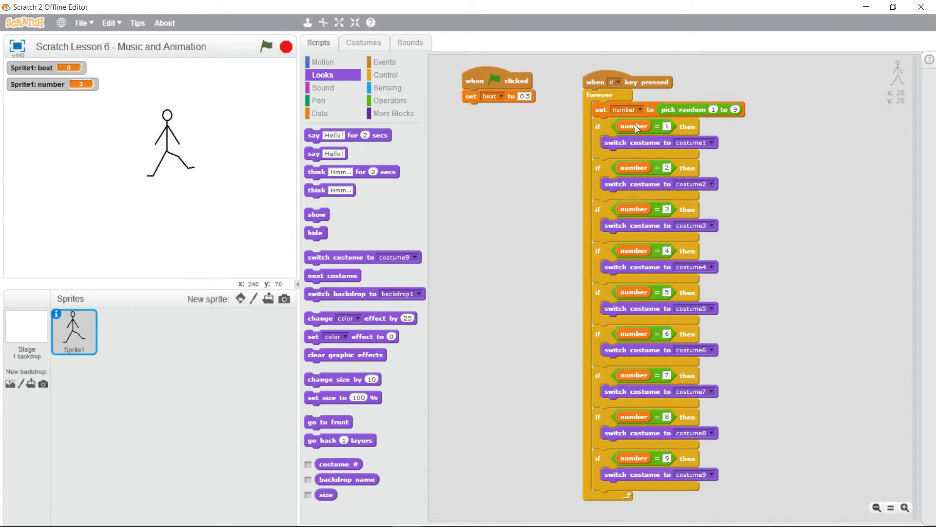
{"action": "mouse_move", "coordinate": [596, 133]}
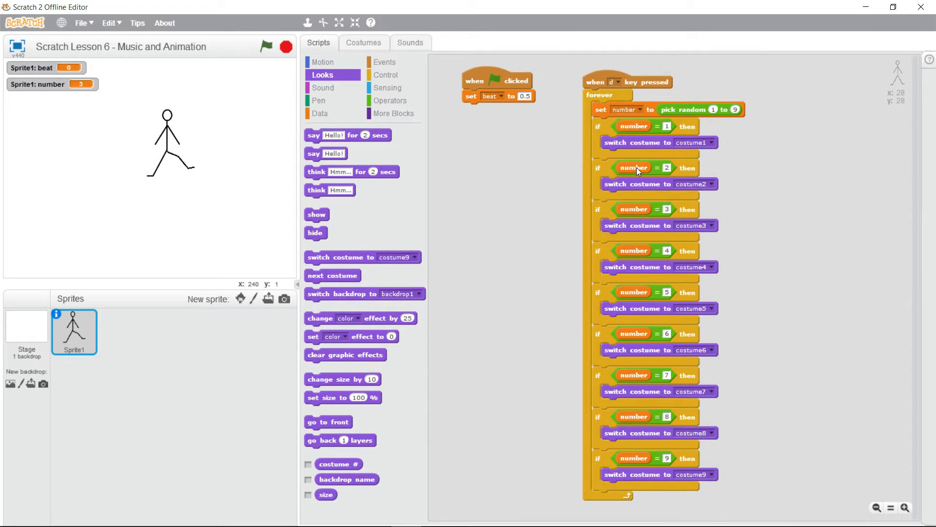
{"action": "mouse_move", "coordinate": [667, 172]}
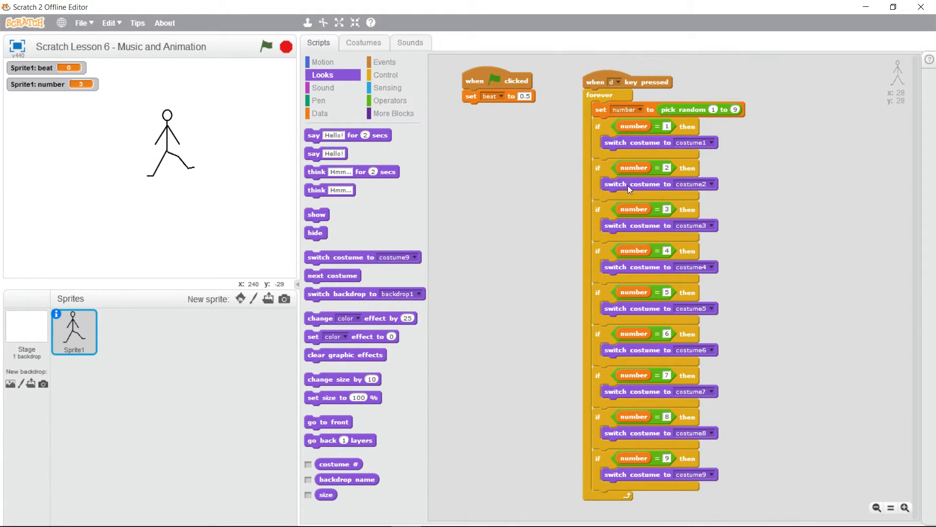
{"action": "mouse_move", "coordinate": [603, 233]}
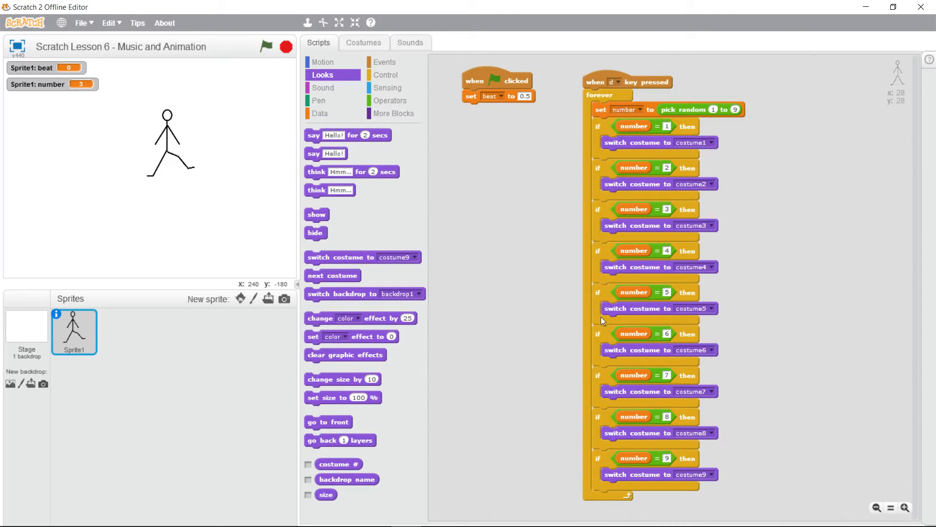
{"action": "mouse_move", "coordinate": [599, 449]}
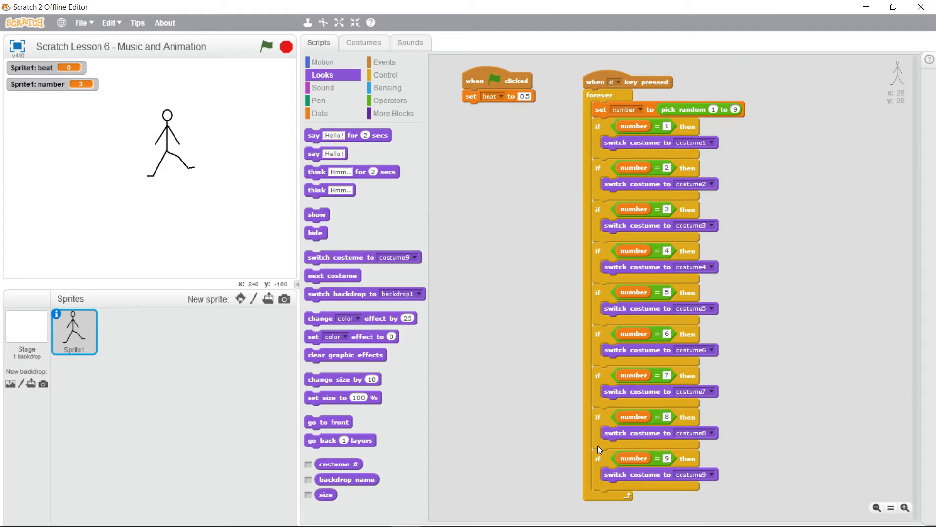
{"action": "mouse_move", "coordinate": [599, 474]}
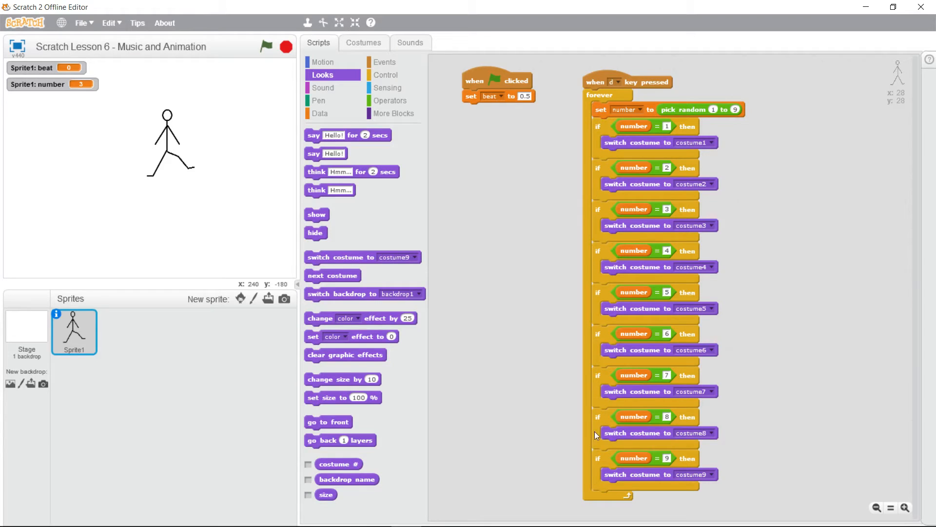
{"action": "mouse_move", "coordinate": [293, 94]}
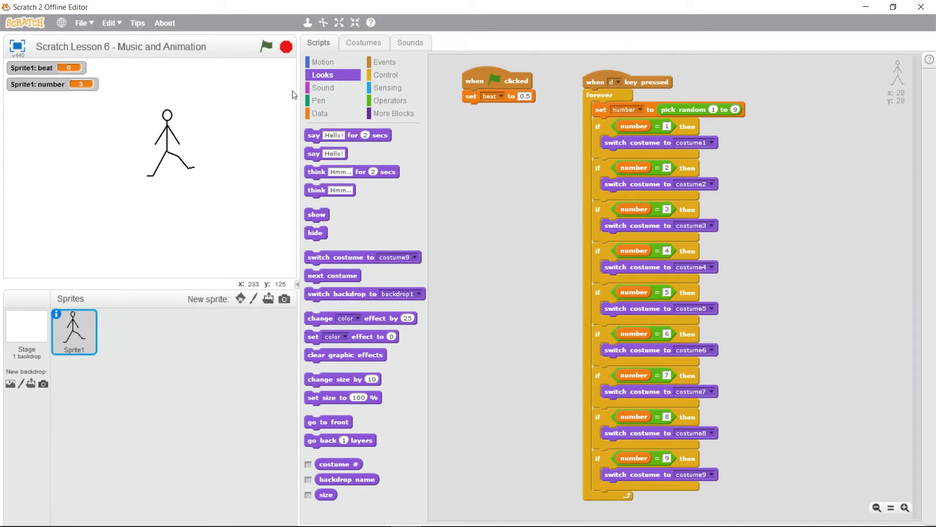
{"action": "left_click", "coordinate": [385, 74]}
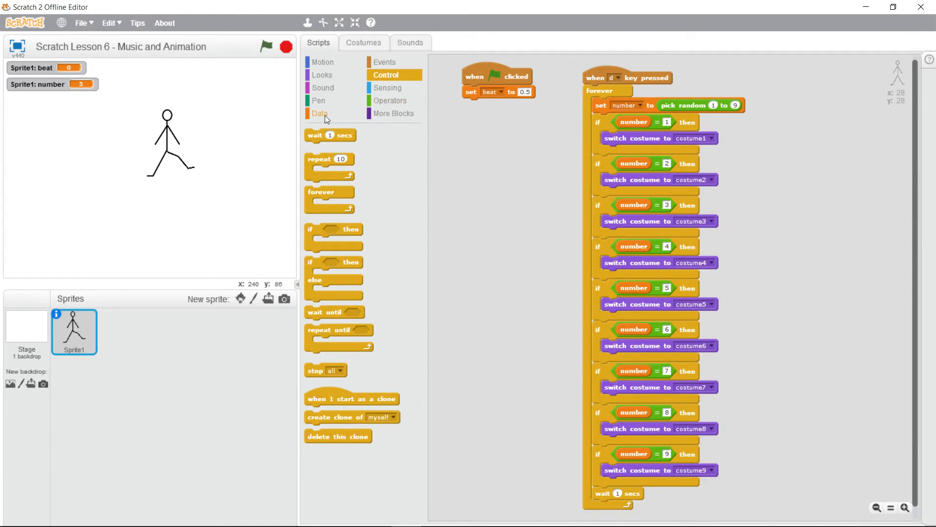
{"action": "left_click", "coordinate": [320, 113]}
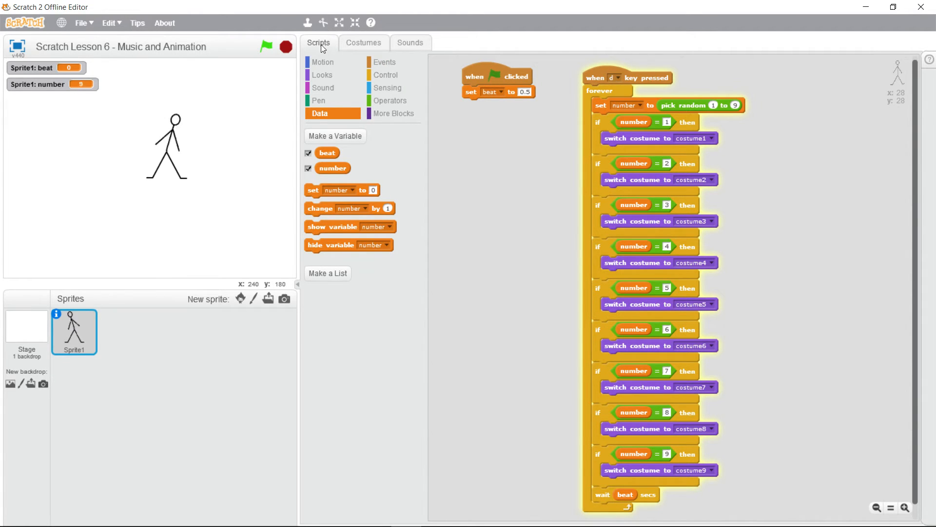
{"action": "left_click", "coordinate": [266, 46]}
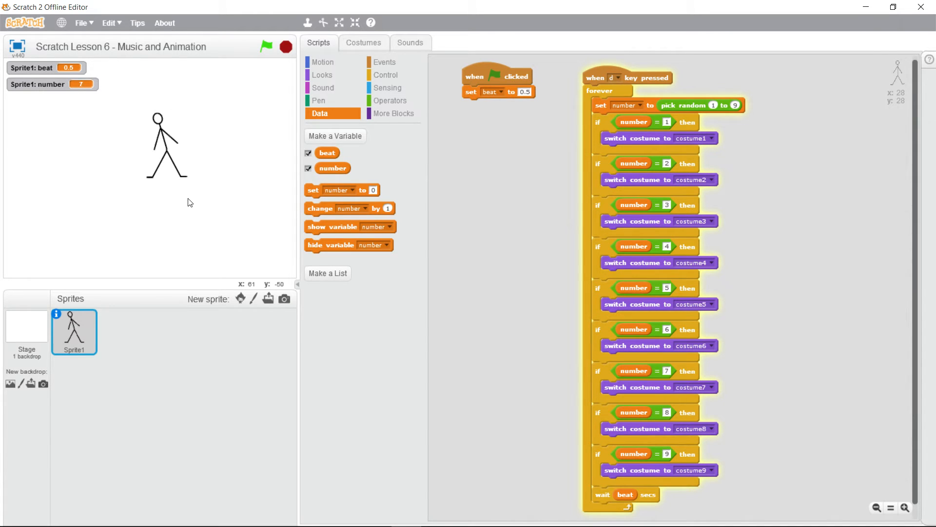
{"action": "left_click", "coordinate": [266, 47]}
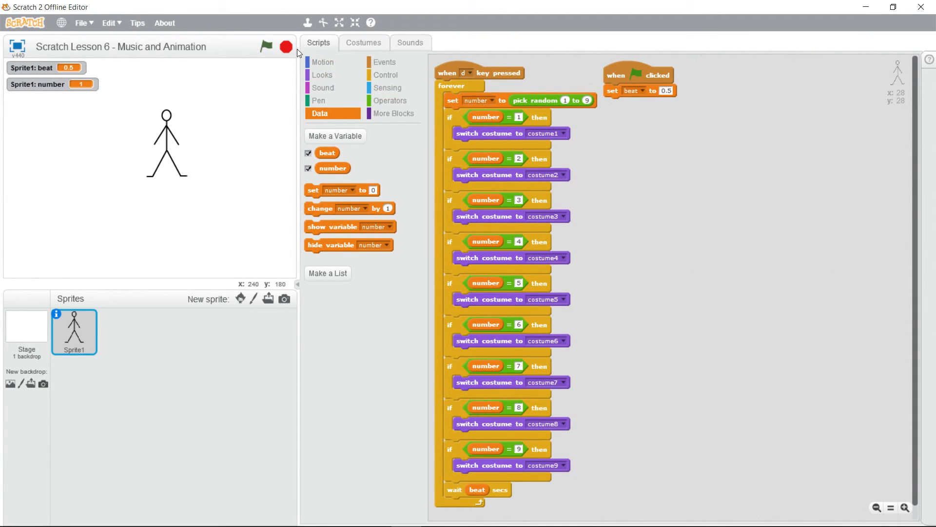
- Upload the Heavy D & The Boyz 'Now That We Found Love' MP3 from the Desktop into Sprite1's sounds
{"action": "left_click", "coordinate": [410, 43]}
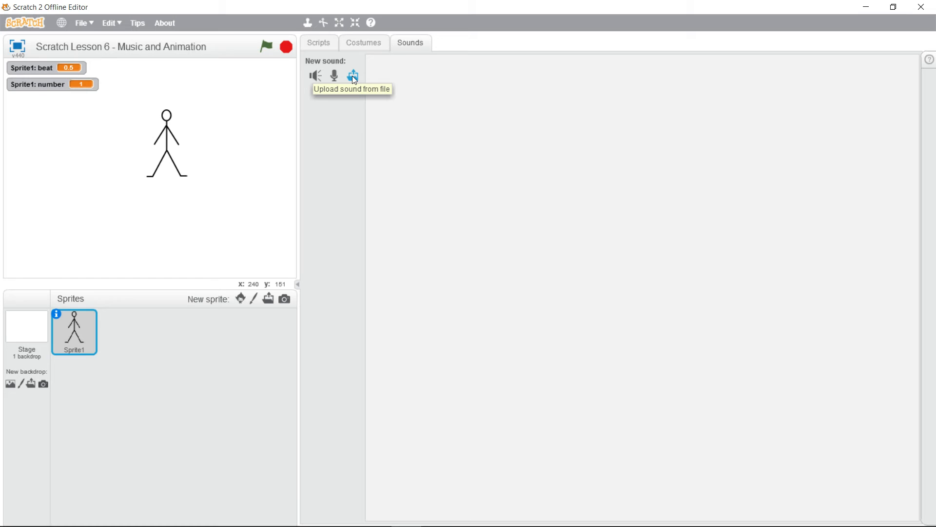
{"action": "left_click", "coordinate": [352, 76]}
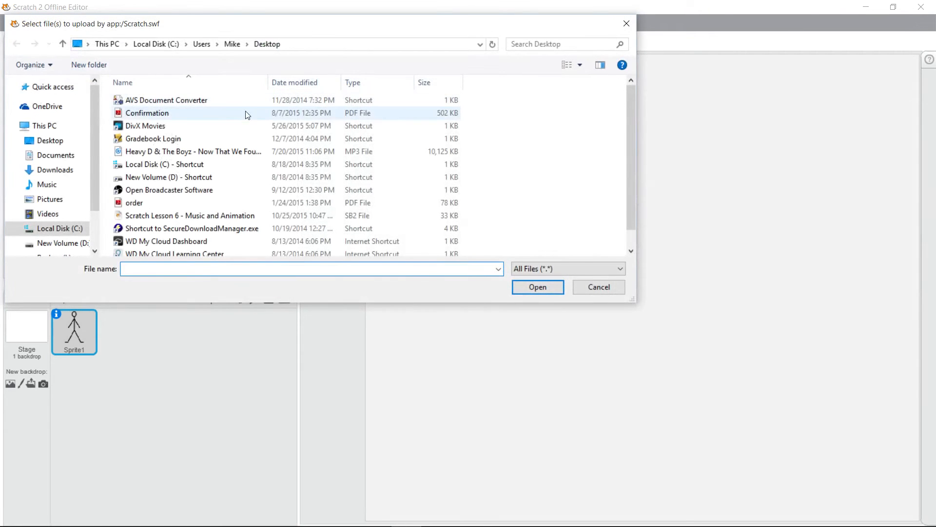
{"action": "left_click", "coordinate": [53, 87]}
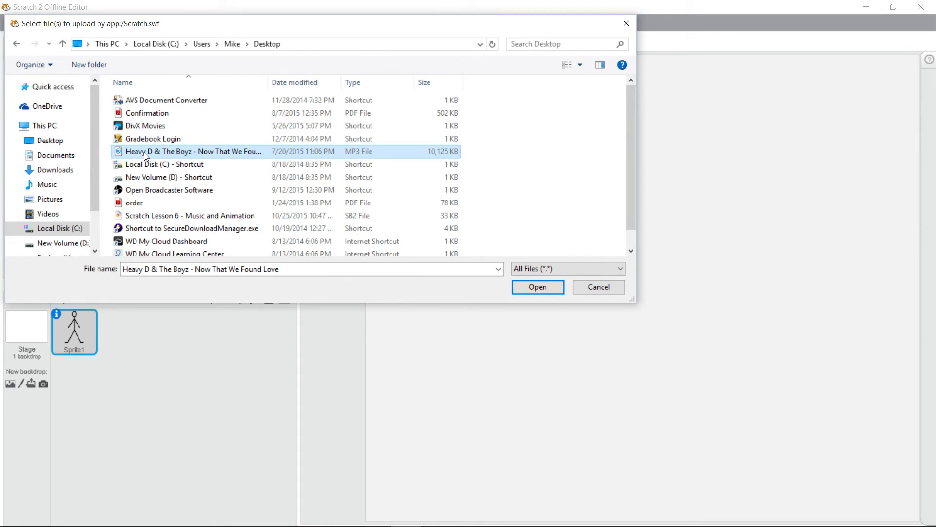
{"action": "left_click", "coordinate": [536, 286]}
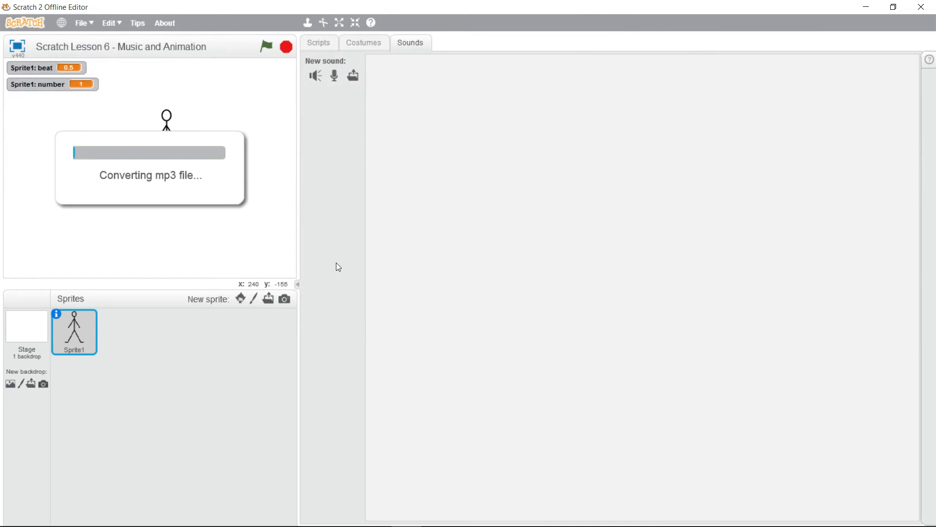
{"action": "mouse_move", "coordinate": [584, 259]}
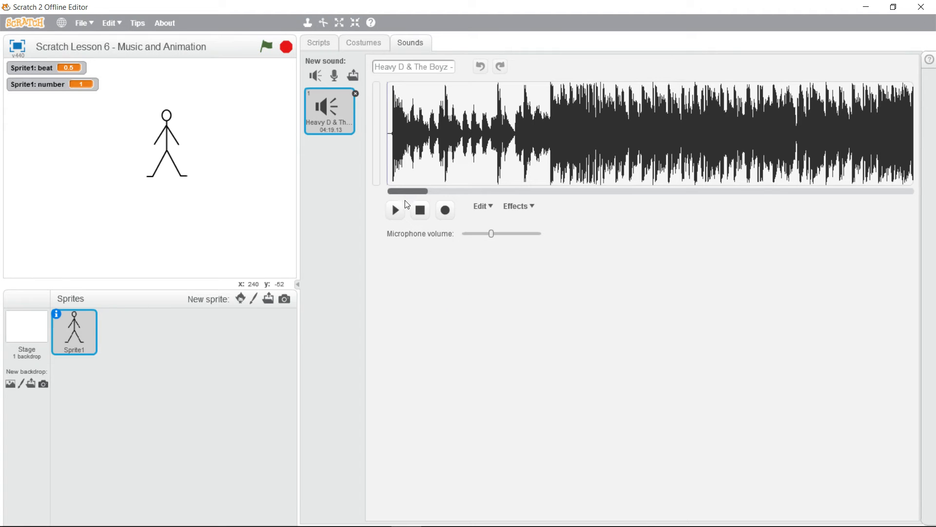
- Play and then stop a preview of the imported Heavy D song
{"action": "left_click", "coordinate": [394, 211]}
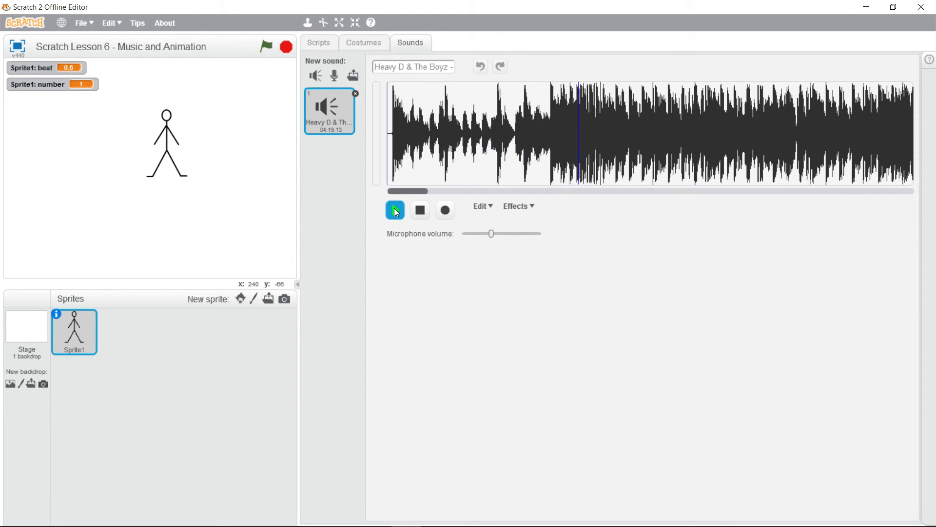
{"action": "left_click", "coordinate": [394, 211]}
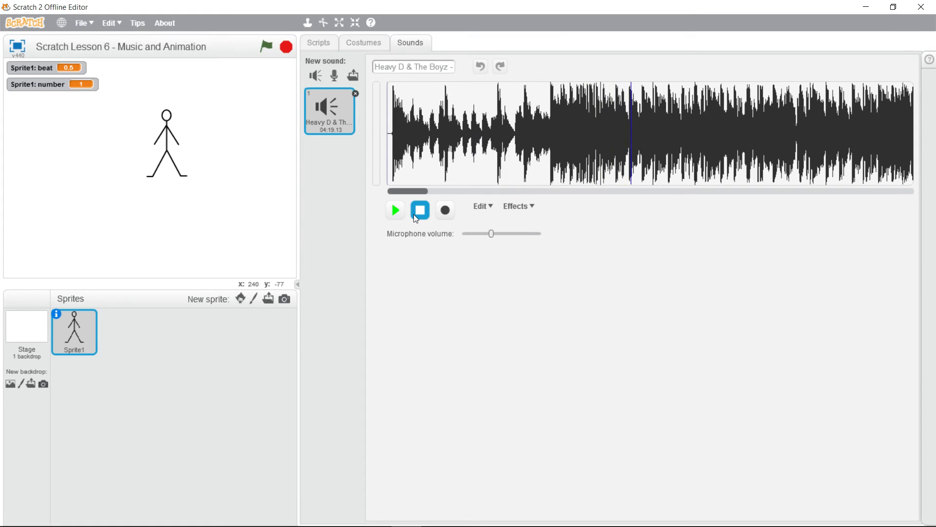
{"action": "left_click", "coordinate": [419, 210]}
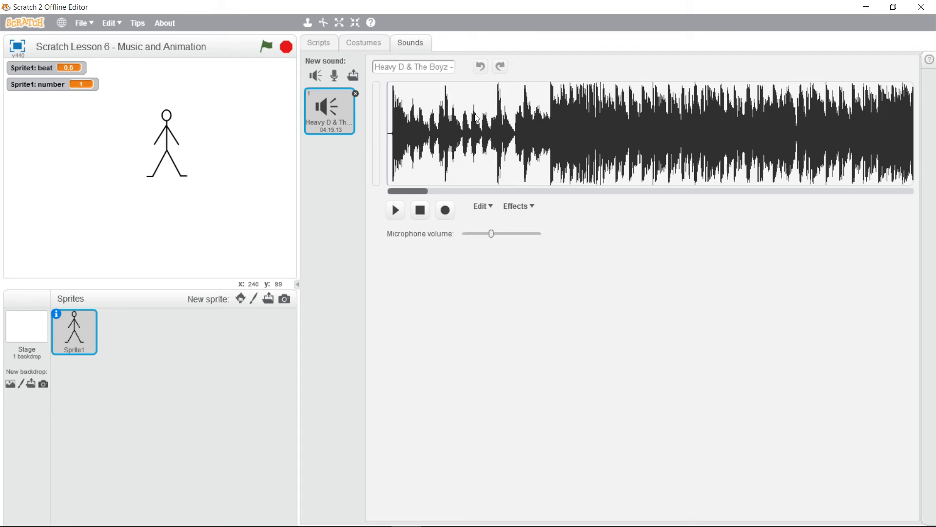
{"action": "mouse_move", "coordinate": [535, 112]}
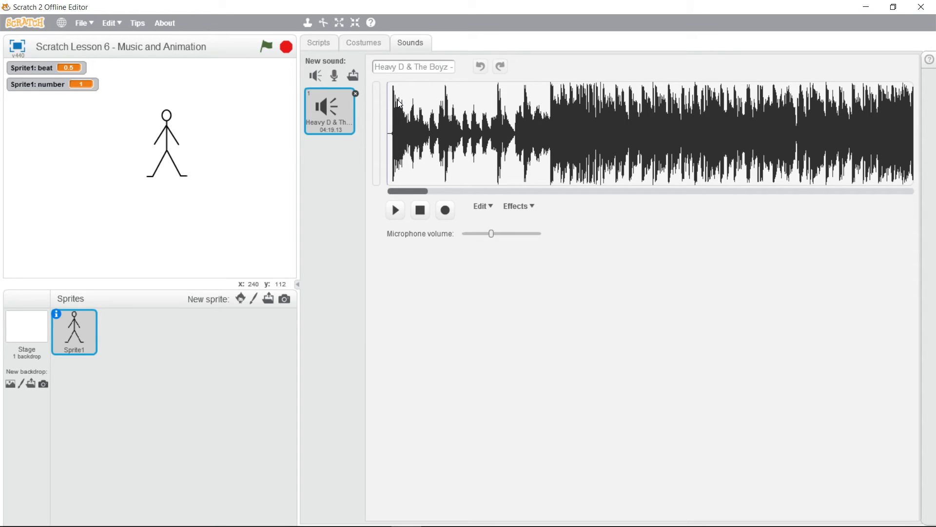
{"action": "mouse_move", "coordinate": [398, 127]}
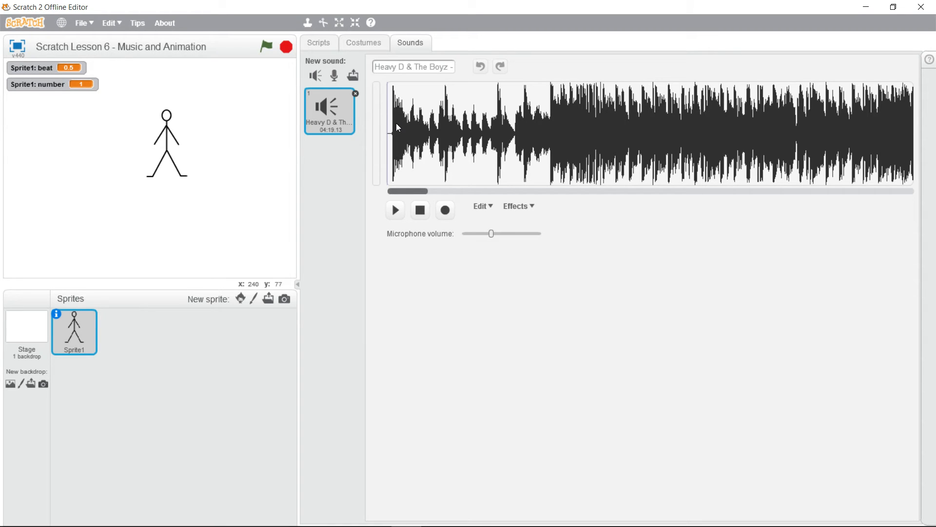
{"action": "mouse_move", "coordinate": [511, 123]}
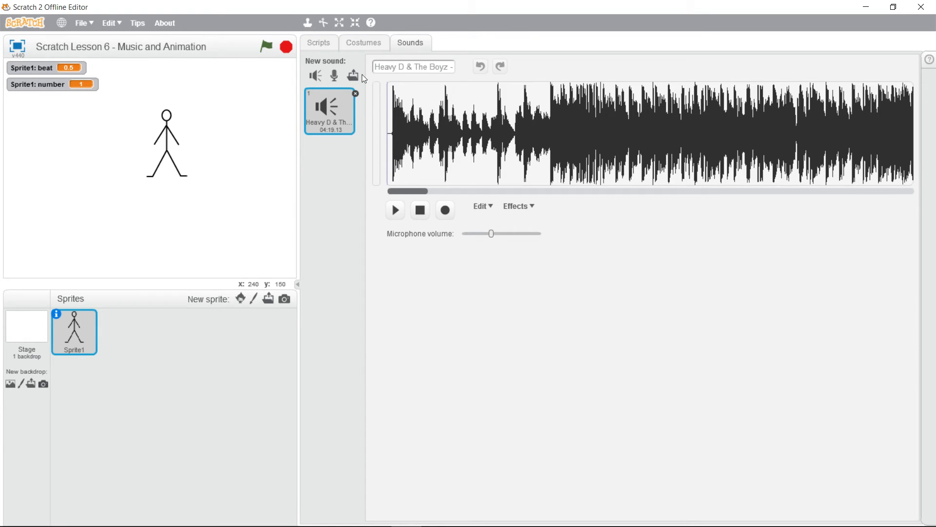
- Switch between the Sounds and Scripts tabs, ending on Sprite1's scripts
{"action": "left_click", "coordinate": [319, 42]}
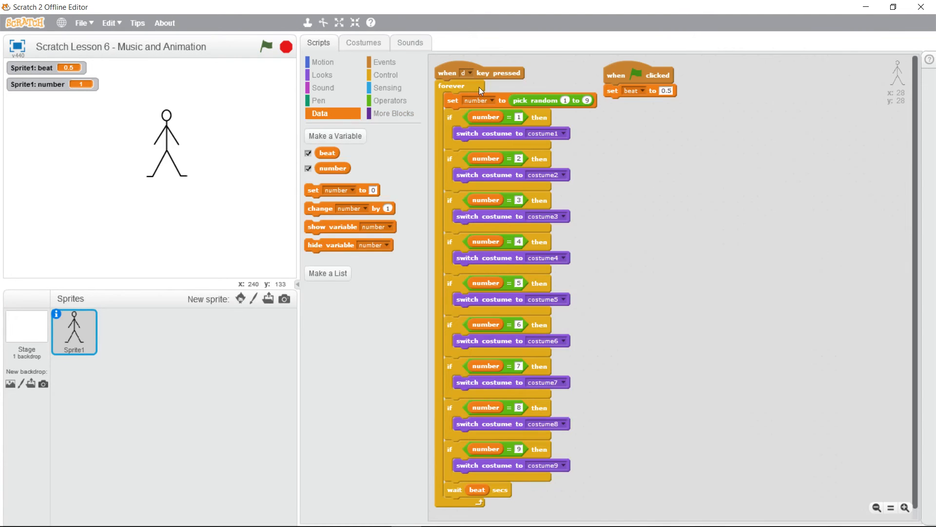
{"action": "mouse_move", "coordinate": [633, 92]}
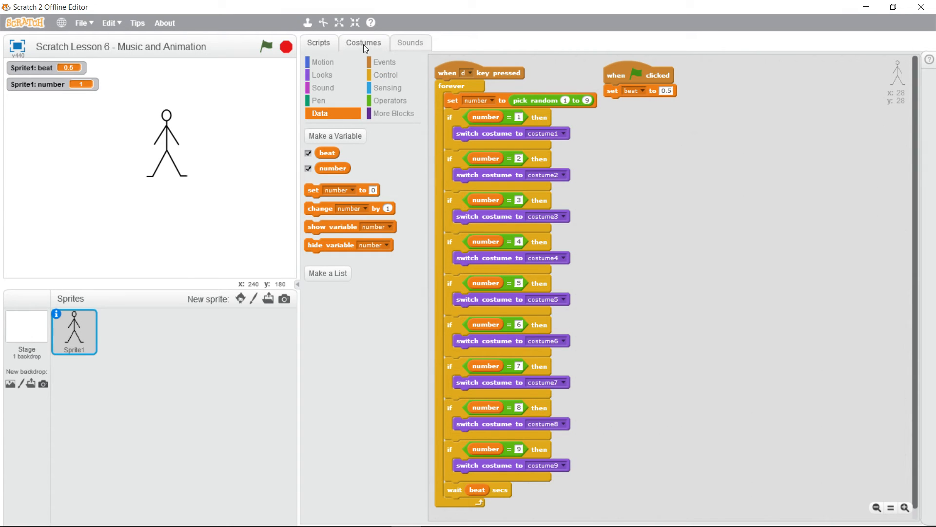
{"action": "left_click", "coordinate": [410, 42]}
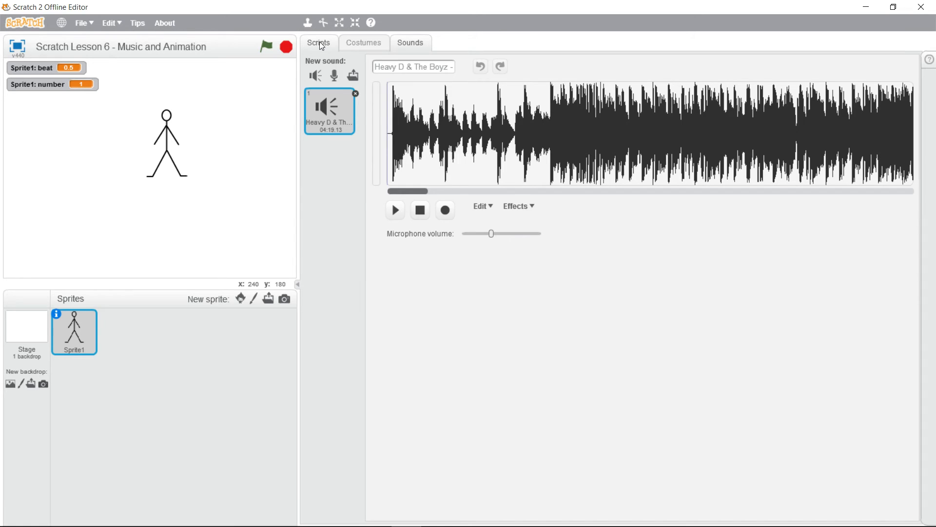
{"action": "left_click", "coordinate": [318, 43]}
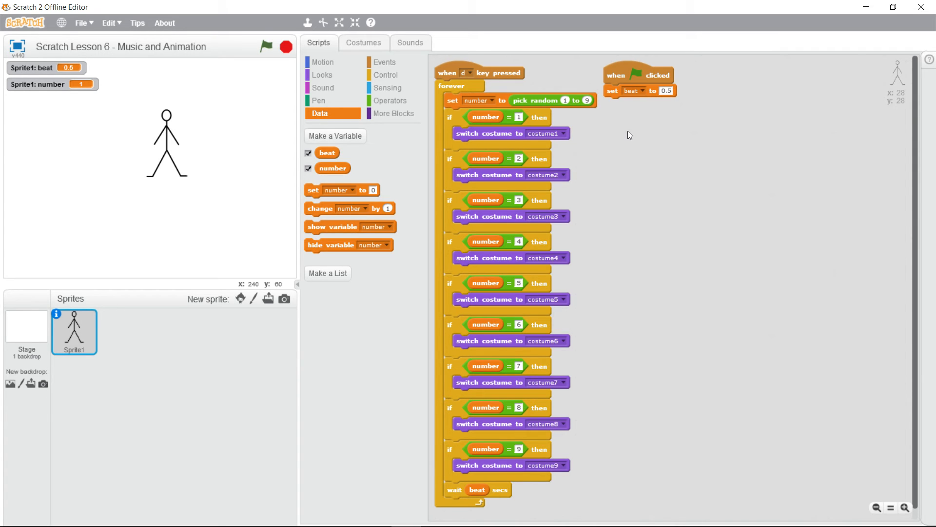
{"action": "mouse_move", "coordinate": [642, 138]}
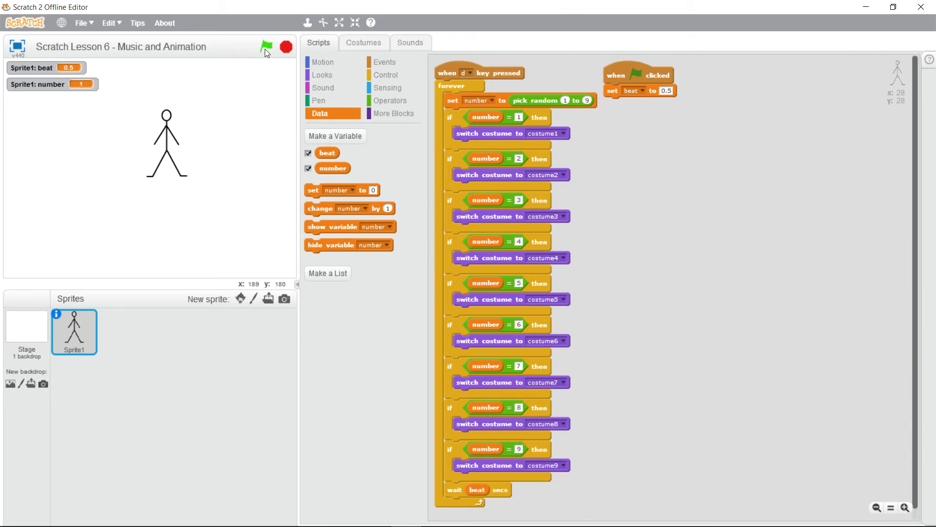
- Run the project with the green flag to test the costume scripts
{"action": "left_click", "coordinate": [265, 46]}
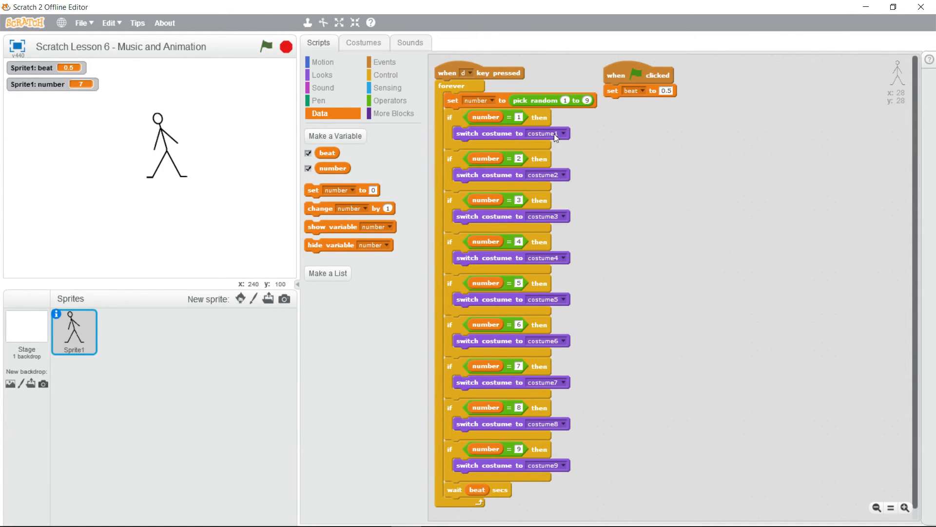
- Add 'play sound' with the Heavy D song under 'set beat to 0.5' and run the project
{"action": "left_click", "coordinate": [322, 87]}
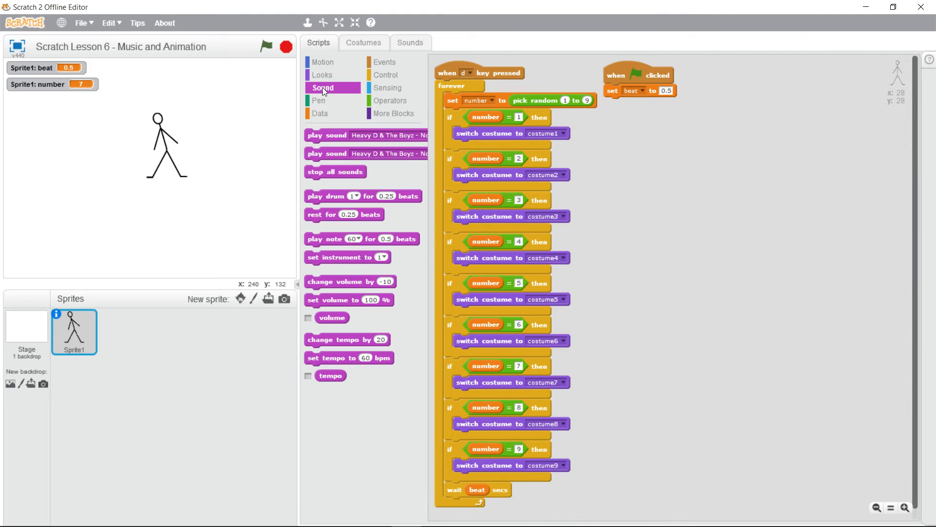
{"action": "left_click_drag", "start_coordinate": [327, 136], "coordinate": [723, 107]}
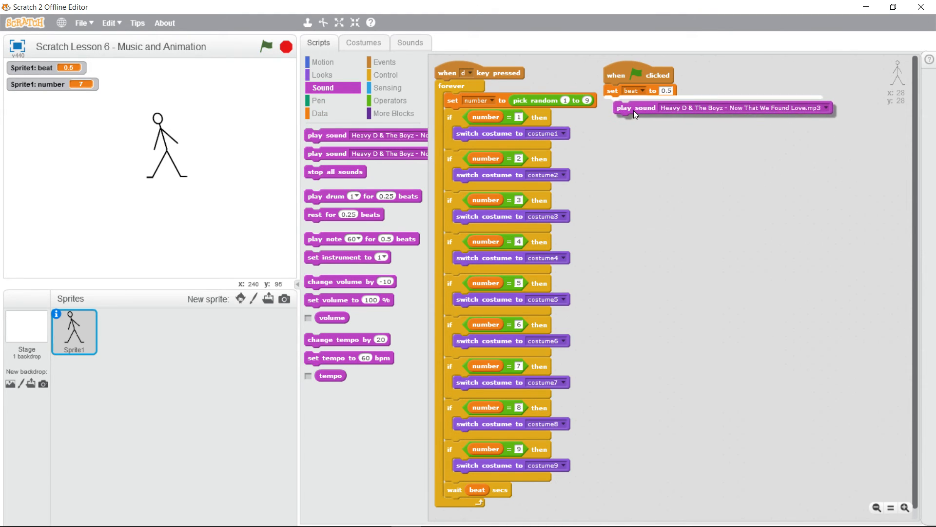
{"action": "left_click_drag", "start_coordinate": [636, 112], "coordinate": [630, 107]}
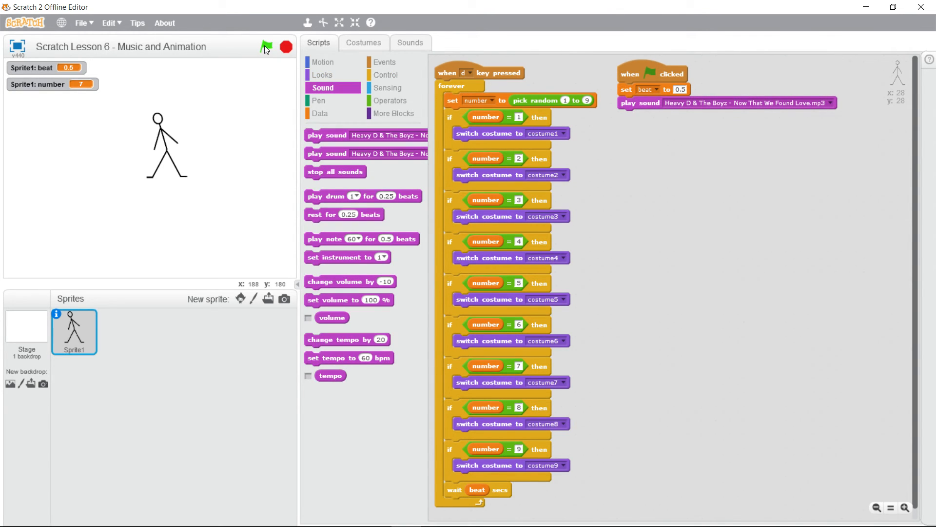
{"action": "left_click", "coordinate": [267, 47]}
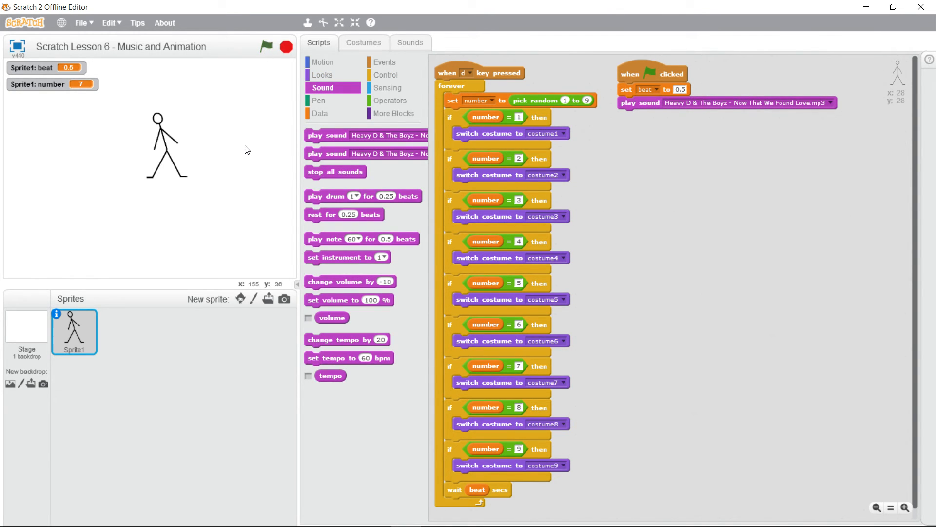
{"action": "mouse_move", "coordinate": [670, 170]}
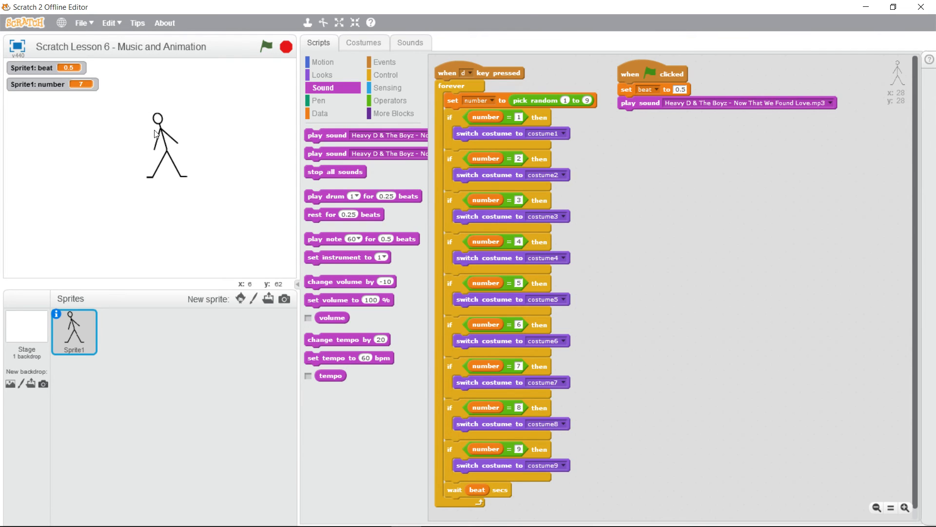
{"action": "mouse_move", "coordinate": [175, 165]}
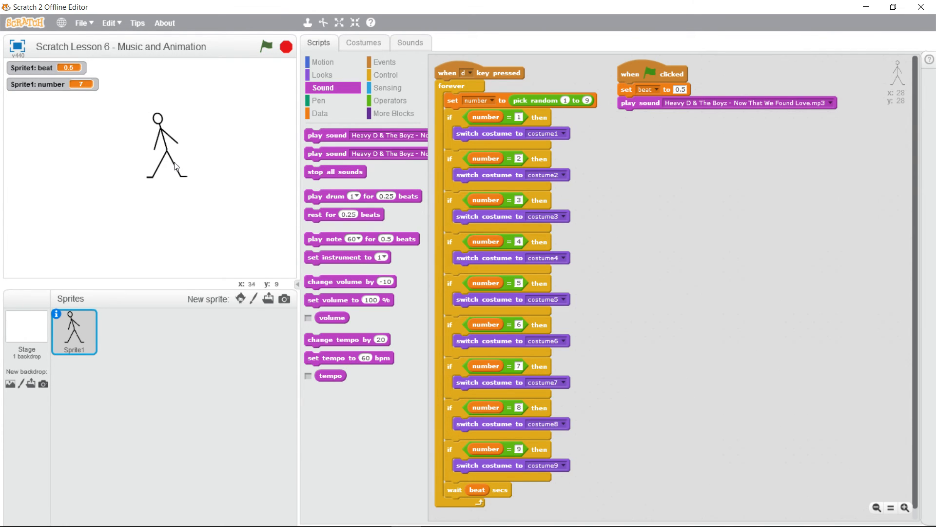
- Create a new variable named 'previous' for all sprites
{"action": "left_click", "coordinate": [319, 114]}
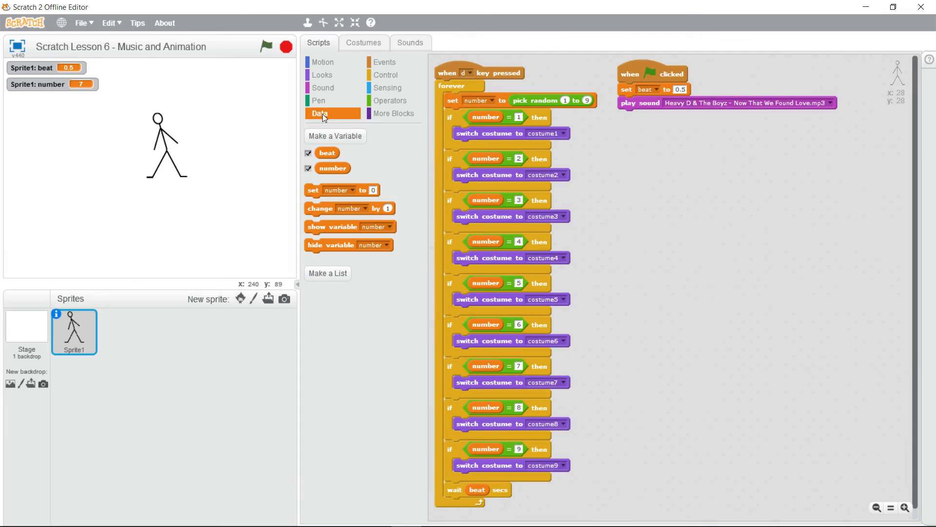
{"action": "left_click", "coordinate": [335, 135]}
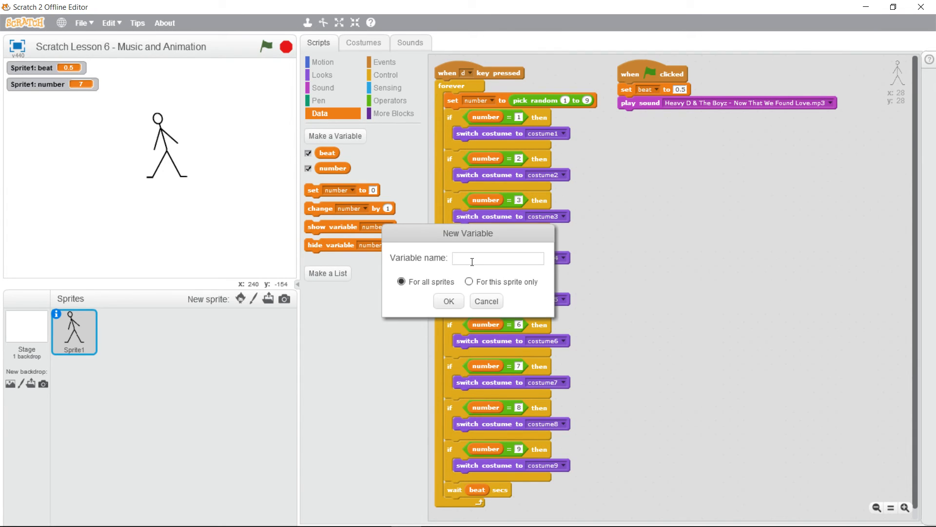
{"action": "type", "text": "P"}
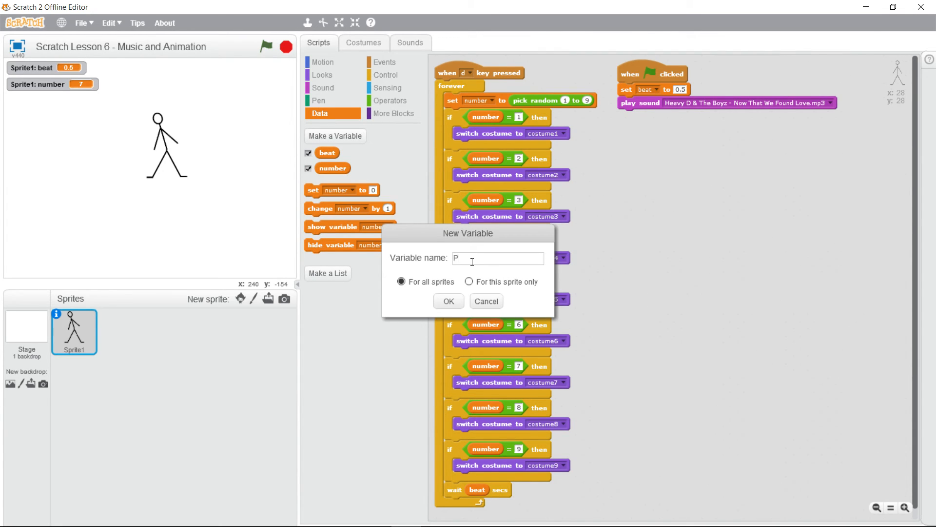
{"action": "type", "text": "revio"}
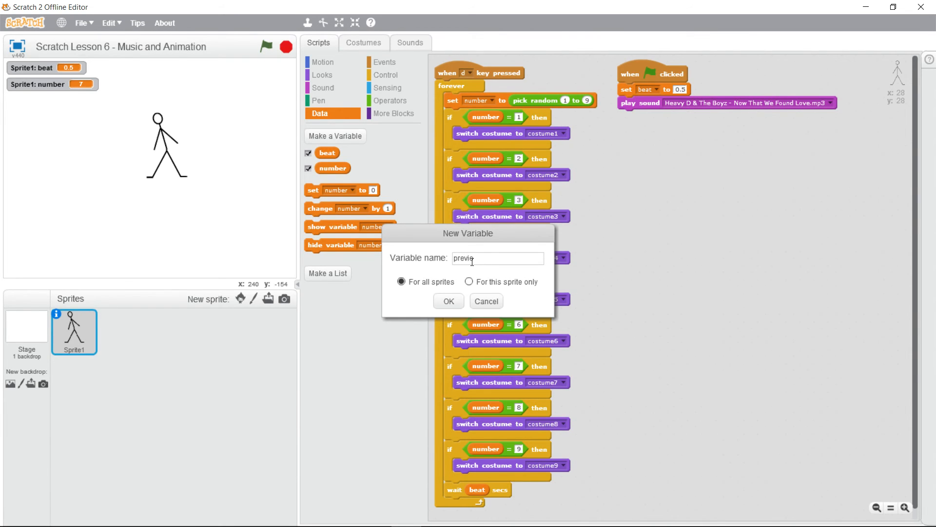
{"action": "type", "text": "us"}
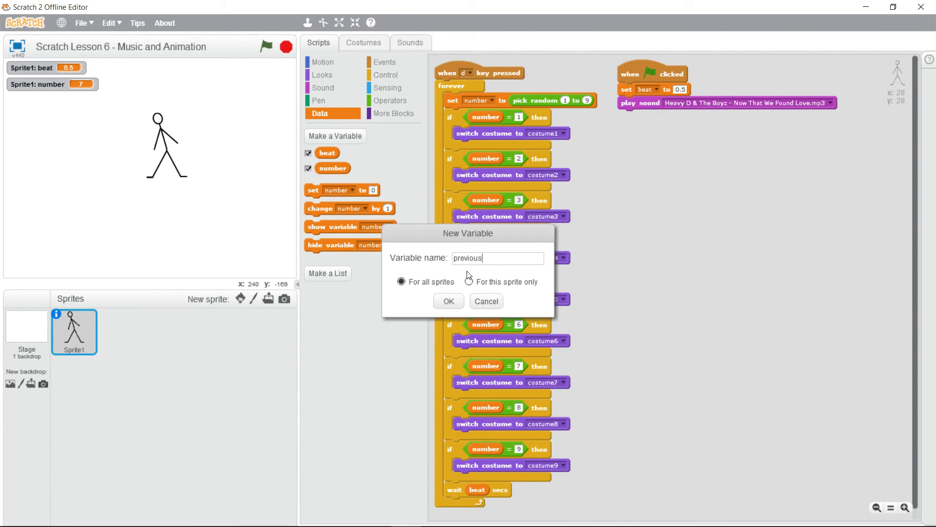
{"action": "left_click", "coordinate": [448, 301]}
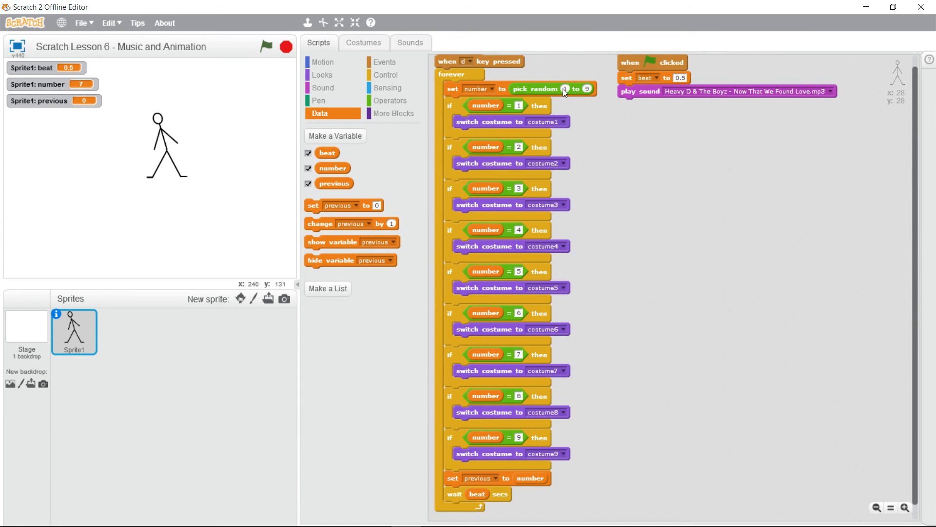
{"action": "mouse_move", "coordinate": [513, 165]}
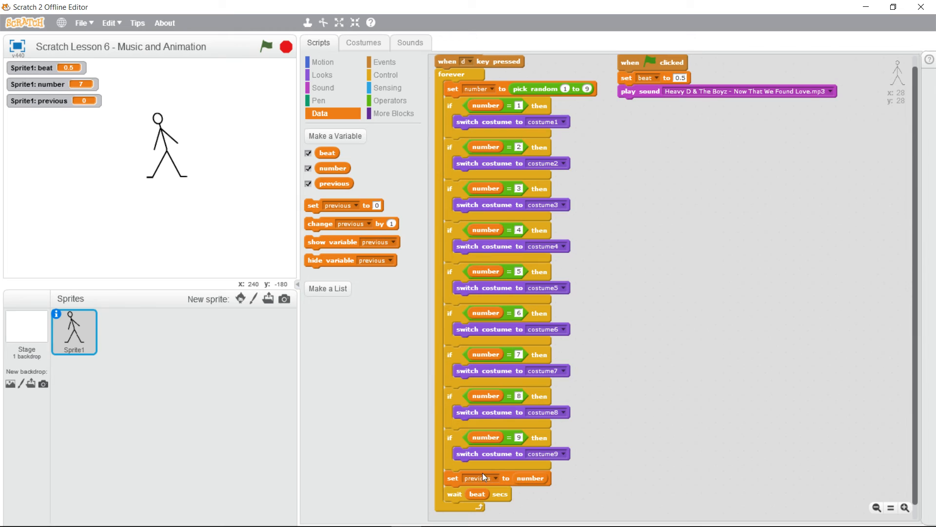
{"action": "mouse_move", "coordinate": [486, 482]}
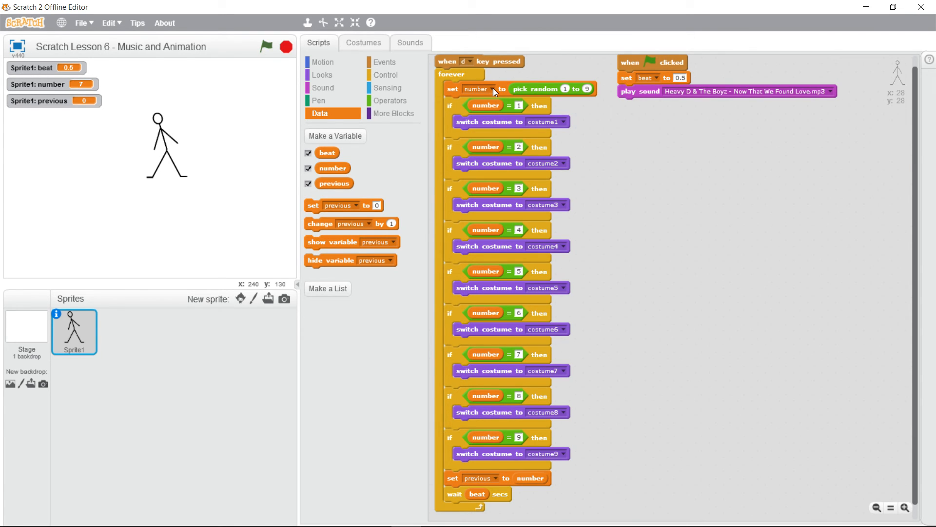
{"action": "mouse_move", "coordinate": [466, 90]}
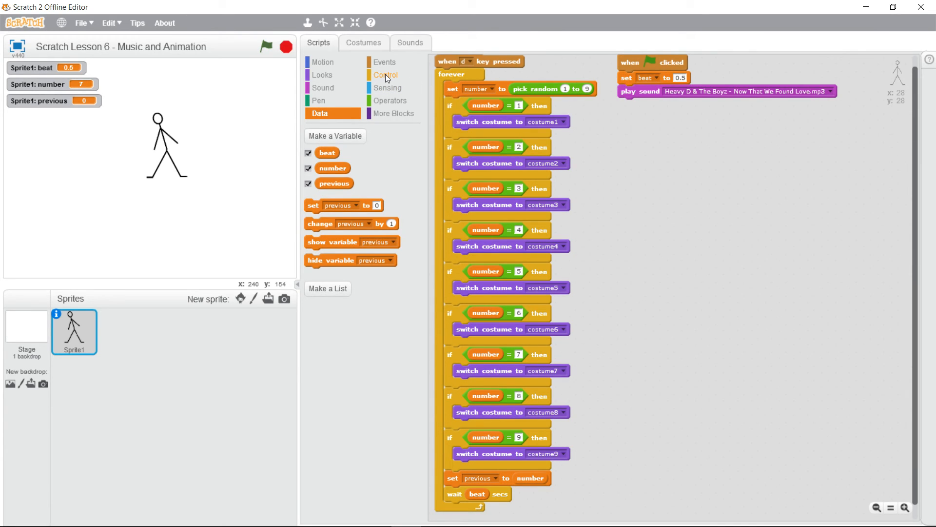
- Place a repeat until loop below the pick random block, with Operators shown for its condition
{"action": "left_click", "coordinate": [386, 74]}
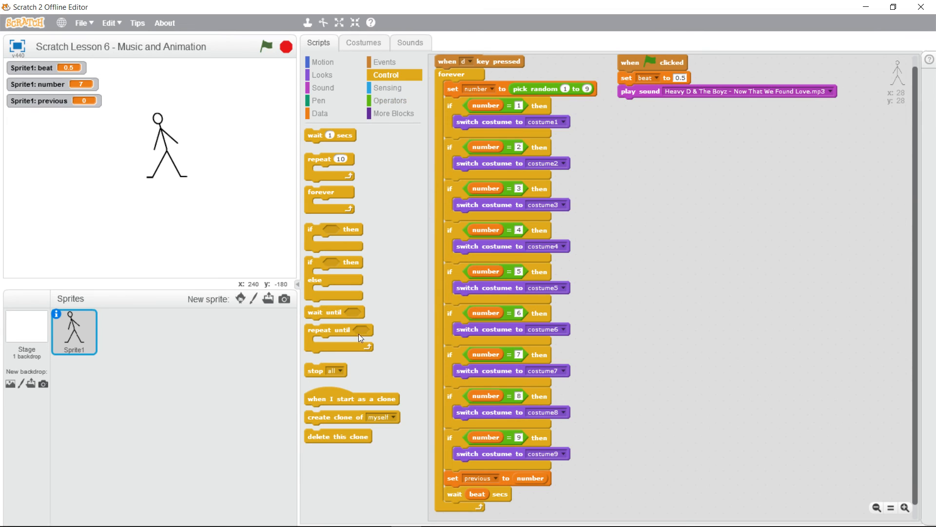
{"action": "left_click_drag", "start_coordinate": [338, 329], "coordinate": [721, 197]}
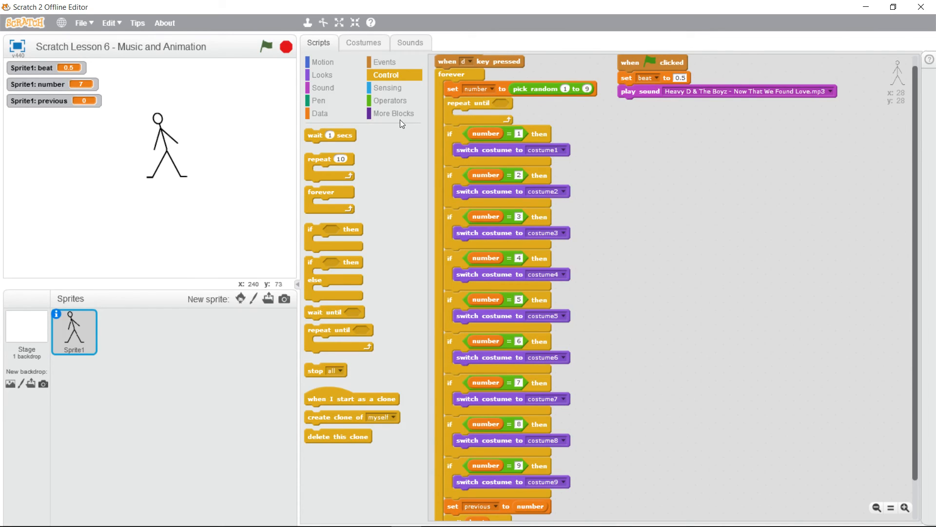
{"action": "mouse_move", "coordinate": [623, 119]}
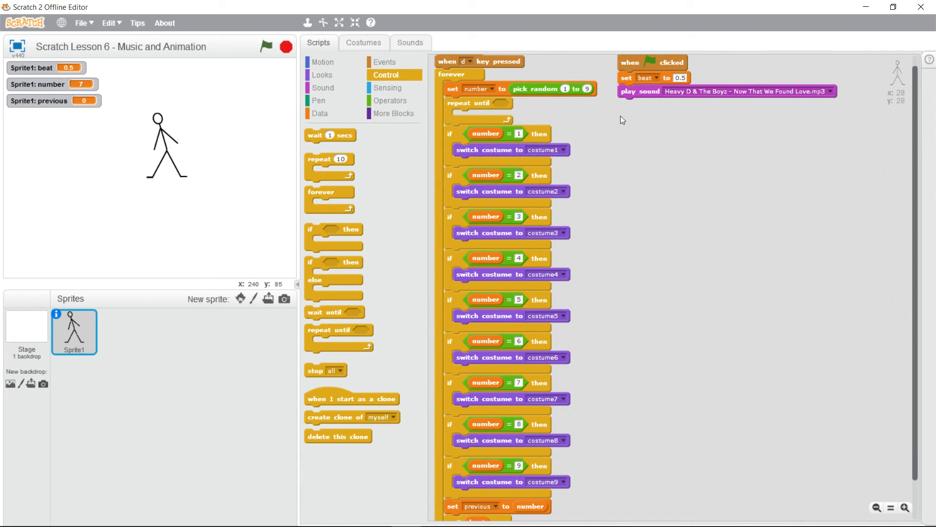
{"action": "left_click", "coordinate": [390, 100]}
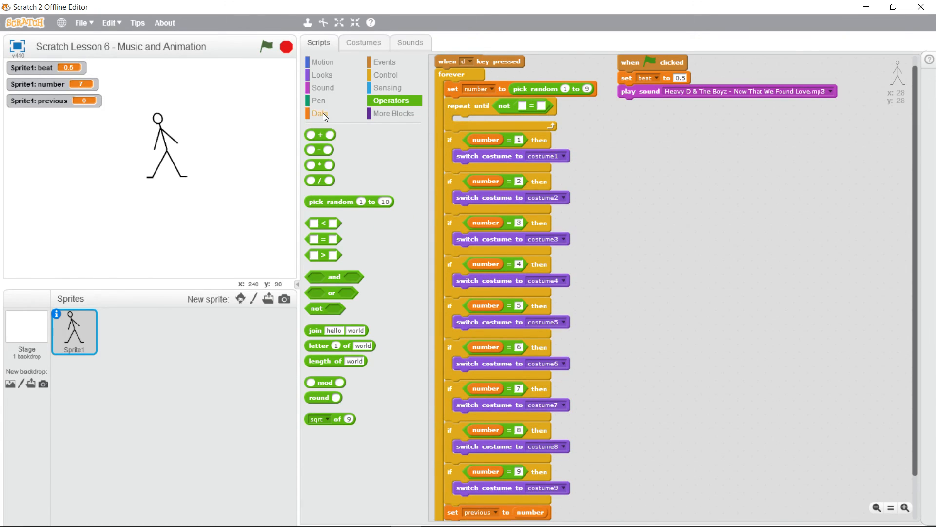
- Duplicate the 'set number to pick random 1 to 9' block for the repeat until loop
{"action": "left_click", "coordinate": [319, 114]}
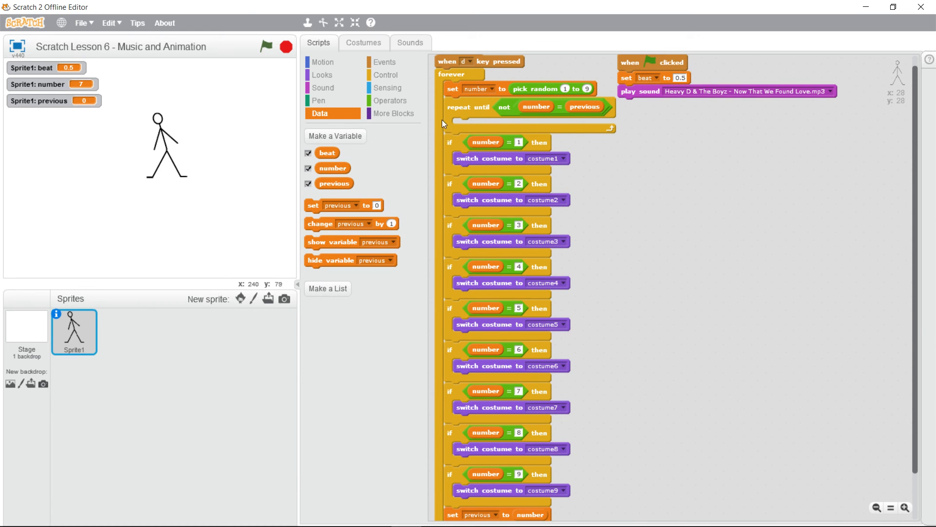
{"action": "right_click", "coordinate": [471, 89]}
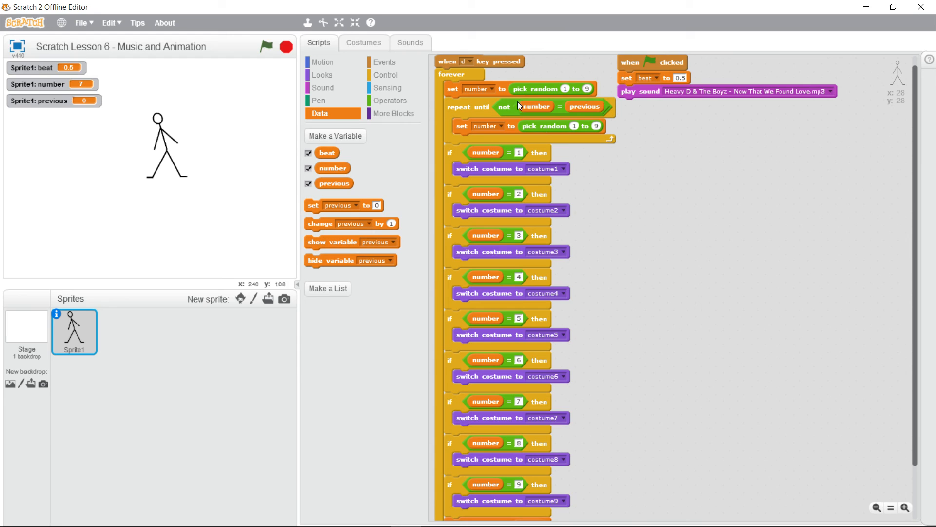
{"action": "mouse_move", "coordinate": [552, 109]}
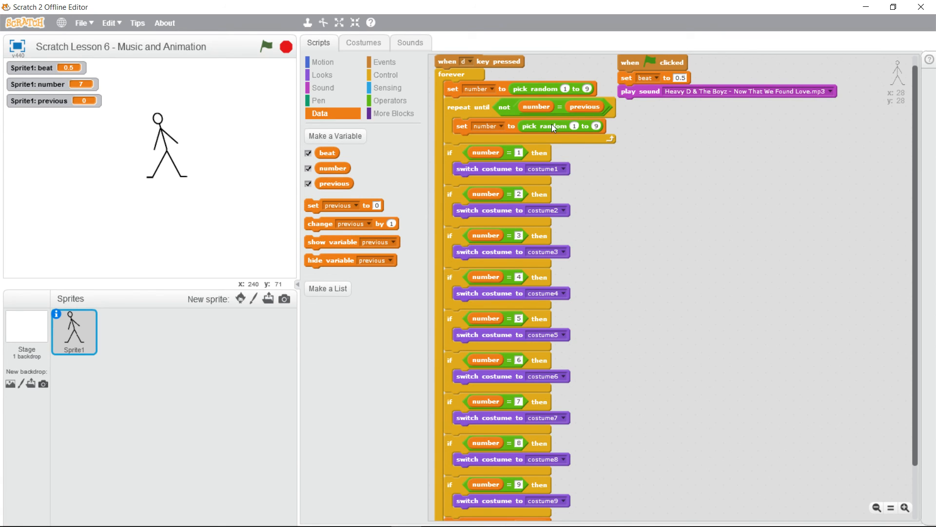
{"action": "mouse_move", "coordinate": [548, 131]}
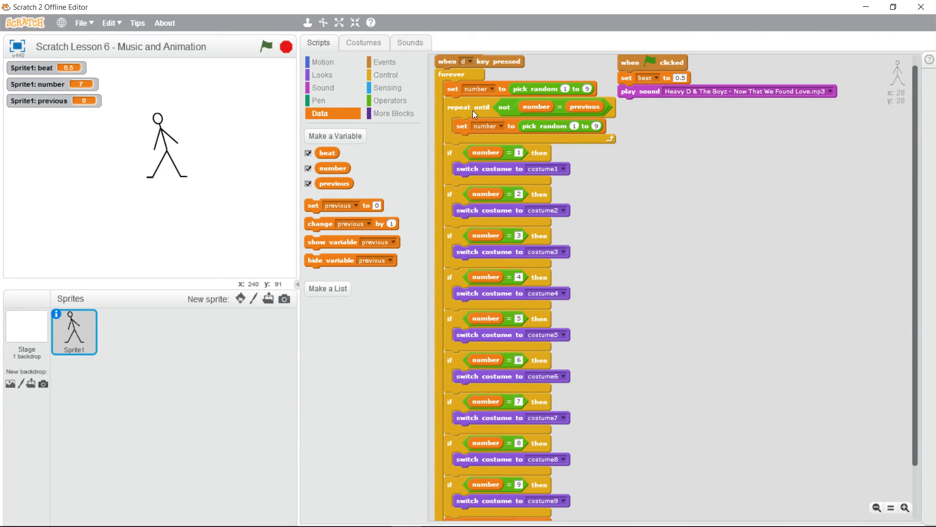
{"action": "mouse_move", "coordinate": [468, 141]}
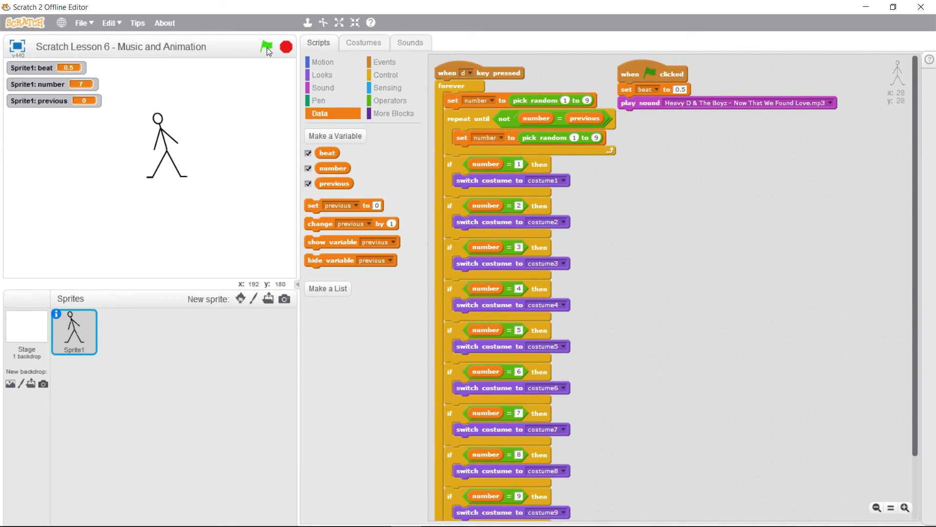
- Run the project with the green flag, focus the stage to test non-repeating dancing, then stop it
{"action": "left_click", "coordinate": [267, 47]}
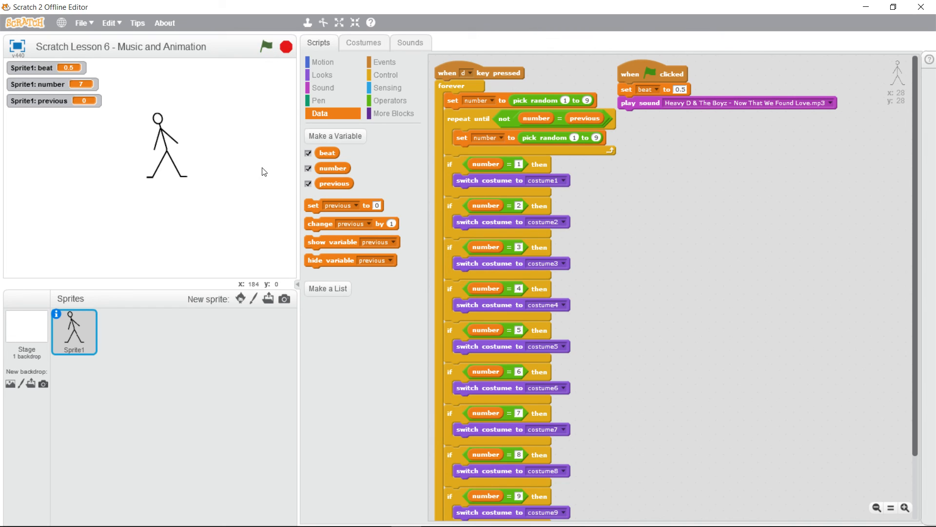
{"action": "left_click", "coordinate": [266, 46]}
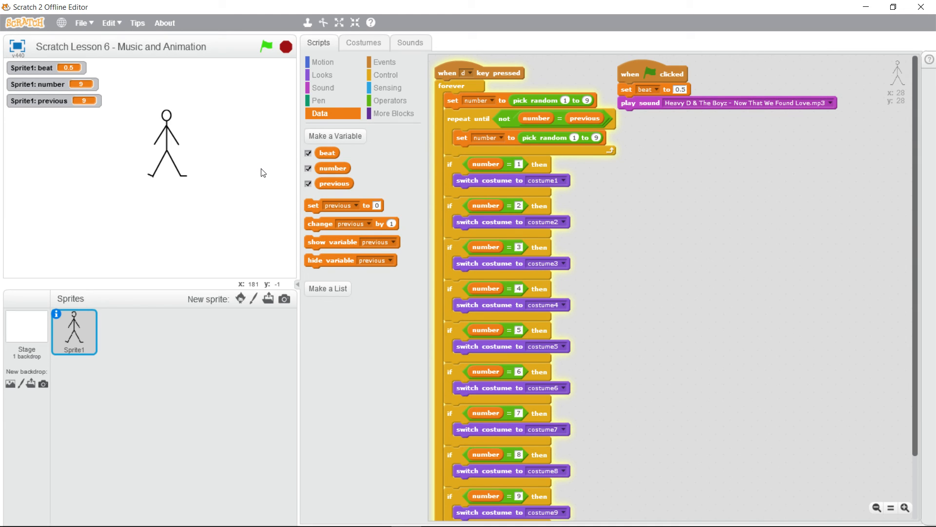
{"action": "left_click", "coordinate": [266, 46]}
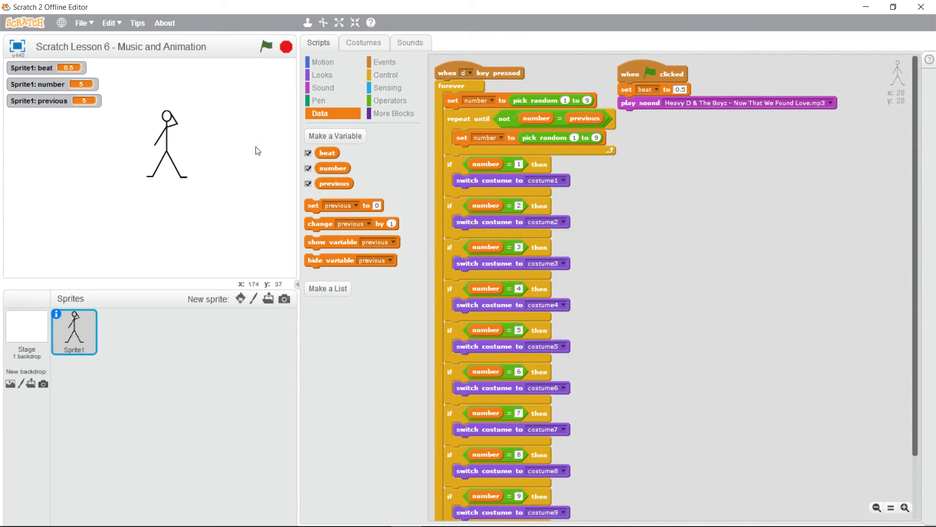
{"action": "mouse_move", "coordinate": [255, 151]}
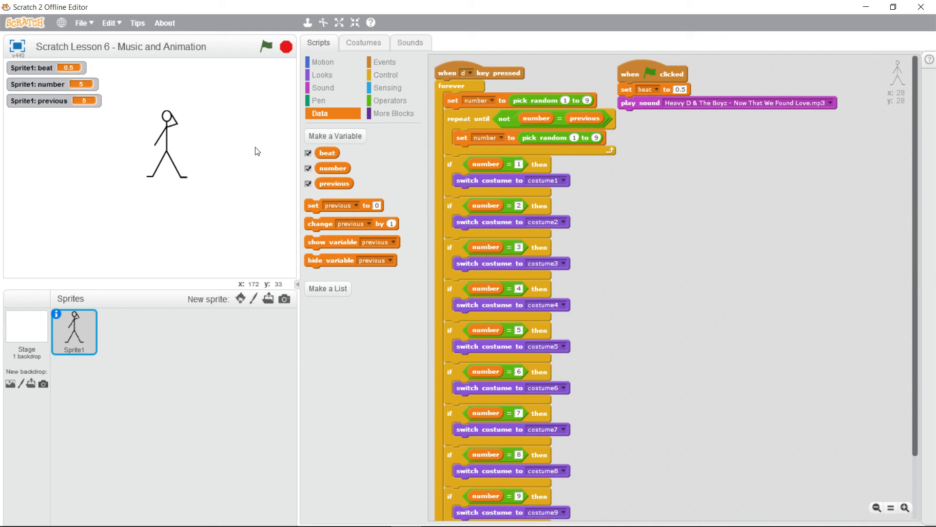
{"action": "mouse_move", "coordinate": [244, 146]}
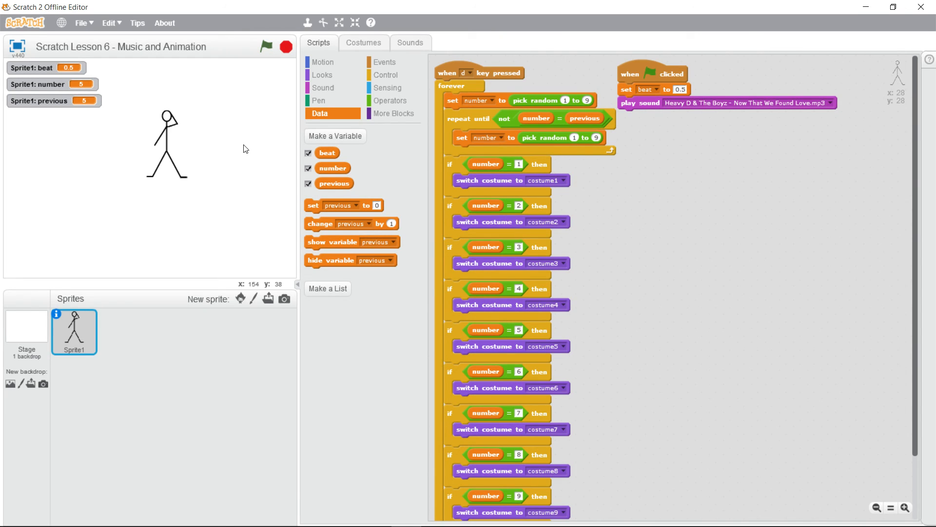
{"action": "mouse_move", "coordinate": [217, 150]}
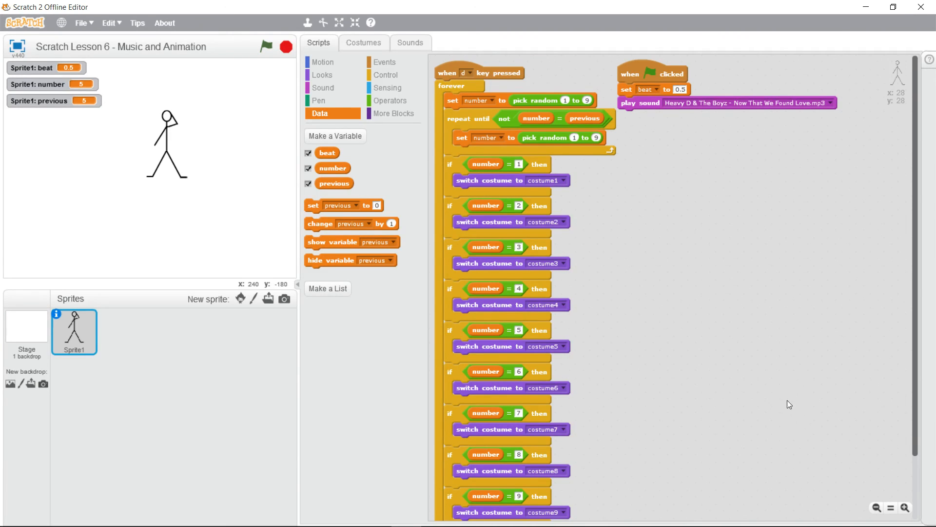
{"action": "mouse_move", "coordinate": [728, 324]}
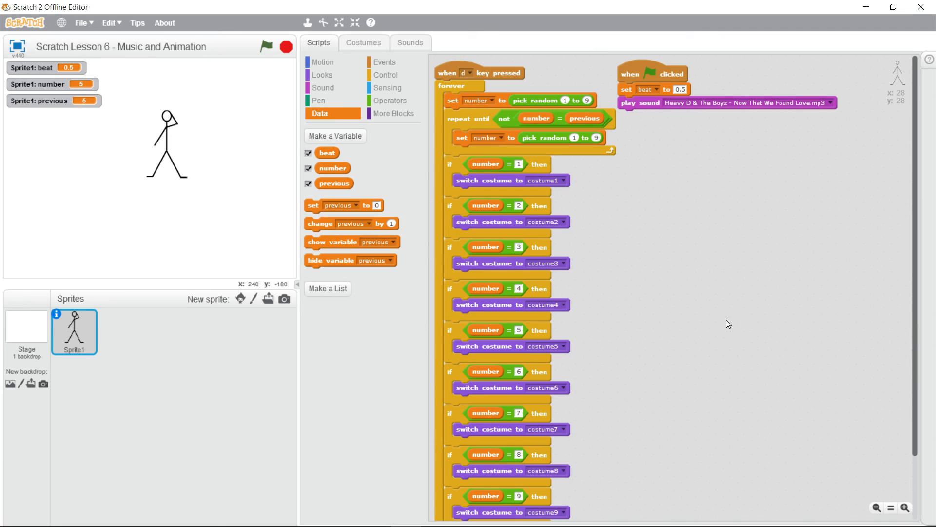
{"action": "mouse_move", "coordinate": [236, 159]}
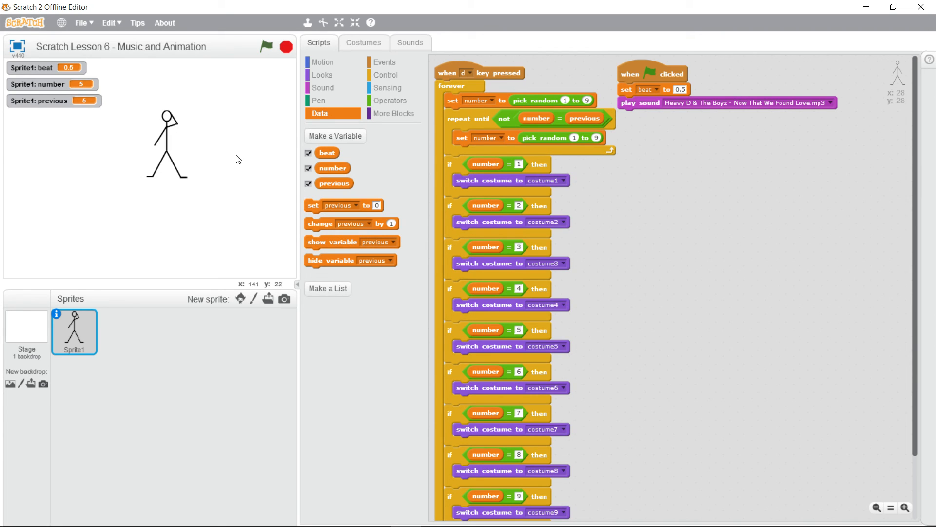
{"action": "mouse_move", "coordinate": [250, 157]}
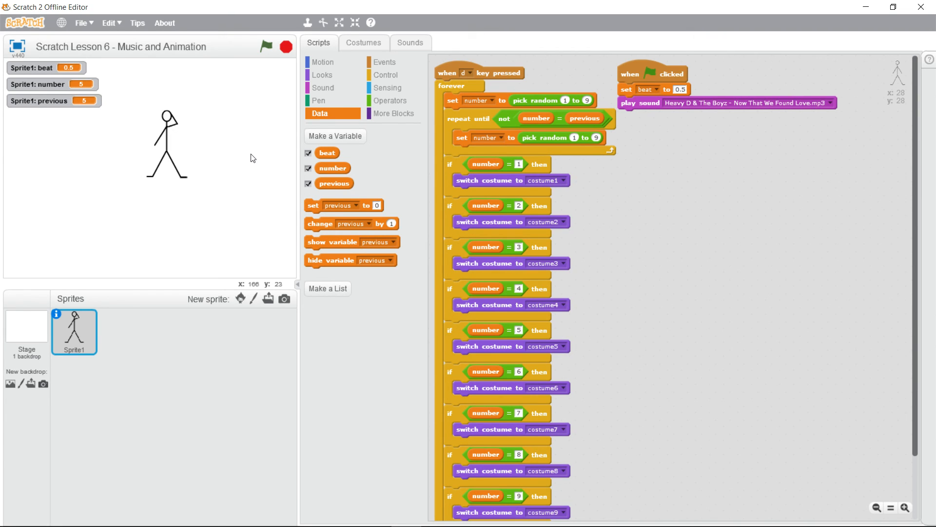
{"action": "mouse_move", "coordinate": [246, 157]}
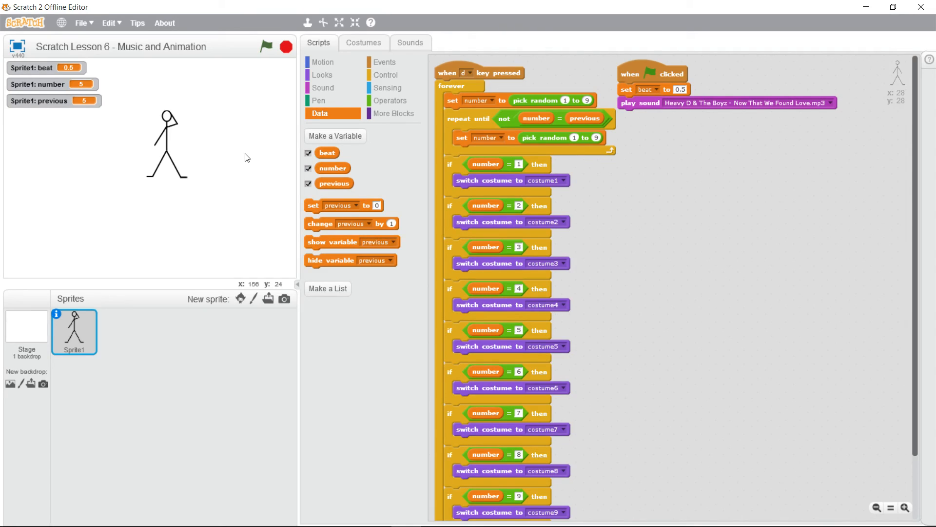